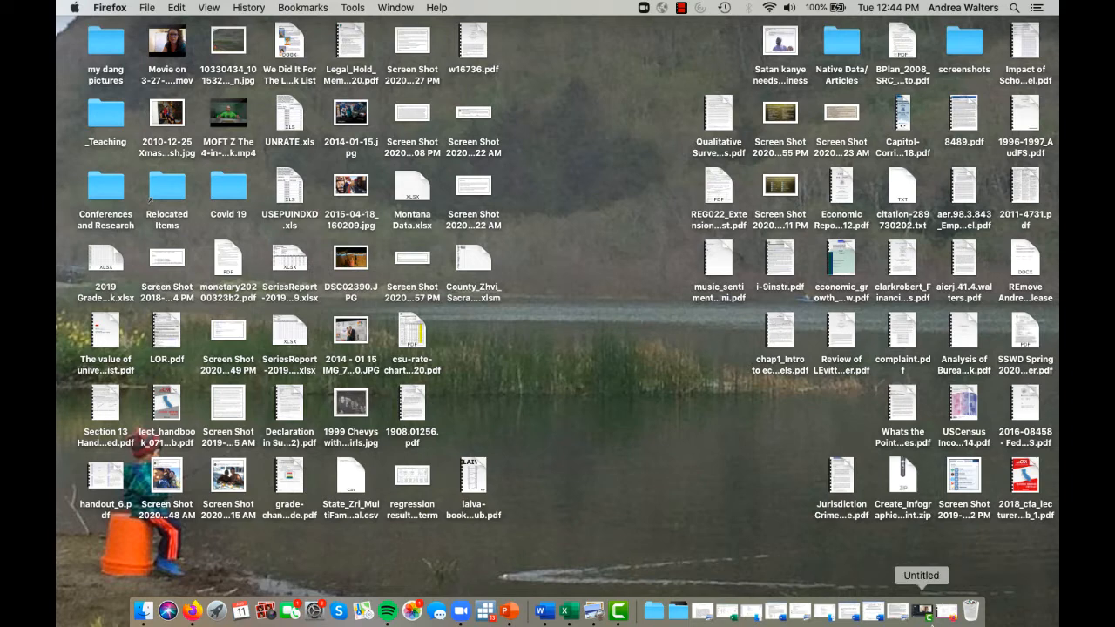
Step: Bring up Zoom from the Dock and show the Meetings list with the Personal Meeting ID
left_click(460, 610)
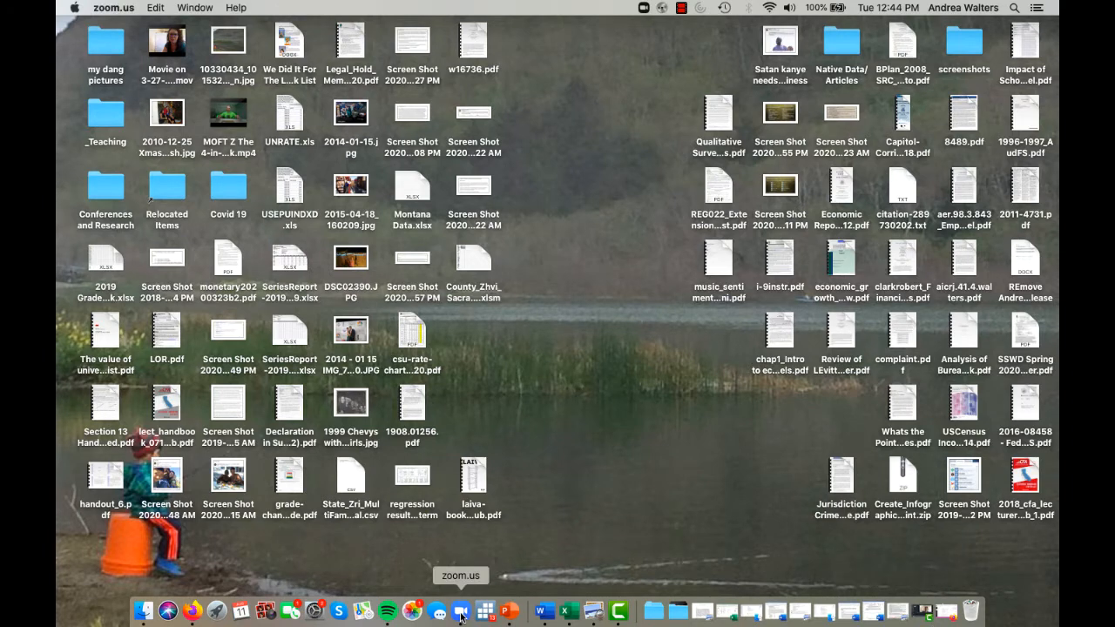
left_click(462, 610)
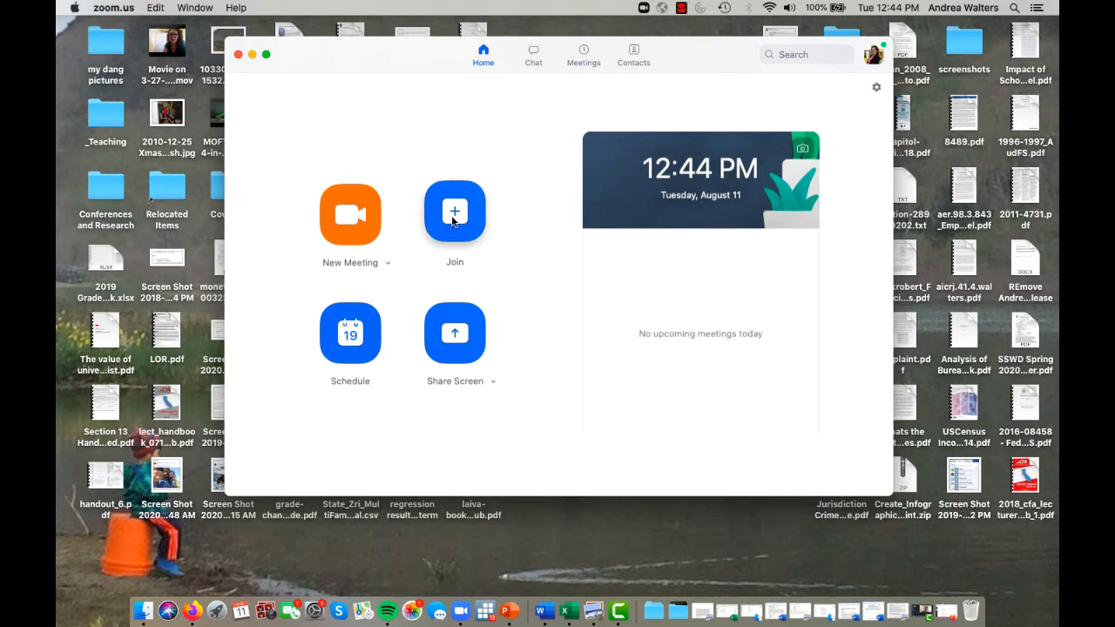
mouse_move(374, 332)
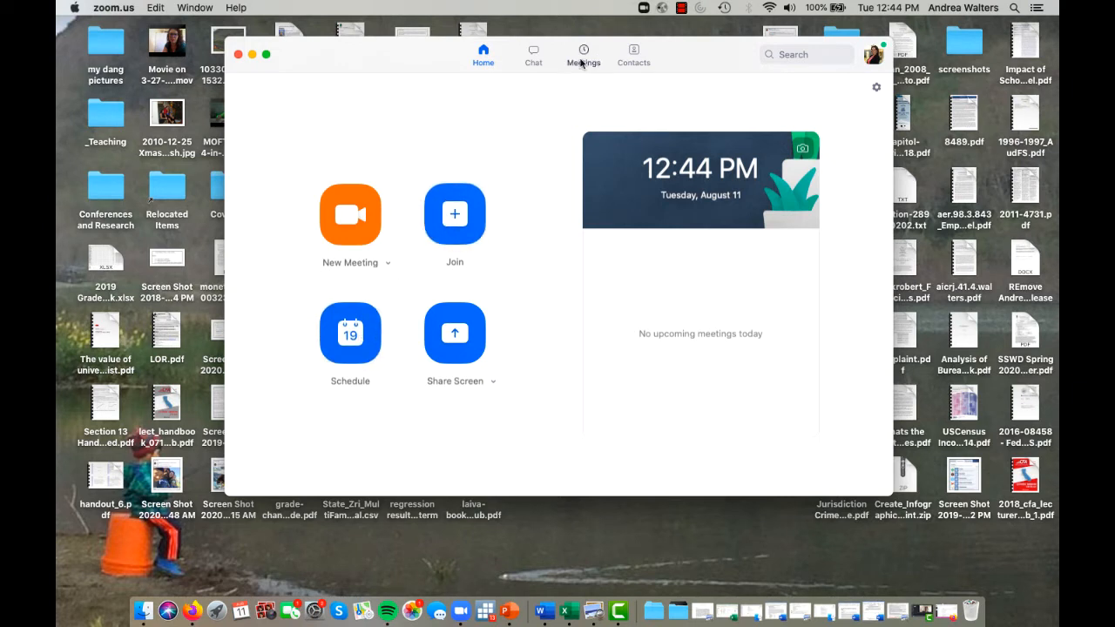
left_click(583, 52)
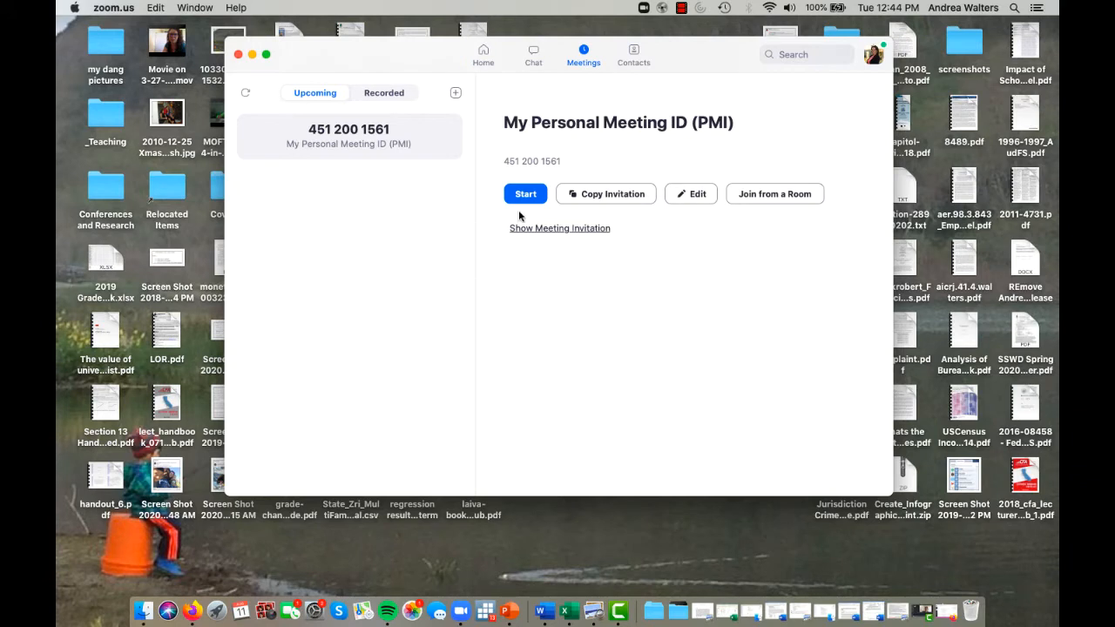
mouse_move(268, 49)
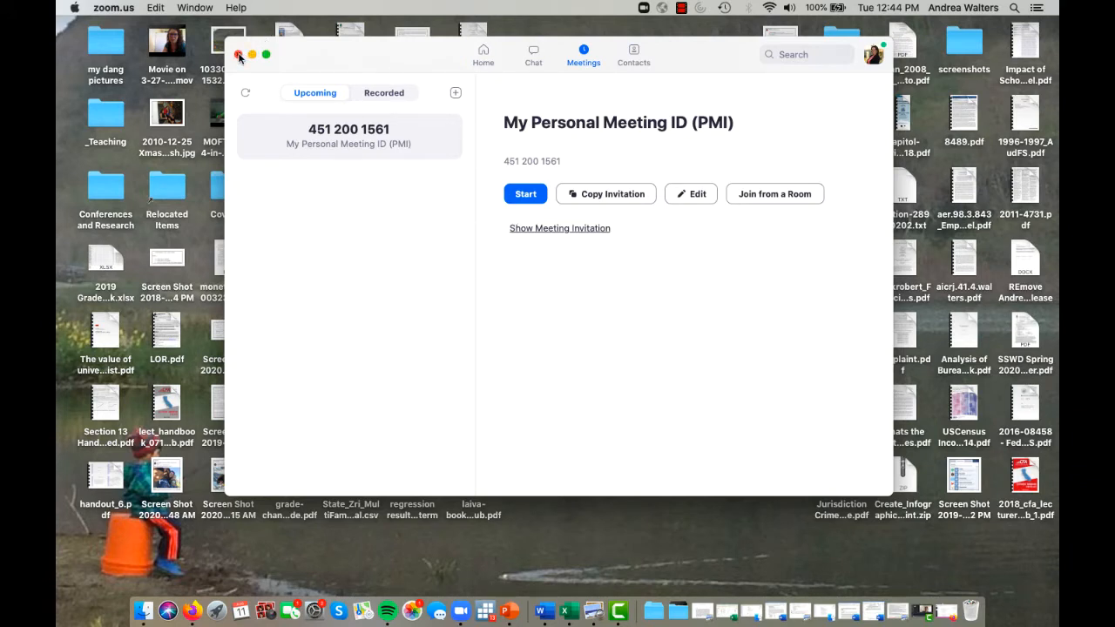
mouse_move(328, 81)
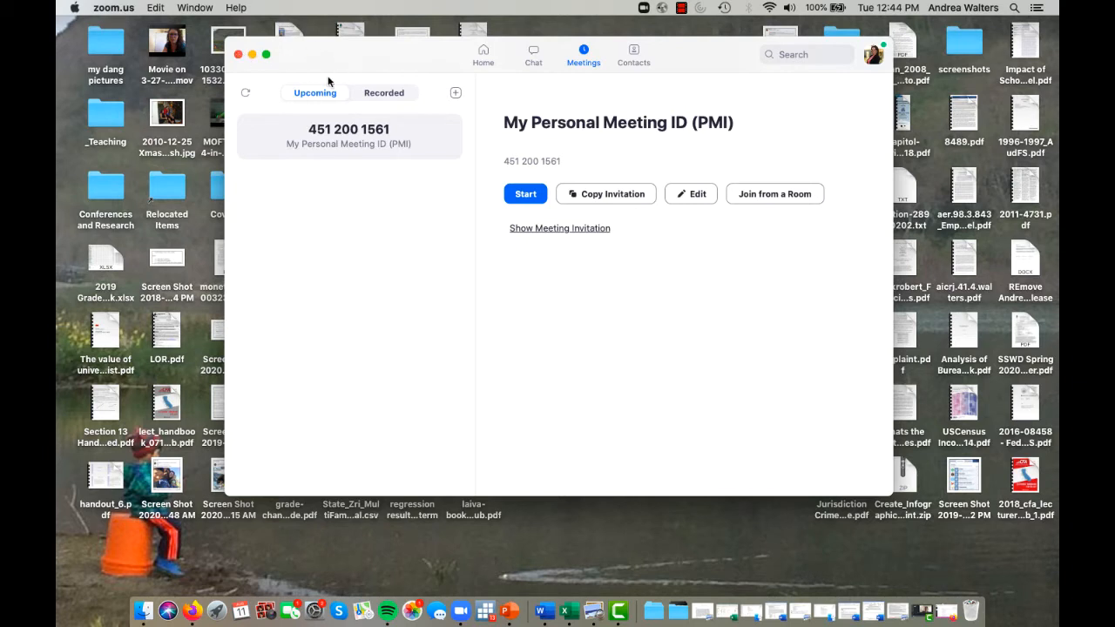
Step: Go into Zoom Settings via the gear icon and review the Accessibility section
left_click(483, 54)
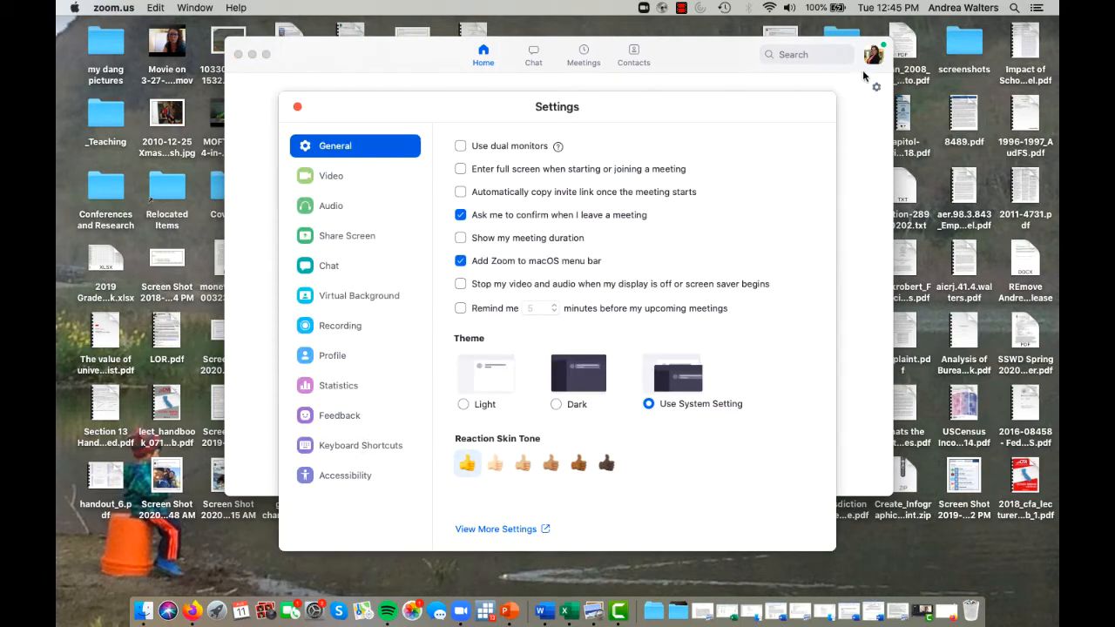
left_click(297, 106)
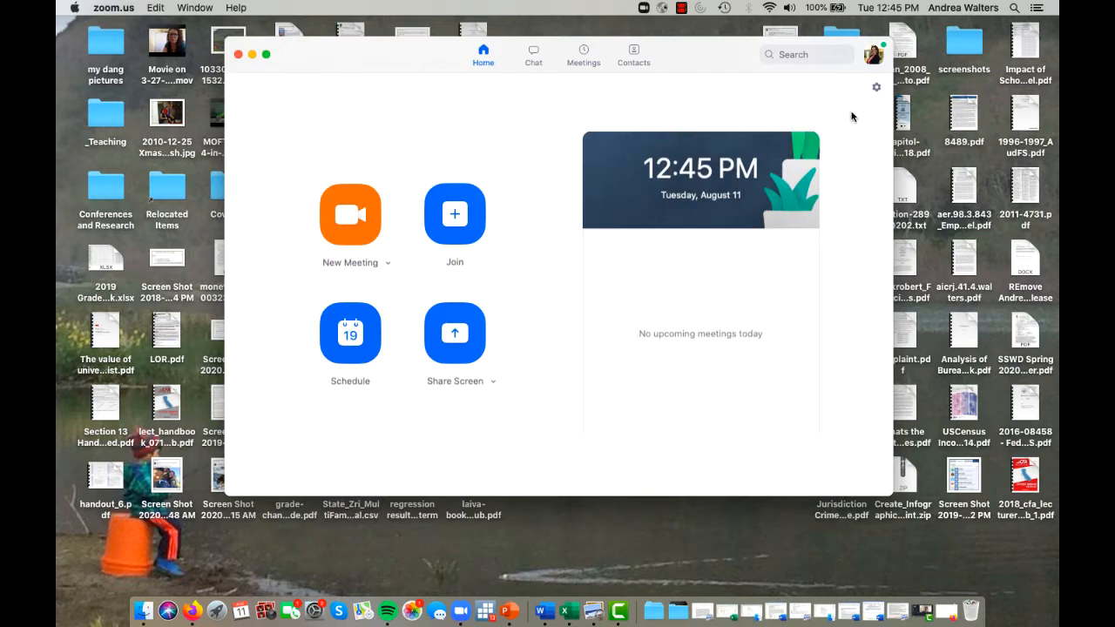
left_click(876, 87)
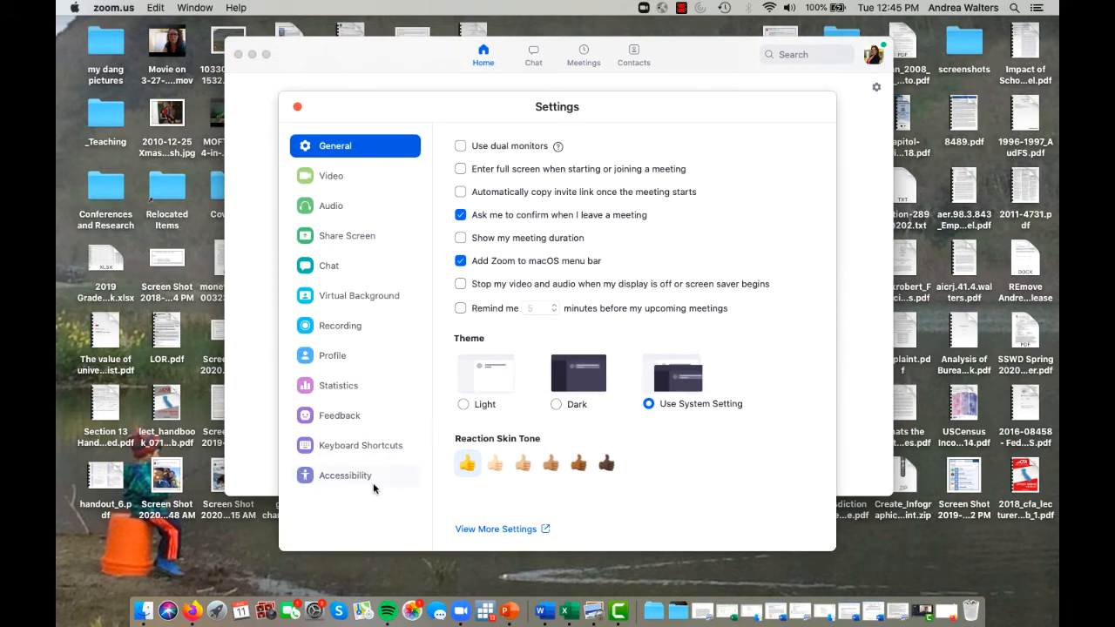
mouse_move(377, 457)
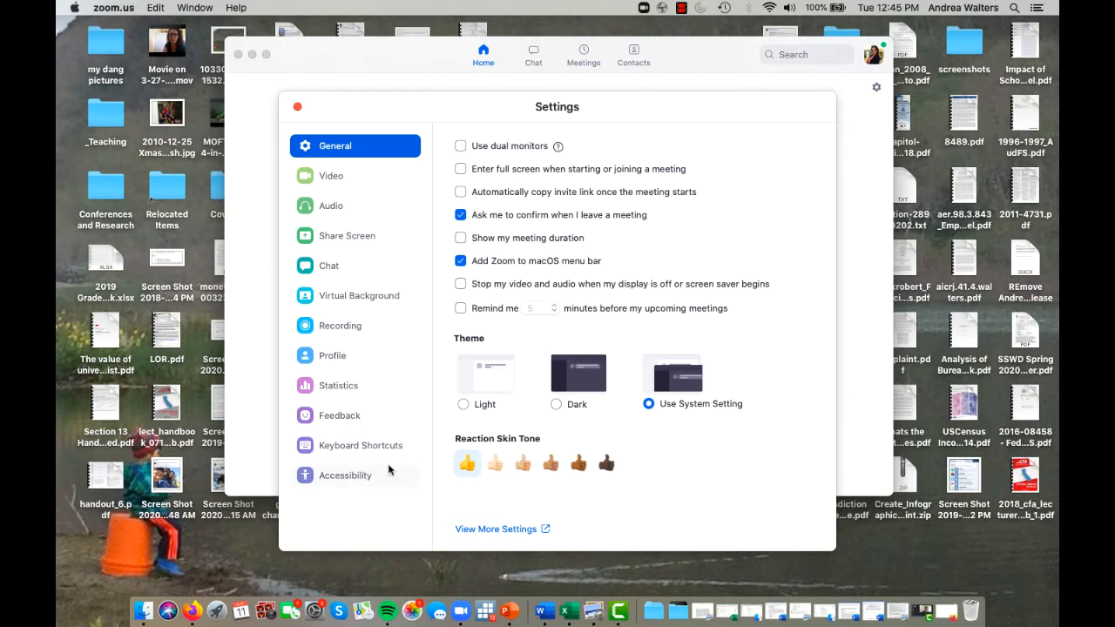
left_click(343, 475)
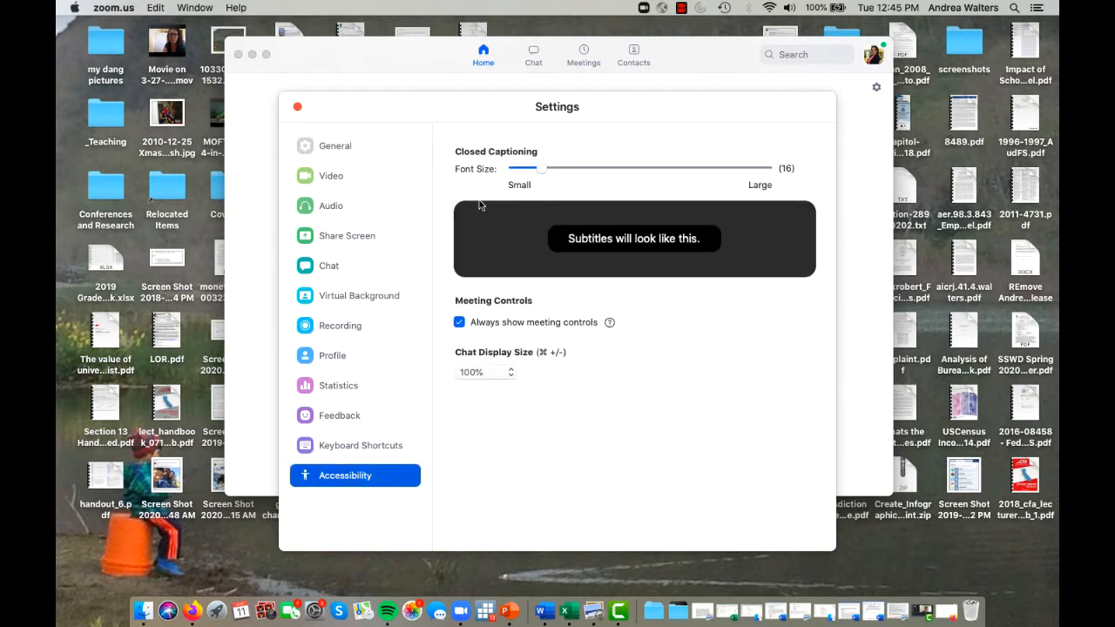
mouse_move(715, 187)
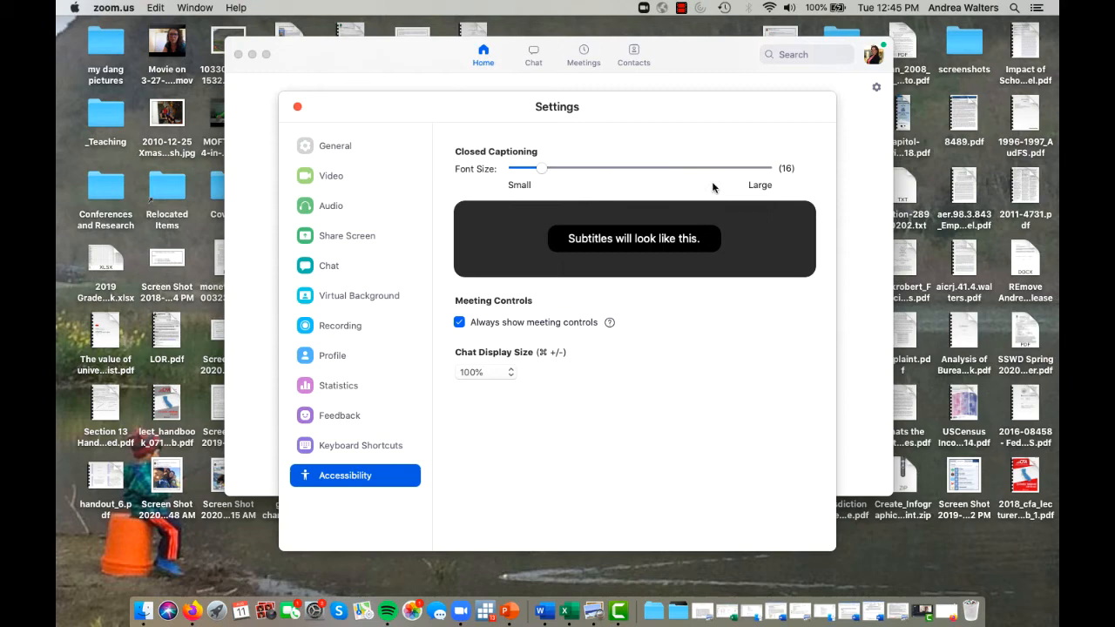
Step: Review the Video, Share Screen, Profile and Keyboard Shortcuts settings, then close Settings back to Home
left_click(330, 175)
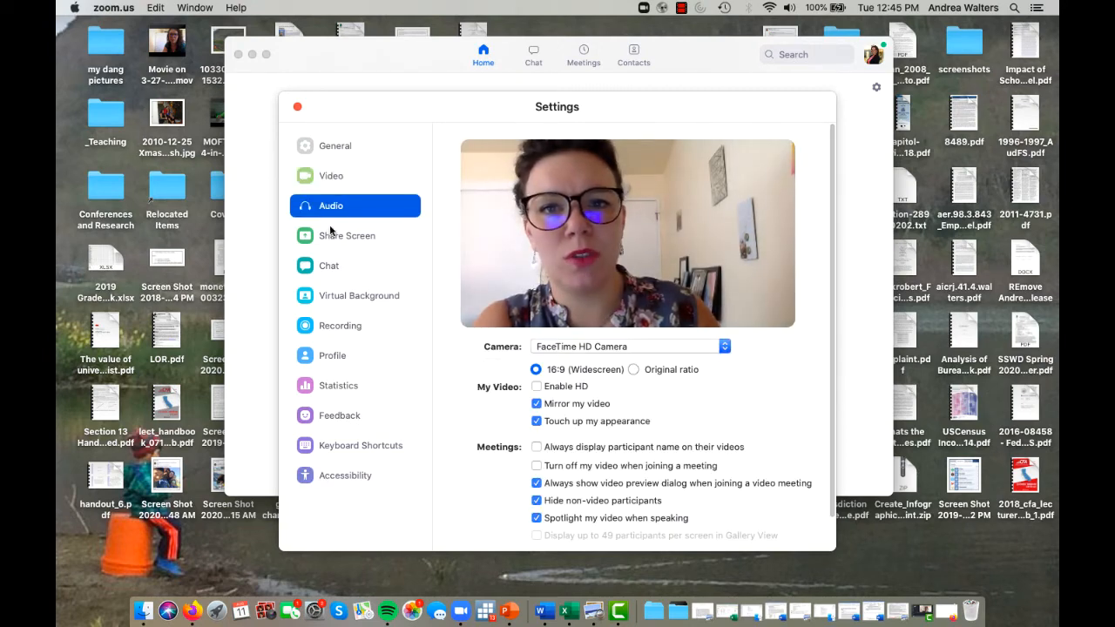
left_click(345, 235)
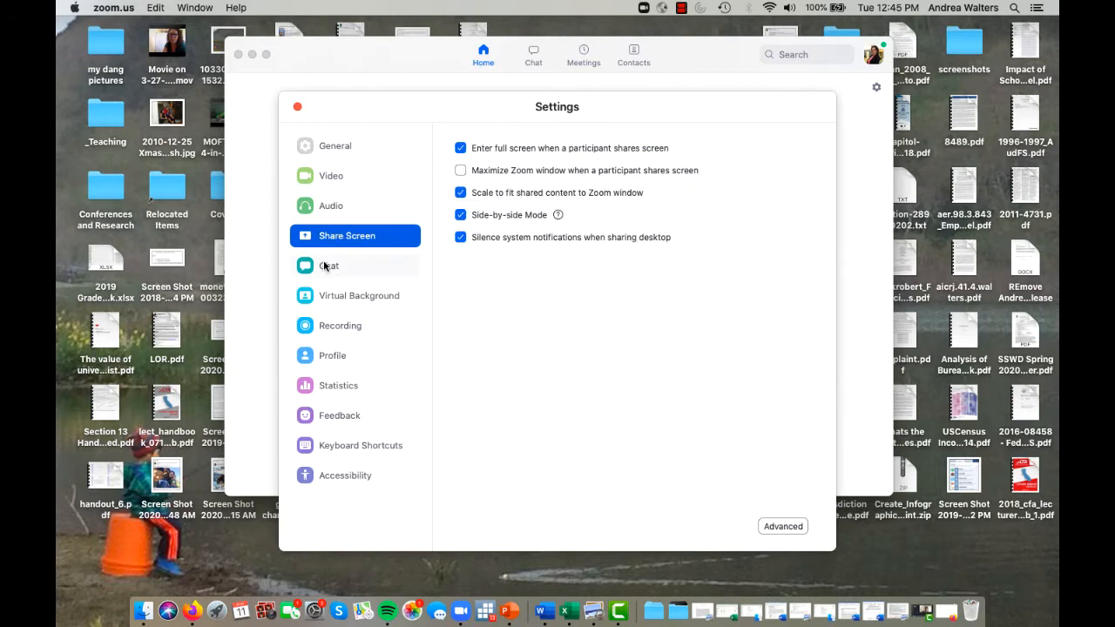
left_click(330, 265)
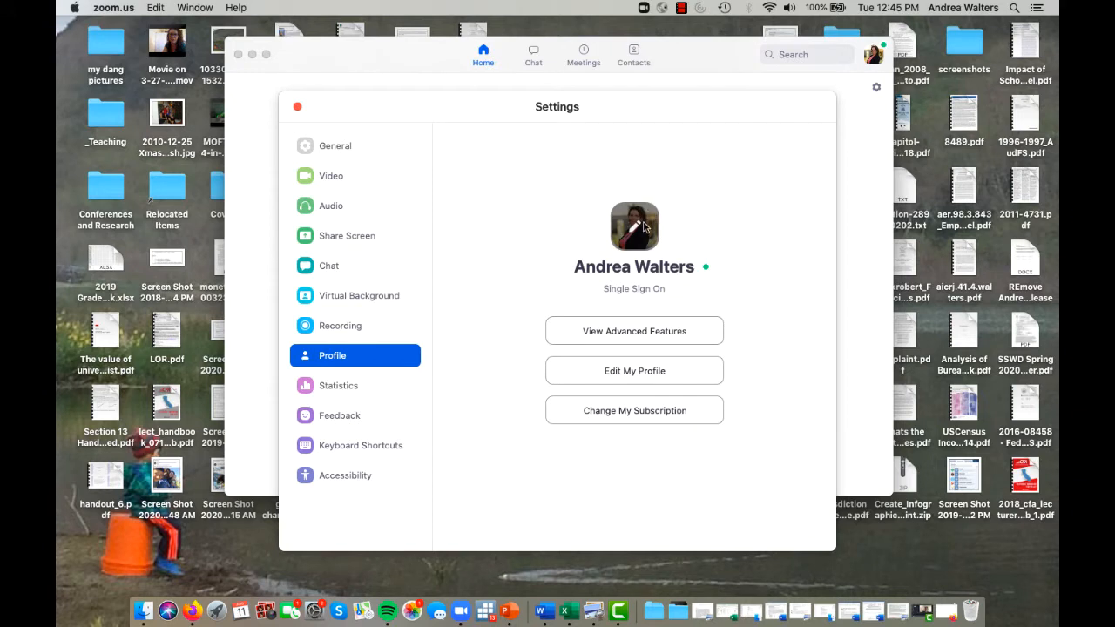
mouse_move(629, 214)
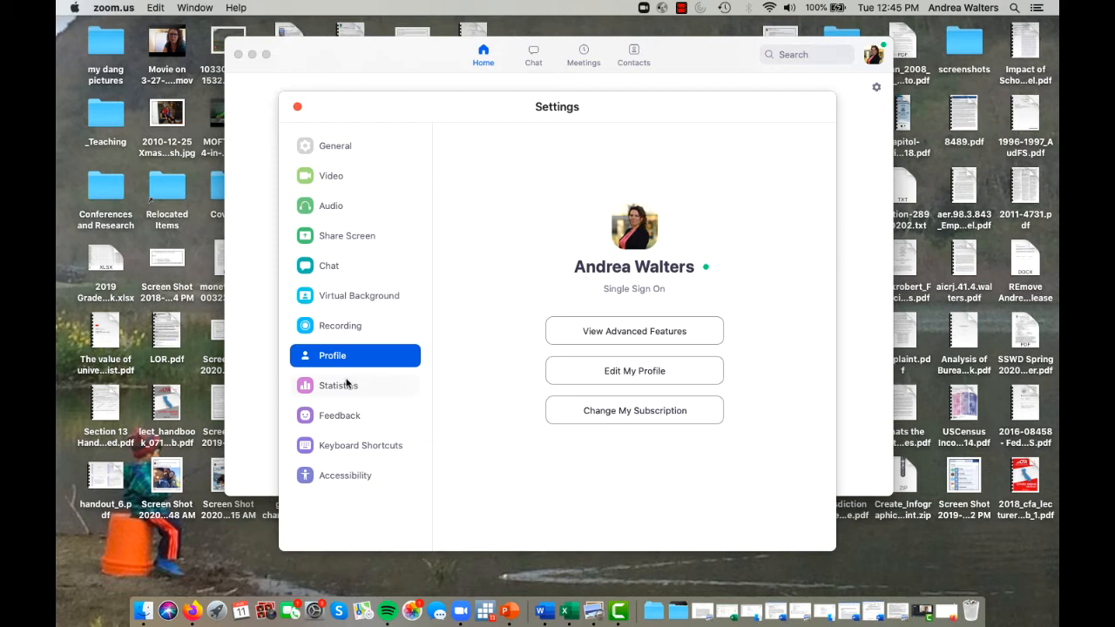
mouse_move(354, 467)
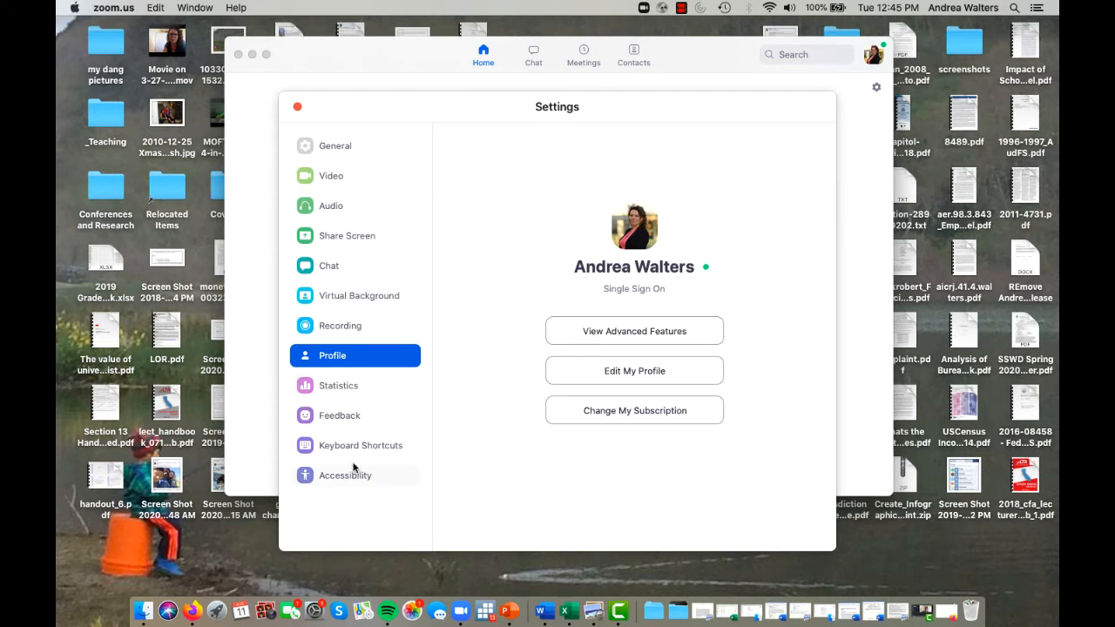
left_click(360, 445)
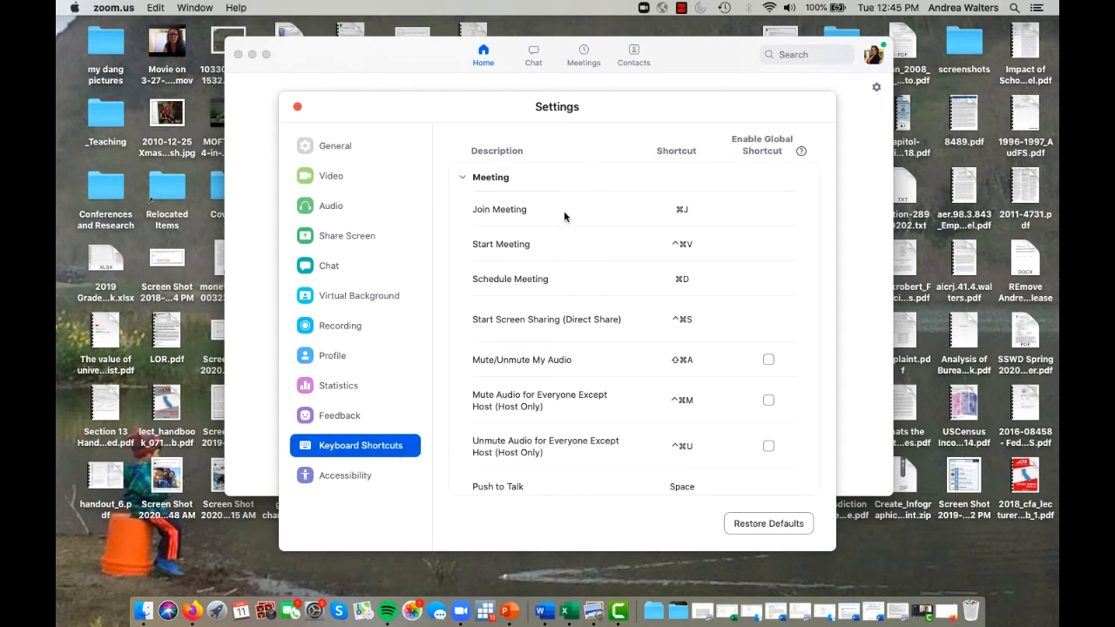
mouse_move(625, 392)
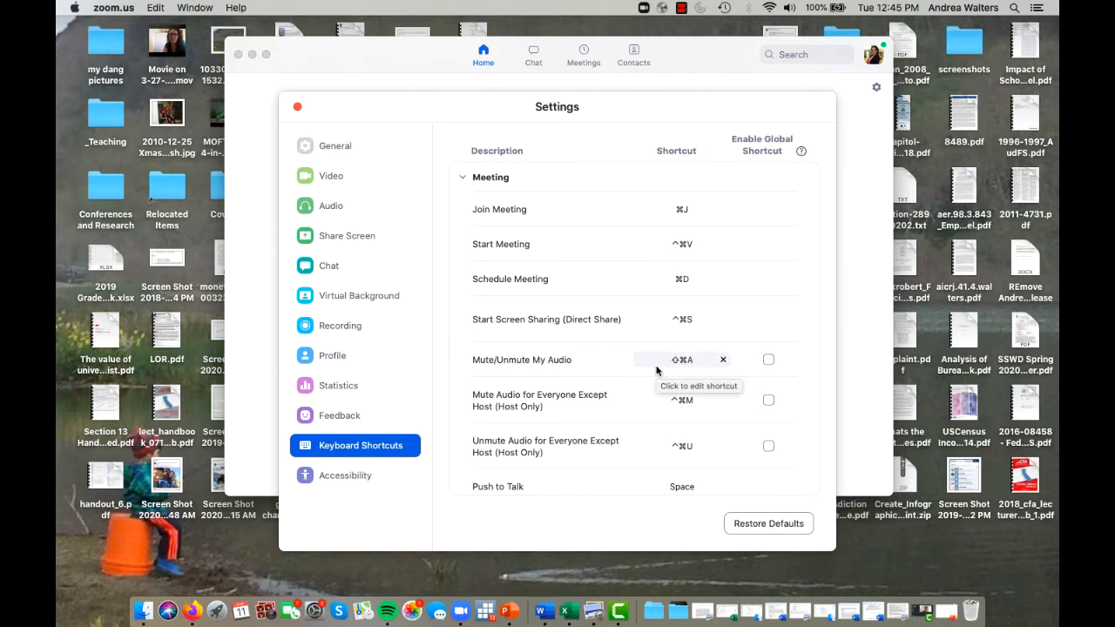
mouse_move(307, 108)
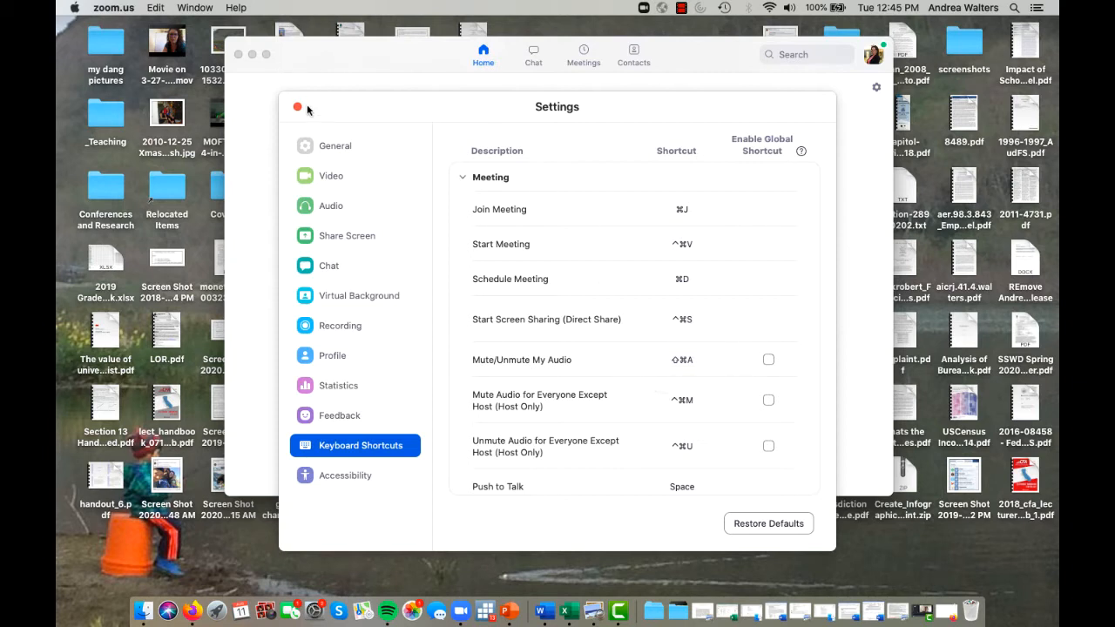
left_click(296, 107)
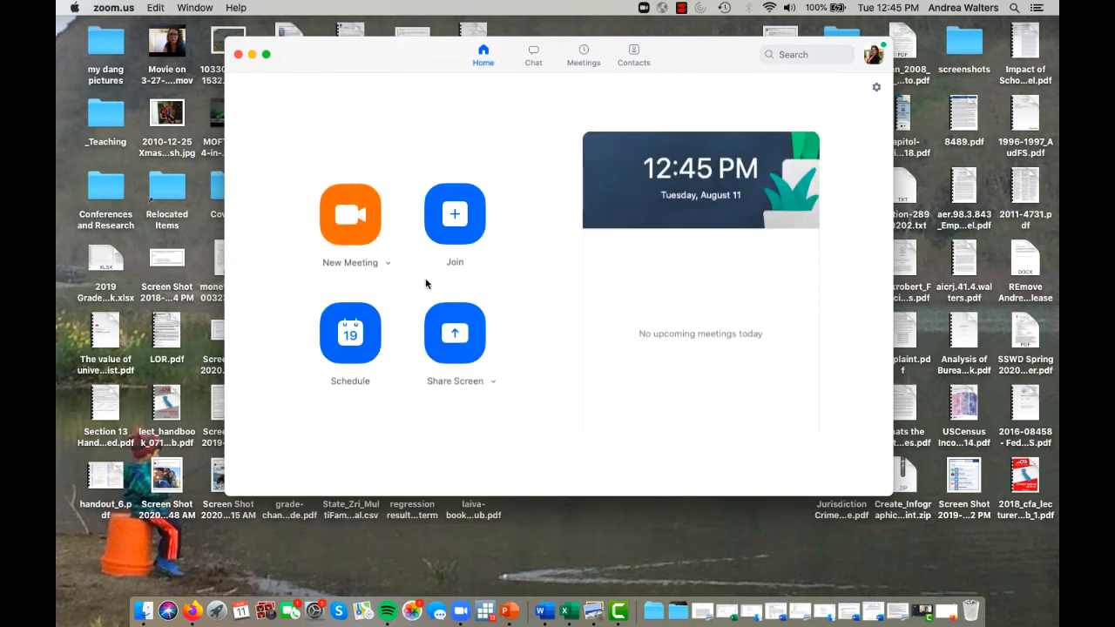
left_click(454, 215)
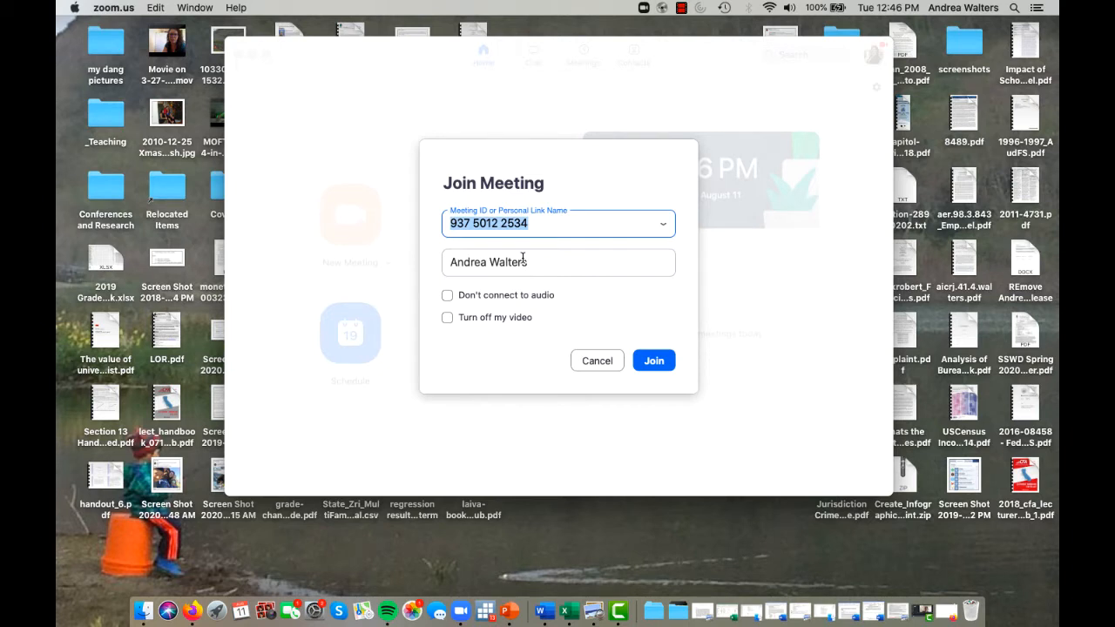
mouse_move(654, 361)
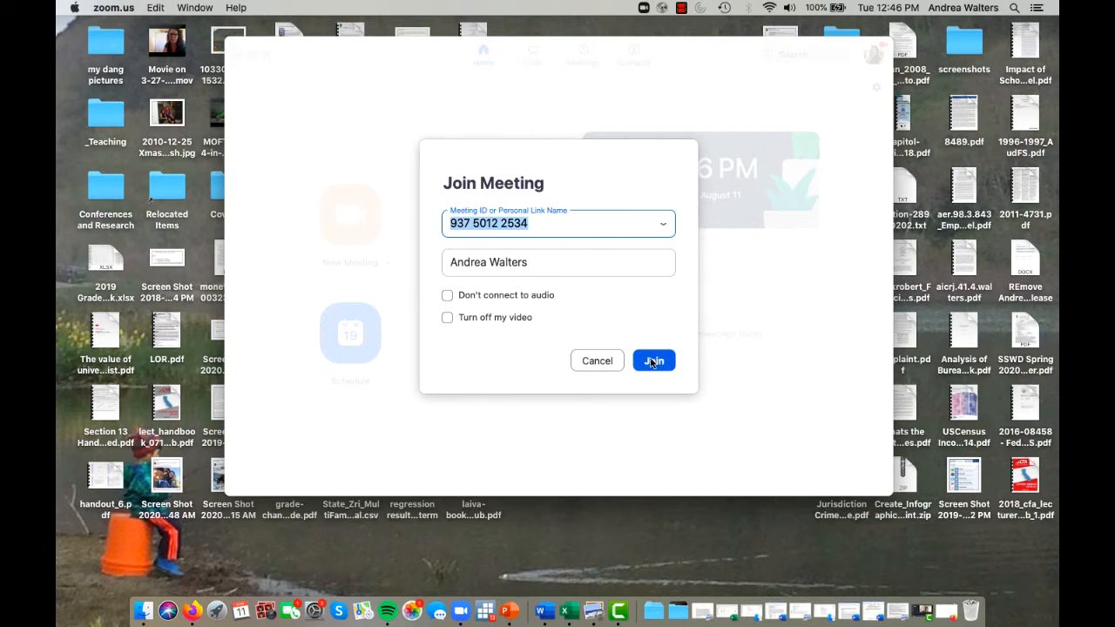
mouse_move(647, 370)
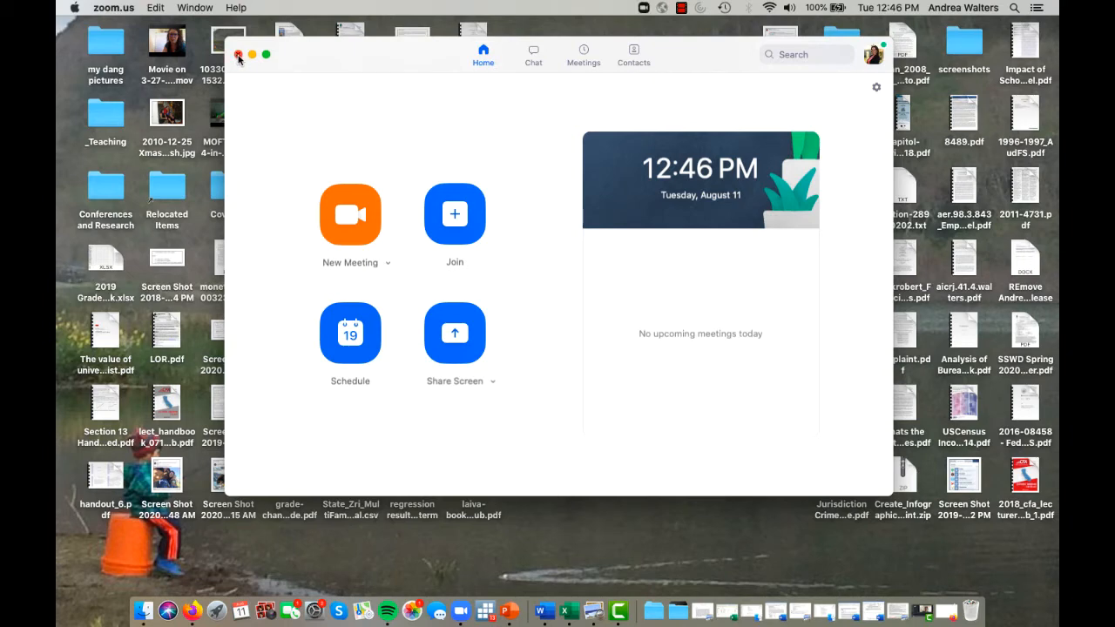
Step: Leave the Zoom window and scroll the Canvas ECON 1B-02 Modules page toward the Zoom navigation link
left_click(235, 54)
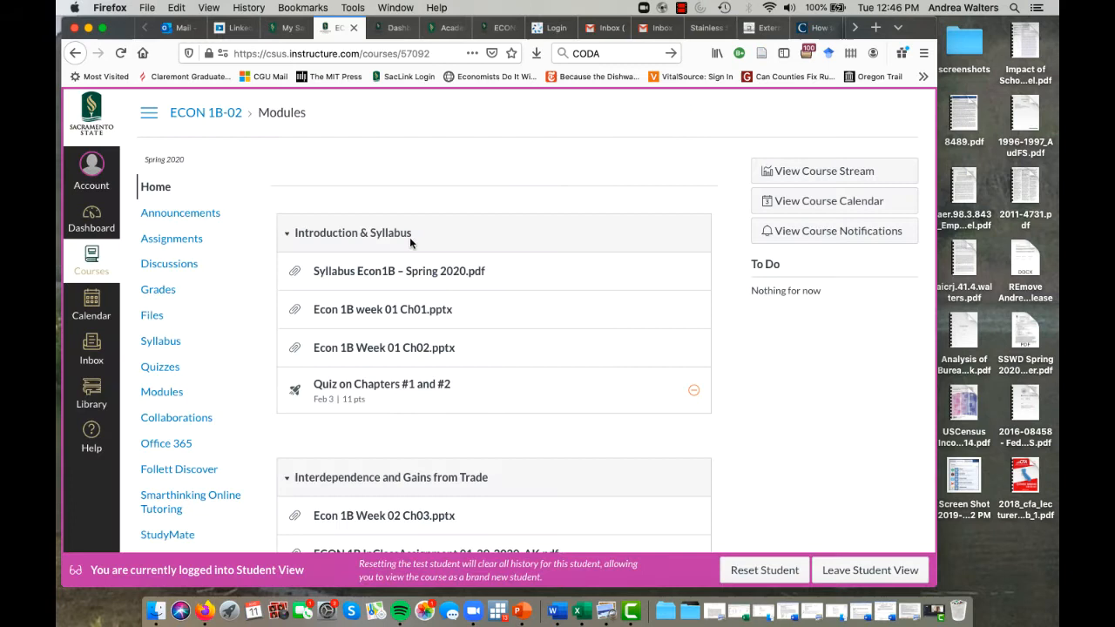
mouse_move(241, 174)
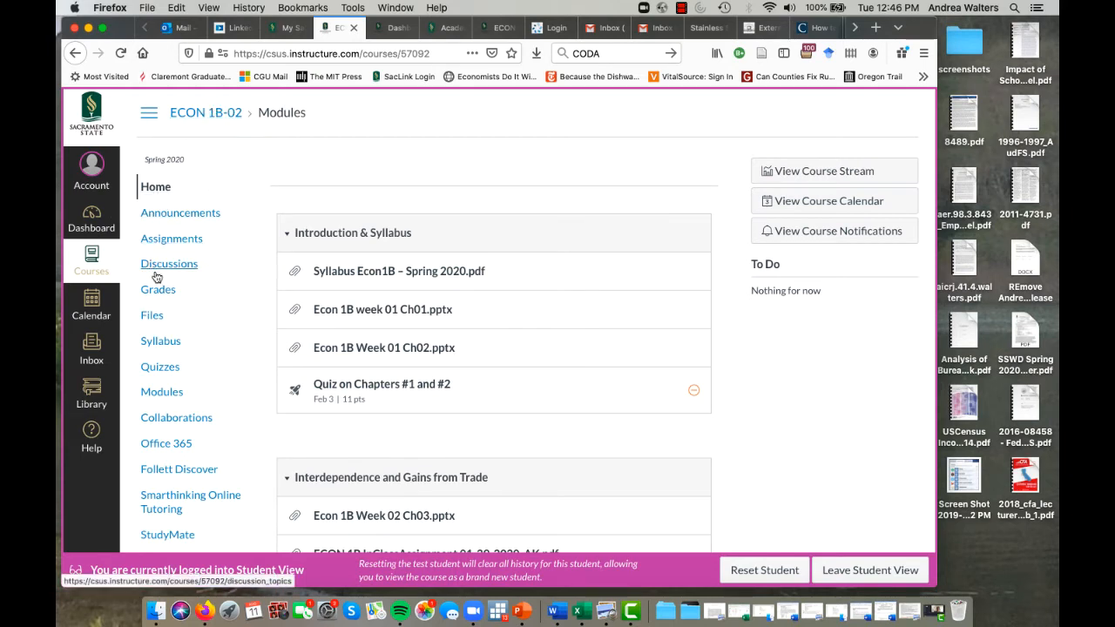
mouse_move(256, 255)
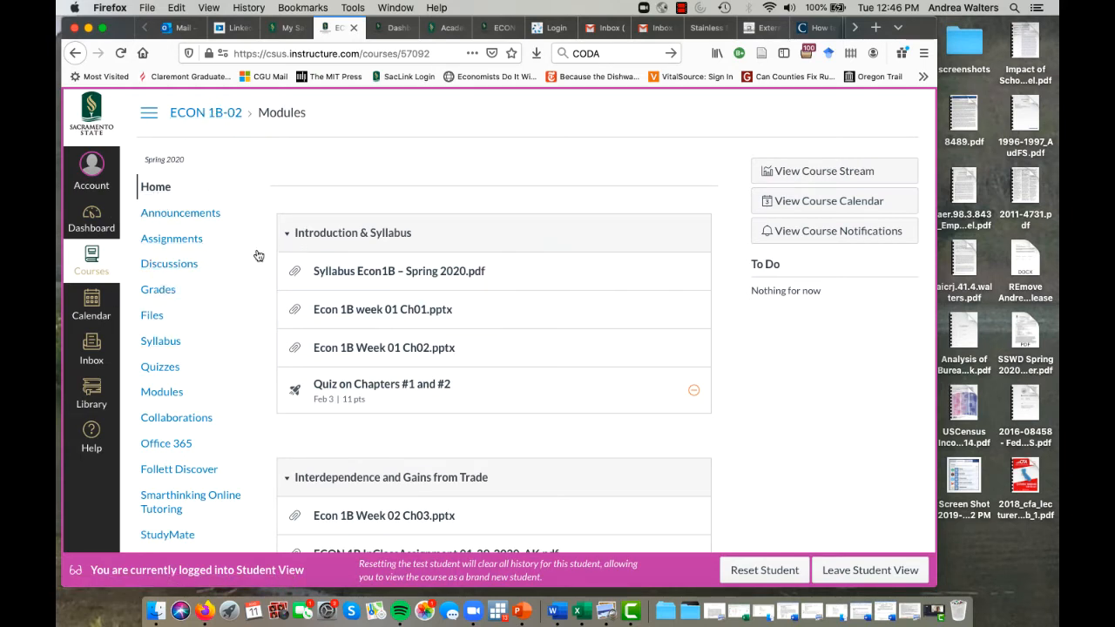
scroll("down", 3)
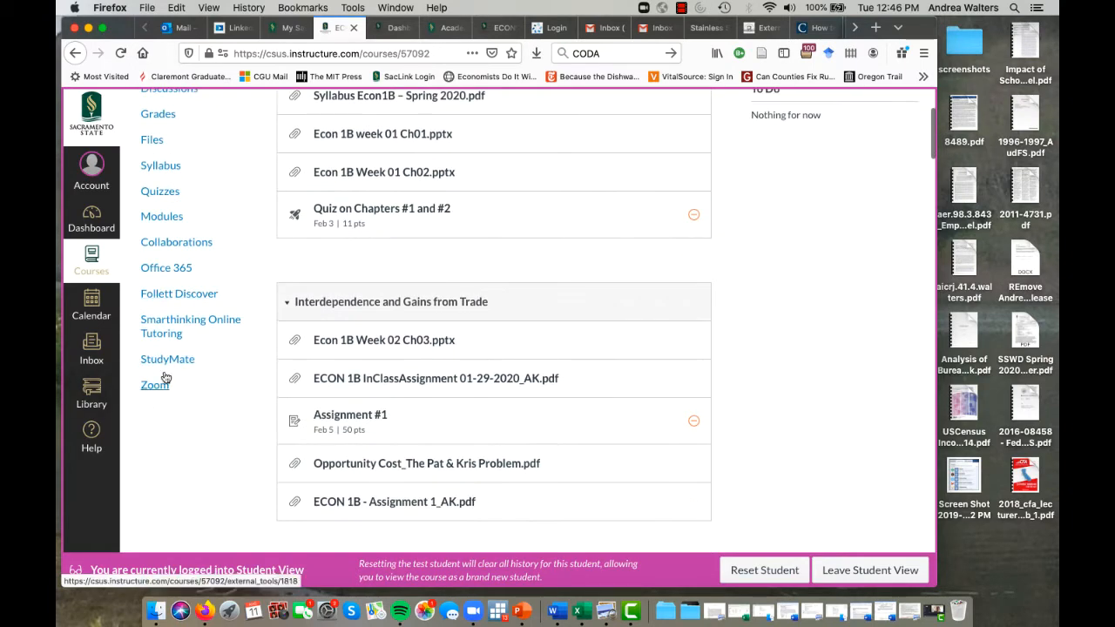
mouse_move(154, 385)
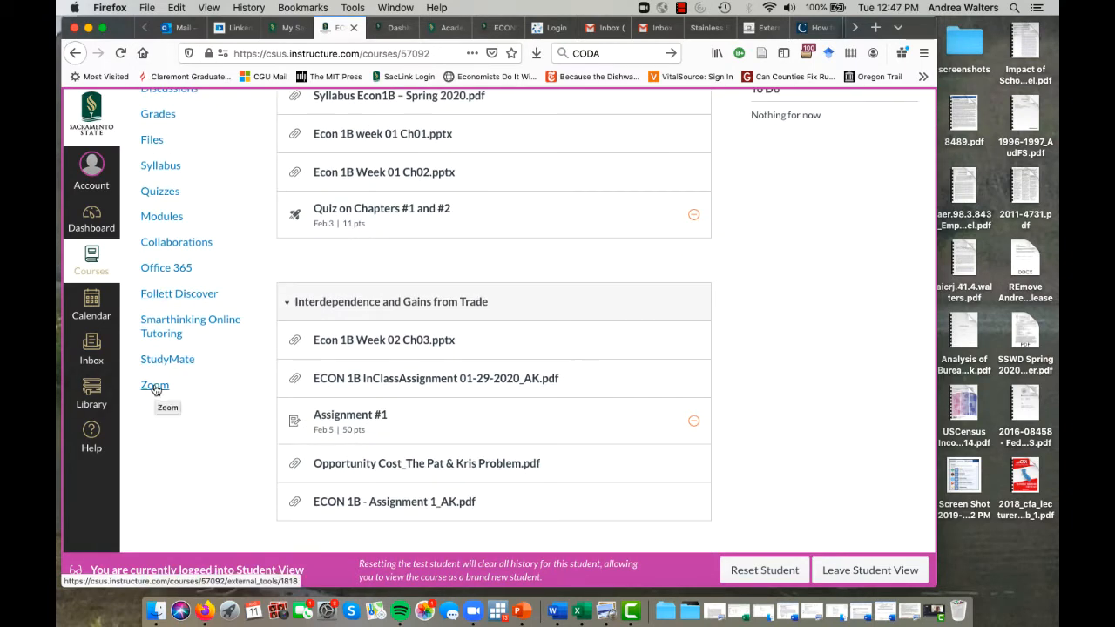
Step: From the course Zoom page, go to Previous Meetings' Cloud Recordings and play the May 11 Recording-1
left_click(154, 386)
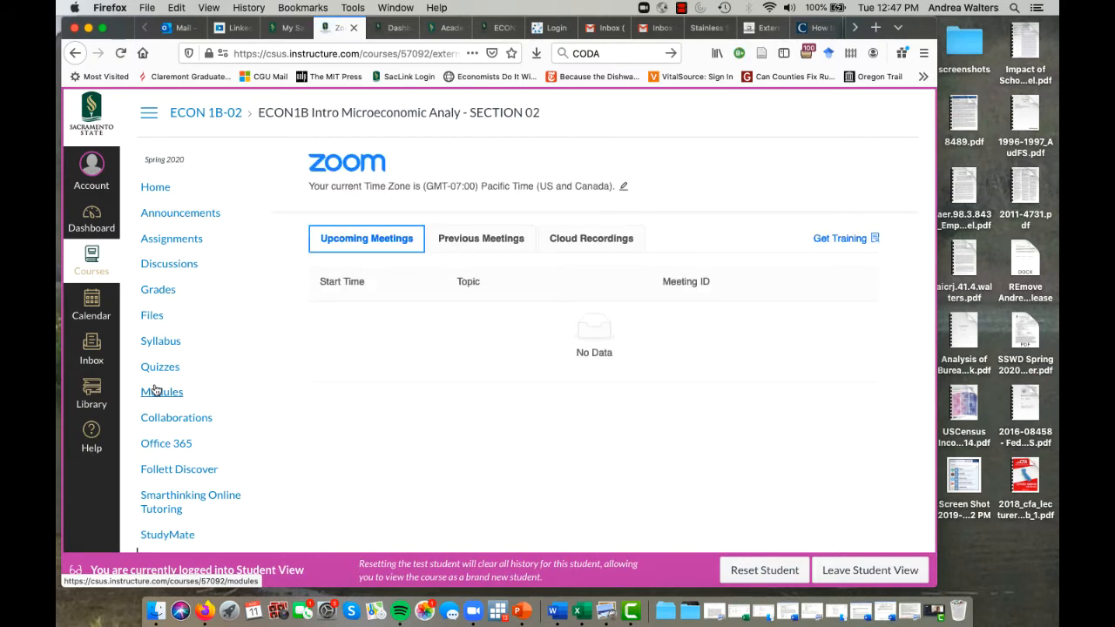
mouse_move(381, 274)
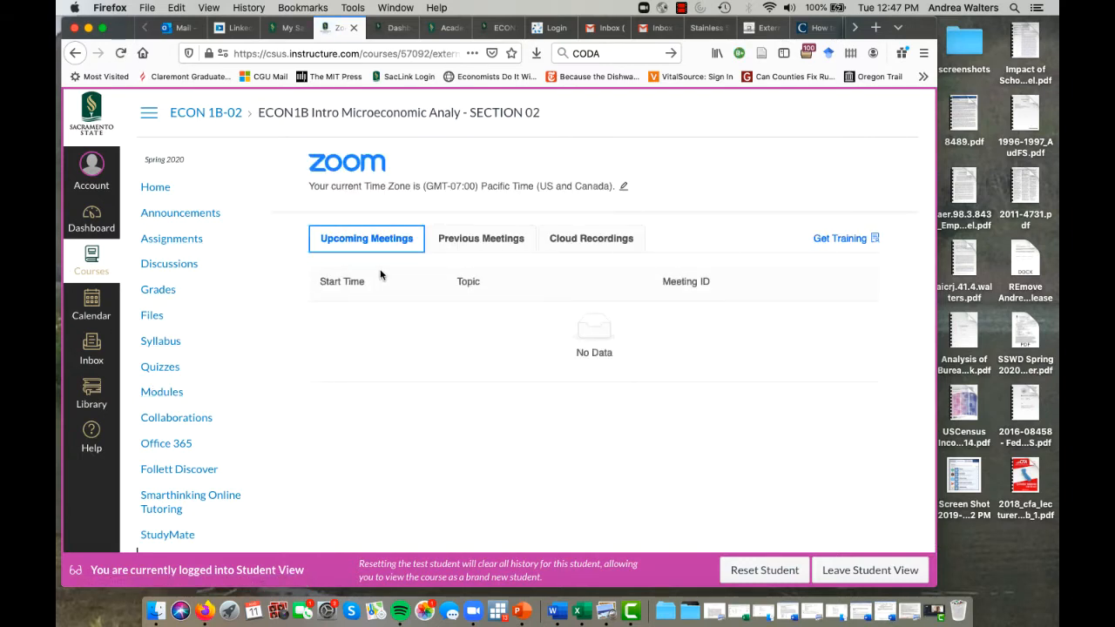
mouse_move(474, 360)
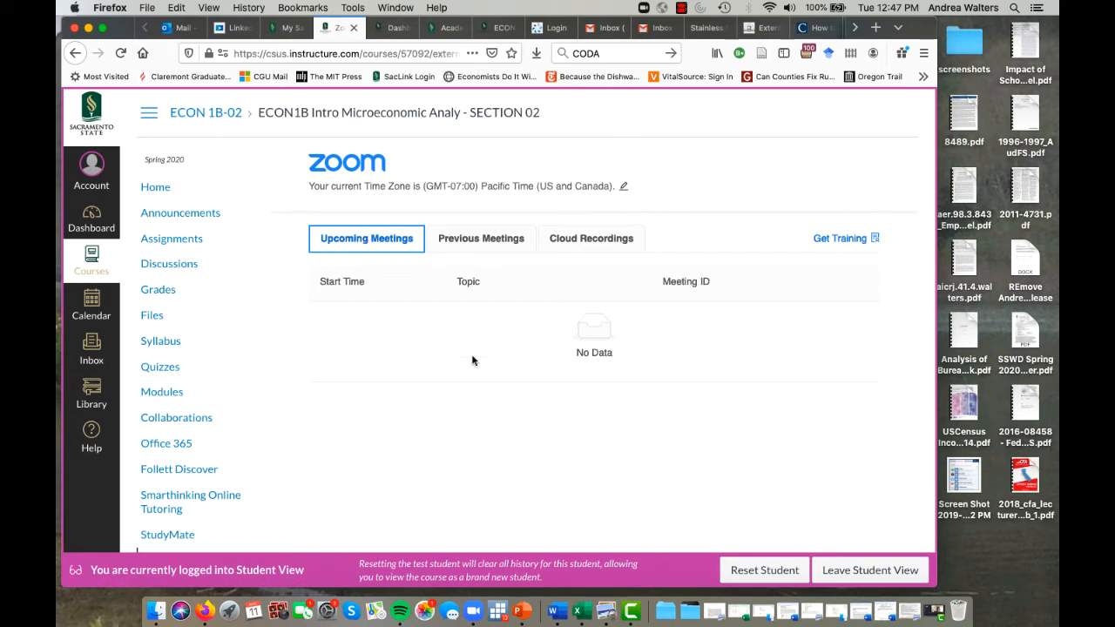
mouse_move(345, 327)
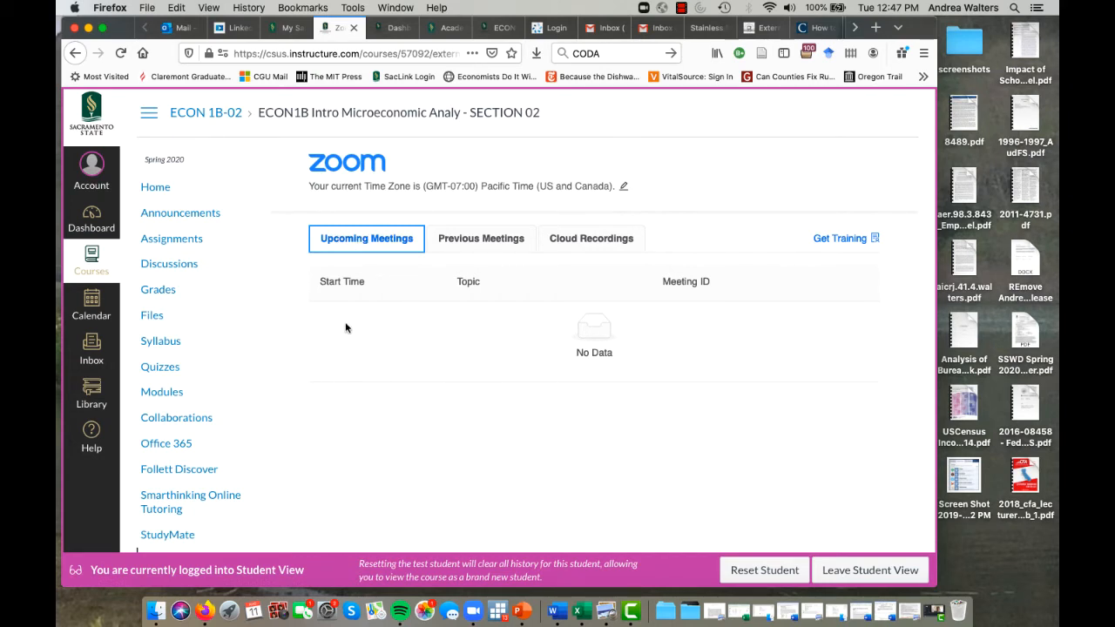
mouse_move(818, 321)
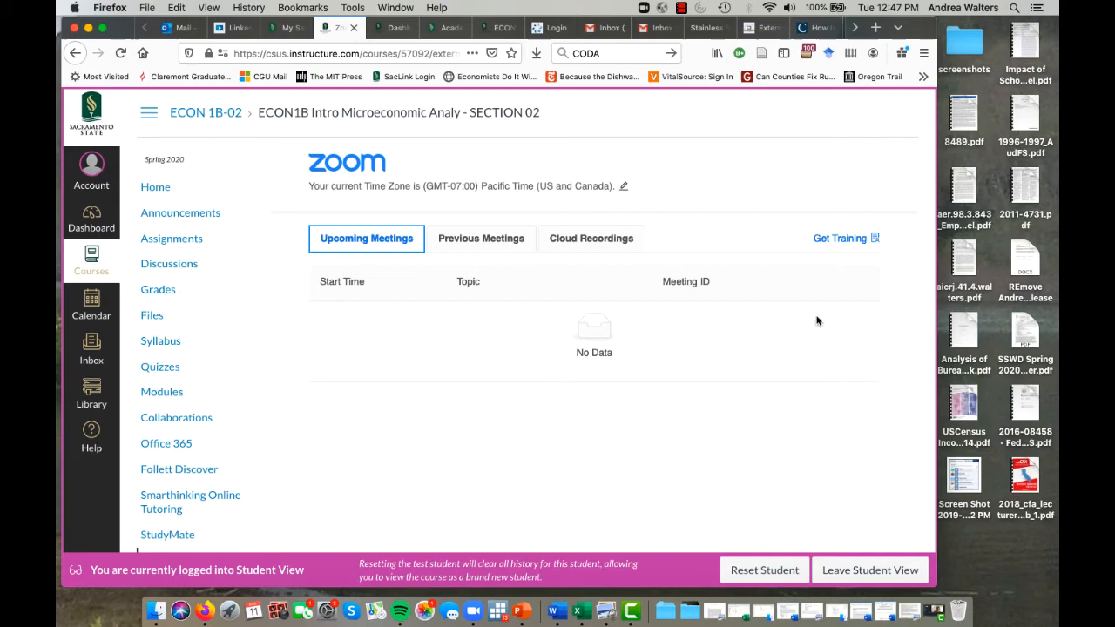
left_click(481, 238)
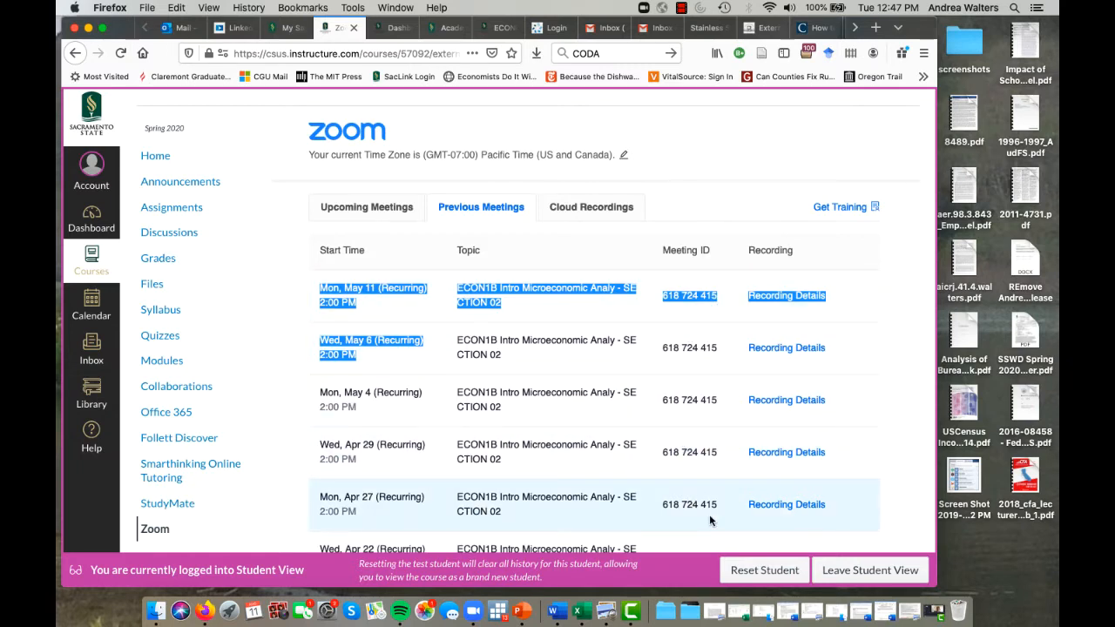
left_click(591, 207)
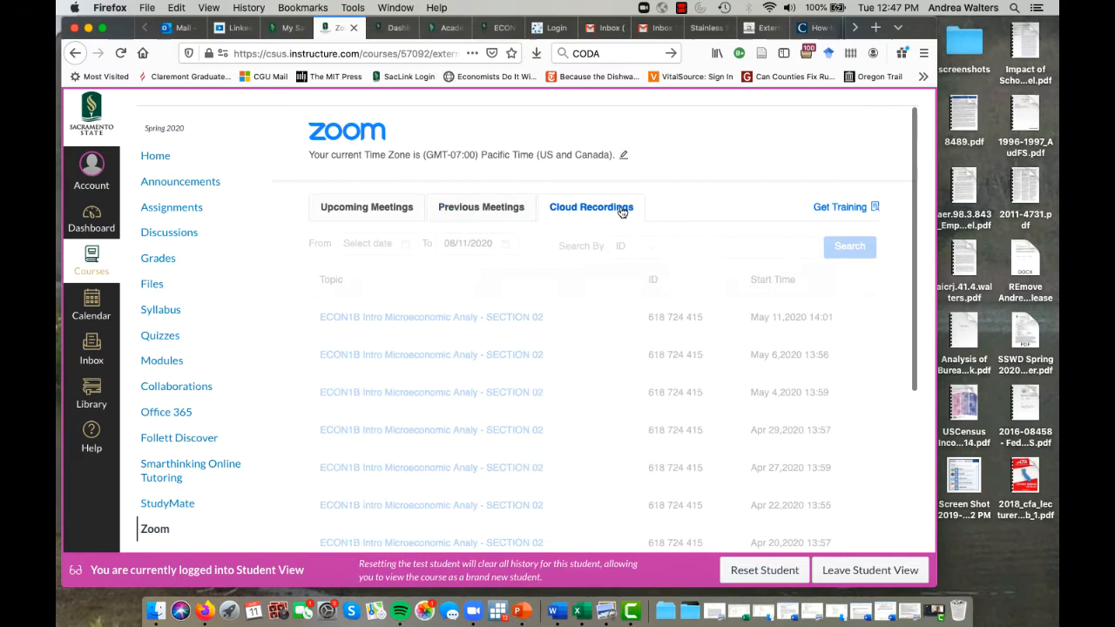
left_click(591, 207)
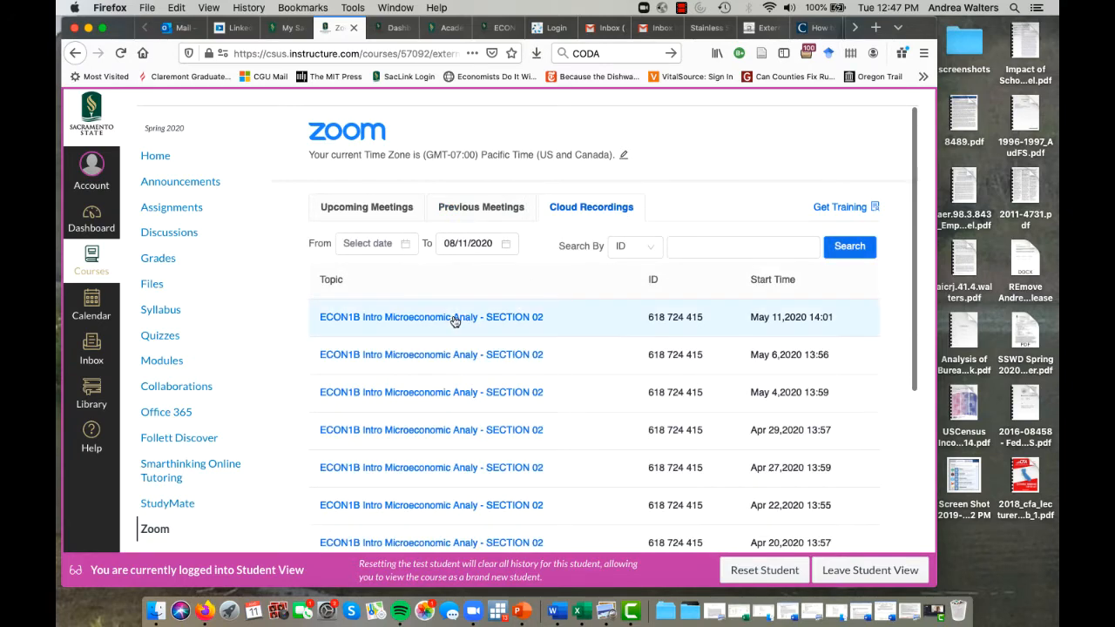
left_click(430, 317)
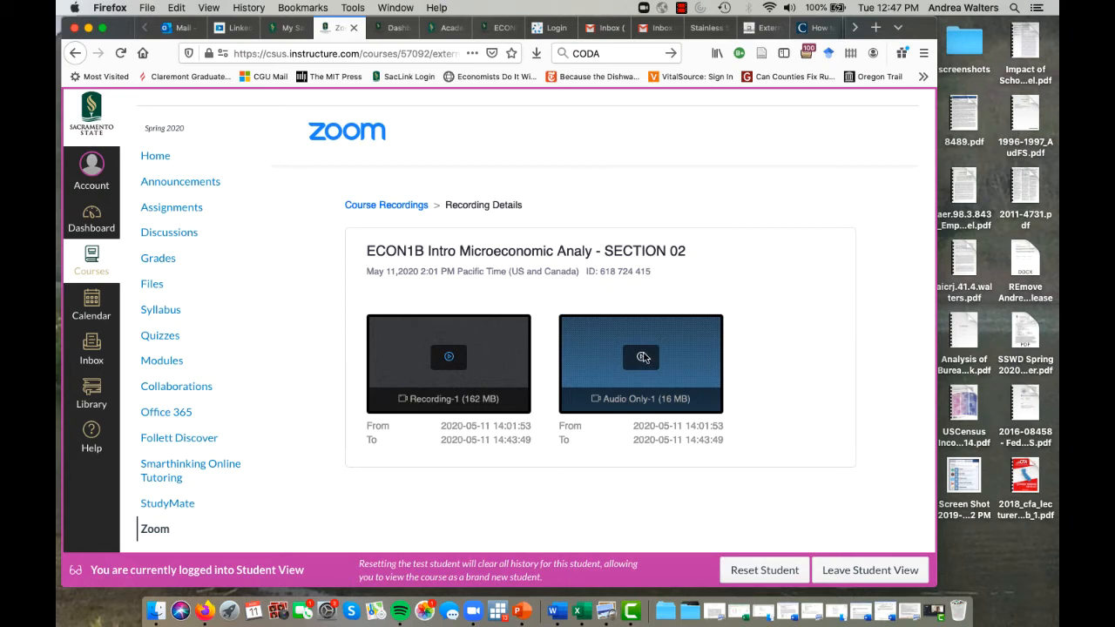
mouse_move(642, 356)
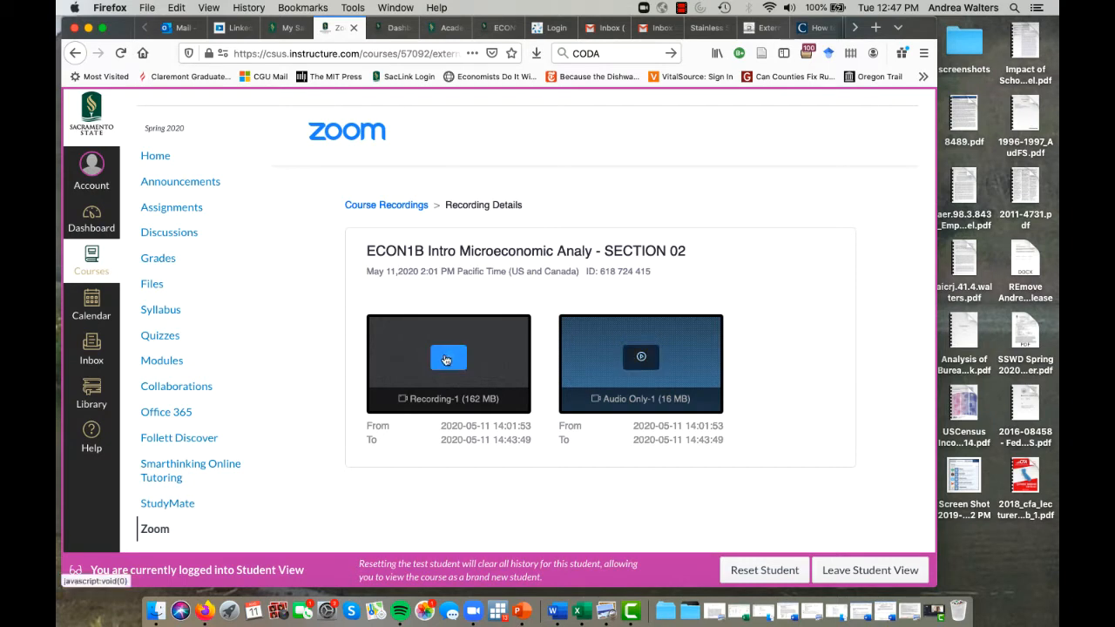
left_click(448, 357)
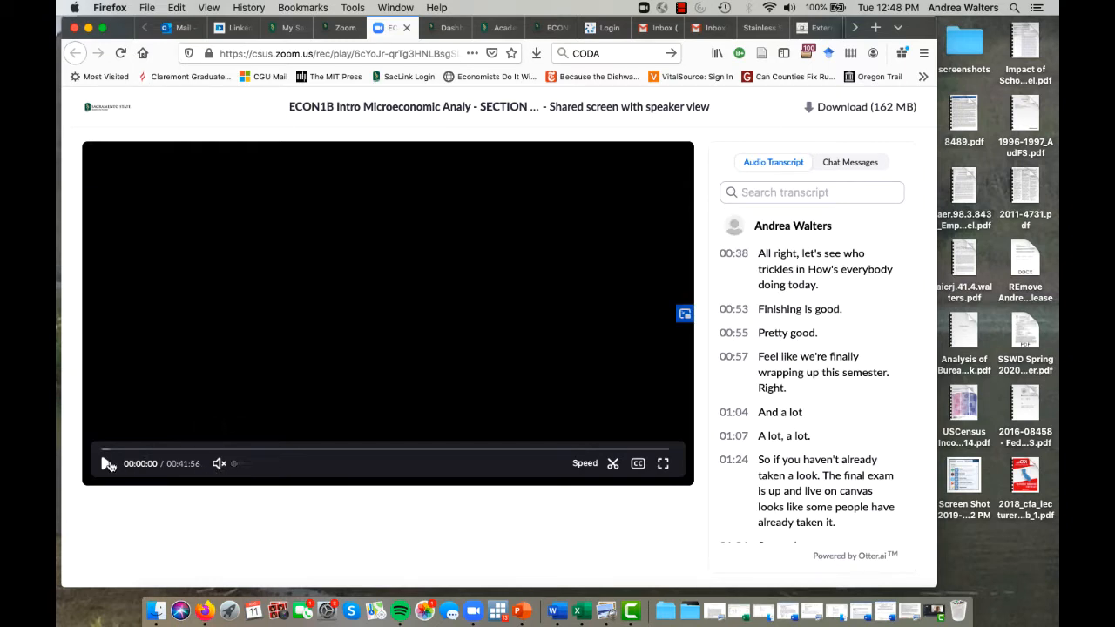
Step: Play the May 11 class recording in the Zoom web player, then return to the Canvas Recording Details tab
left_click(105, 464)
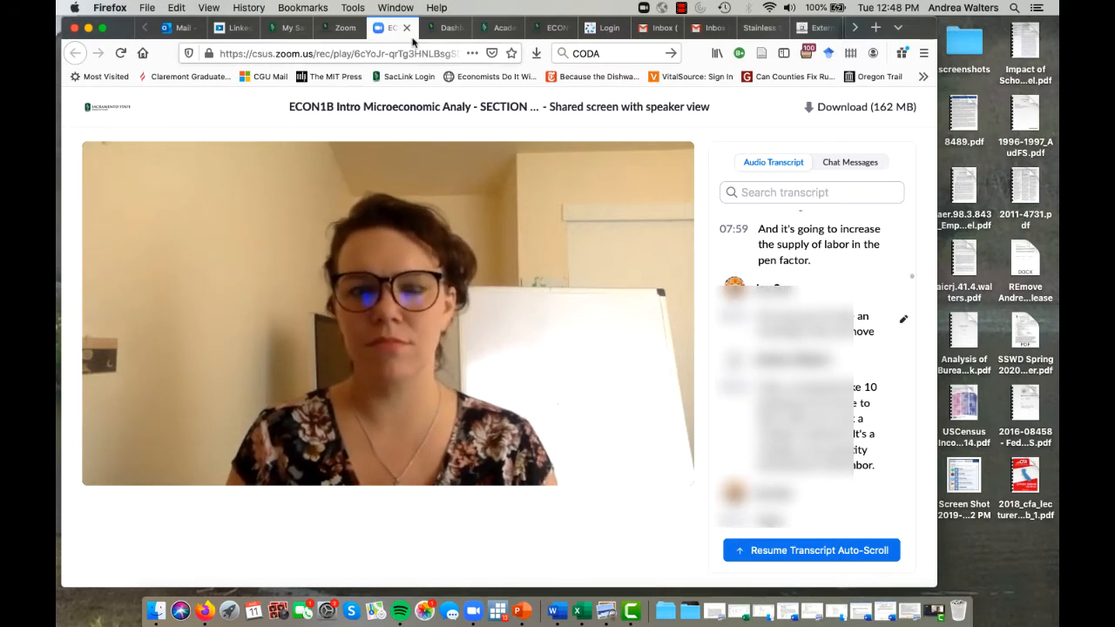
left_click(329, 27)
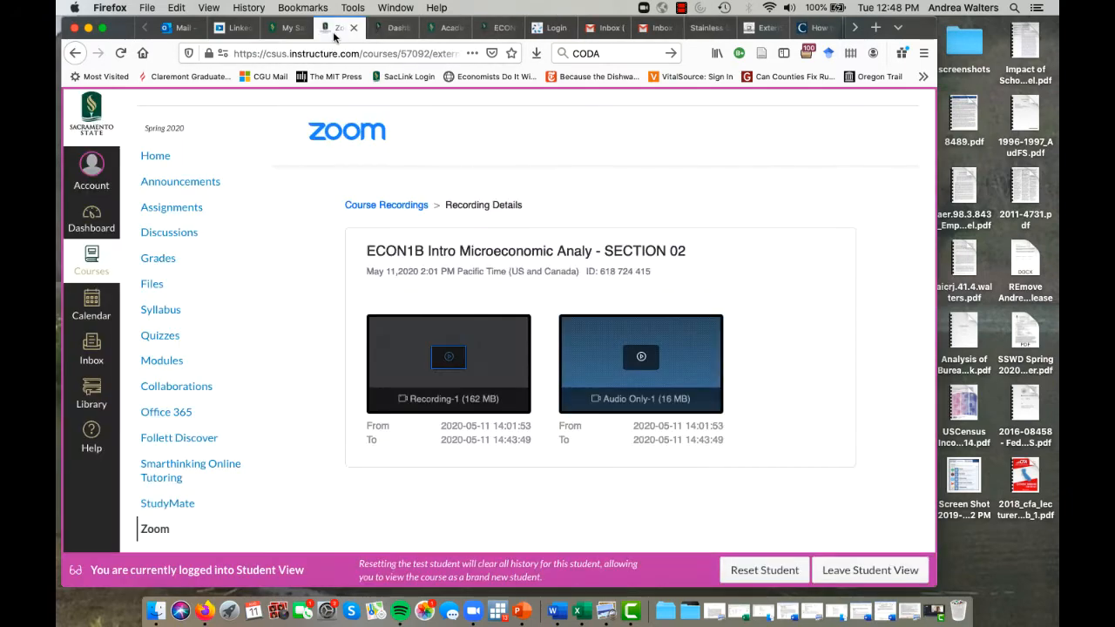
mouse_move(223, 486)
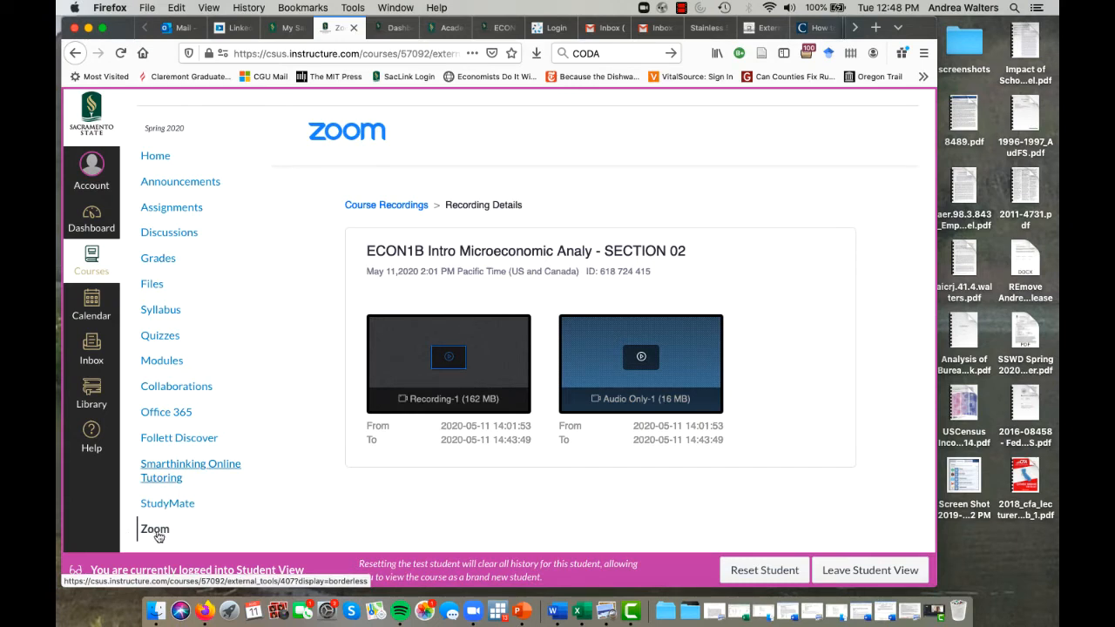
Step: Return to the course Zoom page and list the previous recurring ECON1B meetings with their recording details
left_click(153, 531)
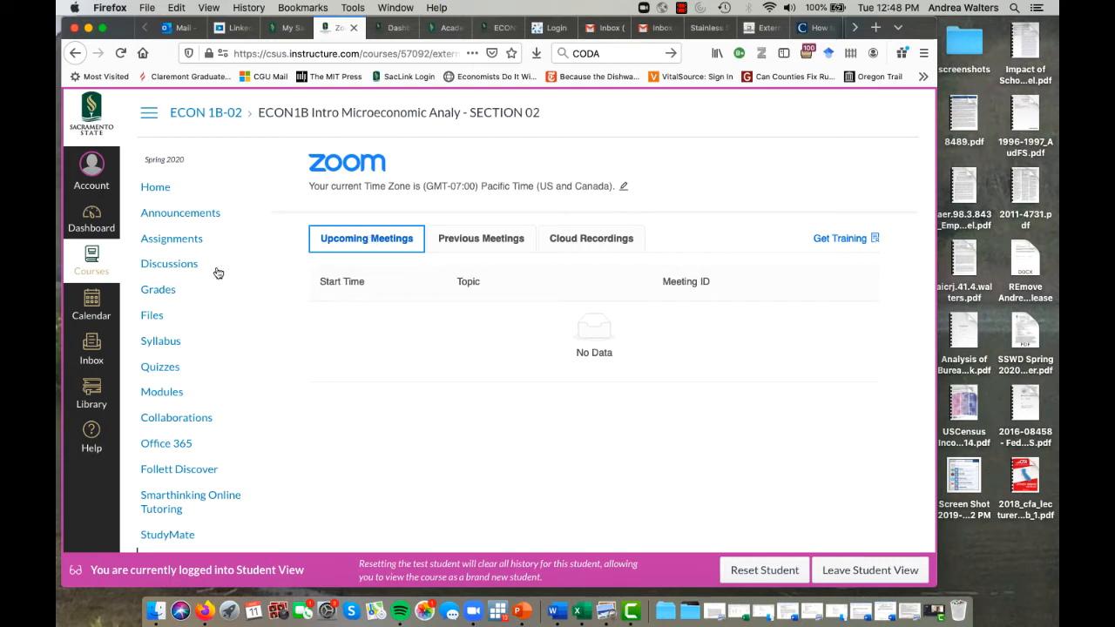
mouse_move(424, 374)
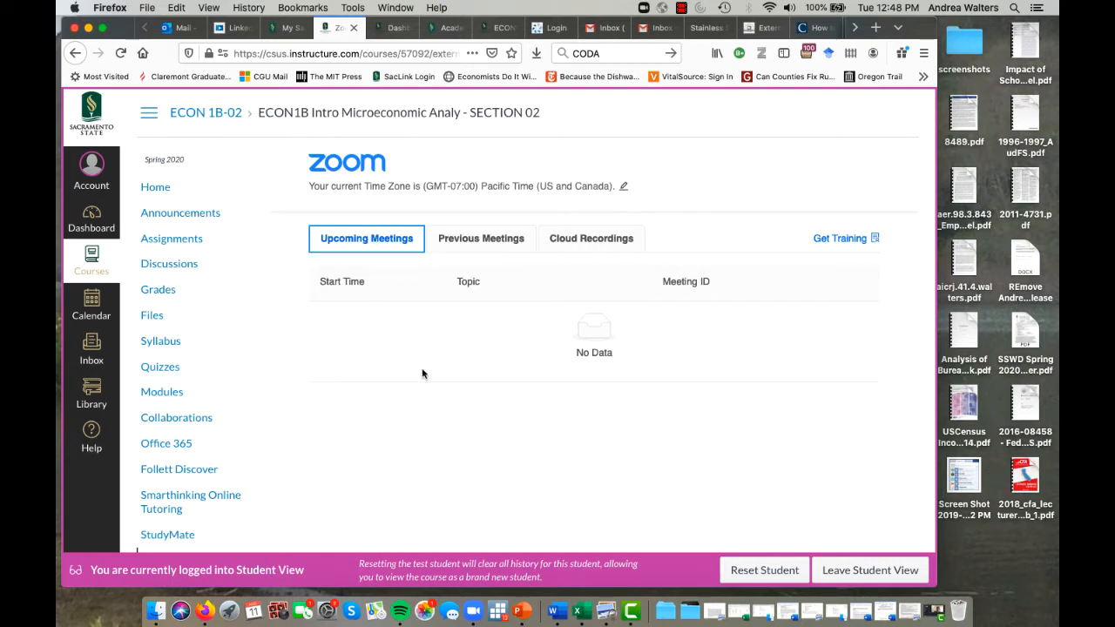
mouse_move(342, 401)
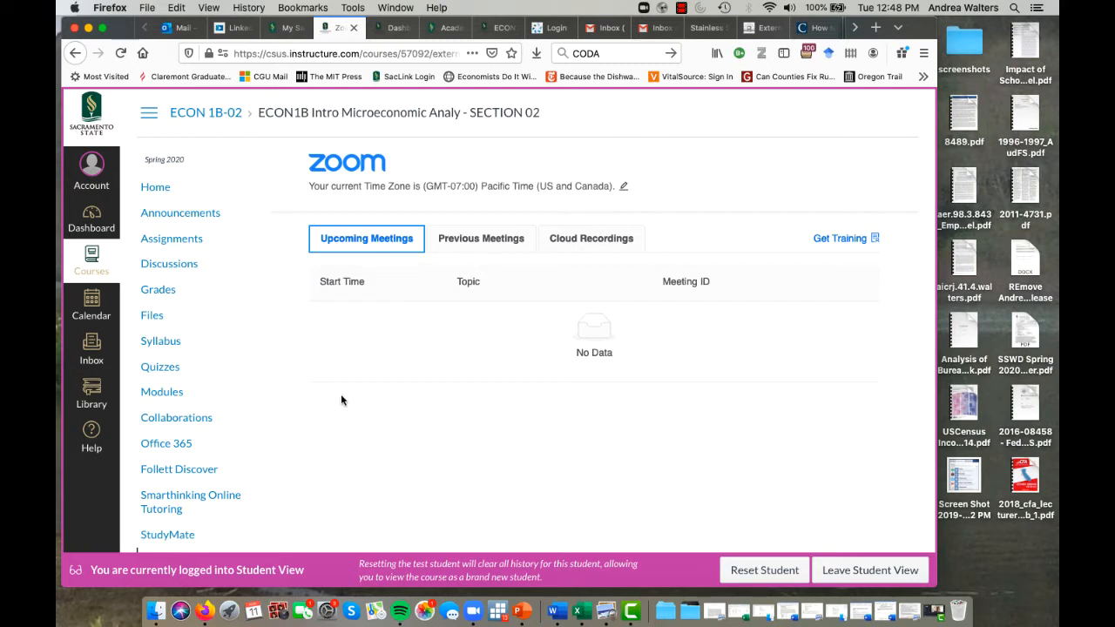
mouse_move(337, 522)
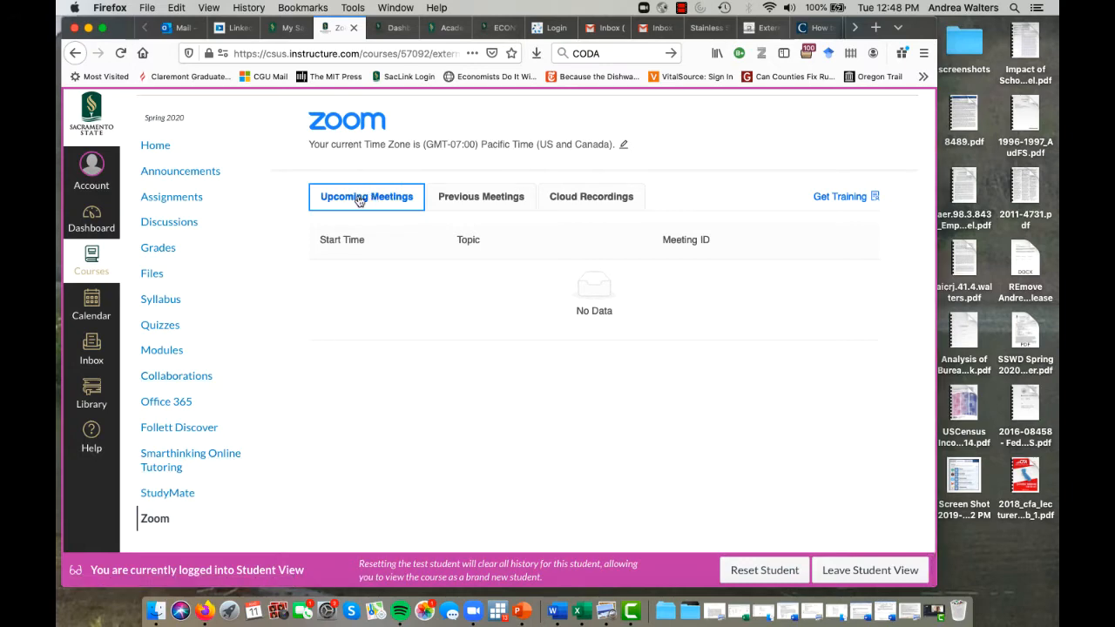
left_click(480, 196)
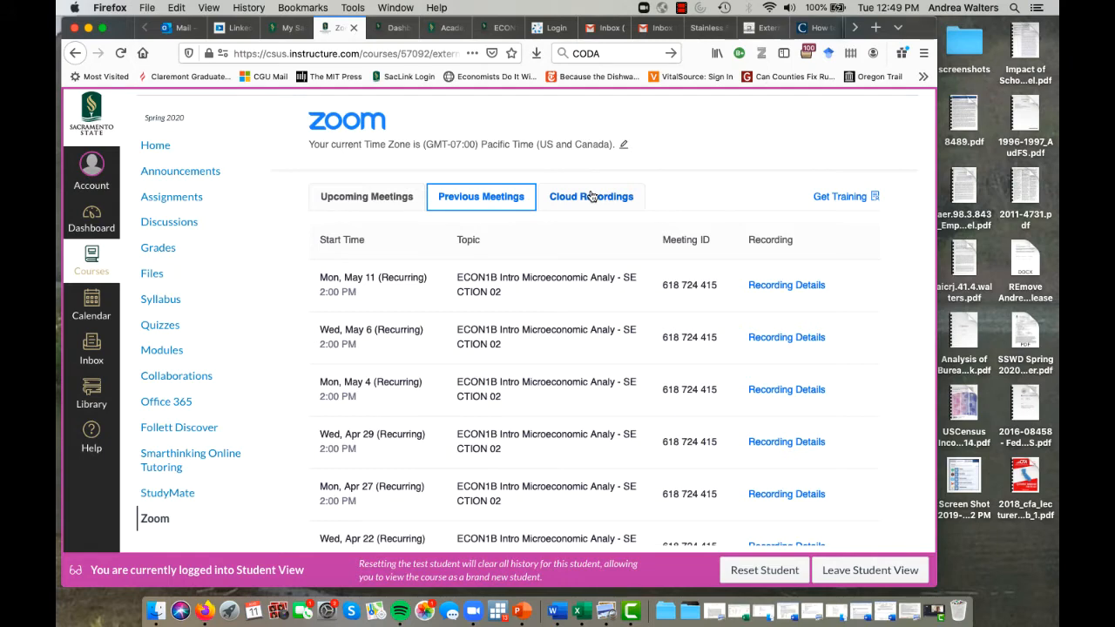
scroll("down", 3)
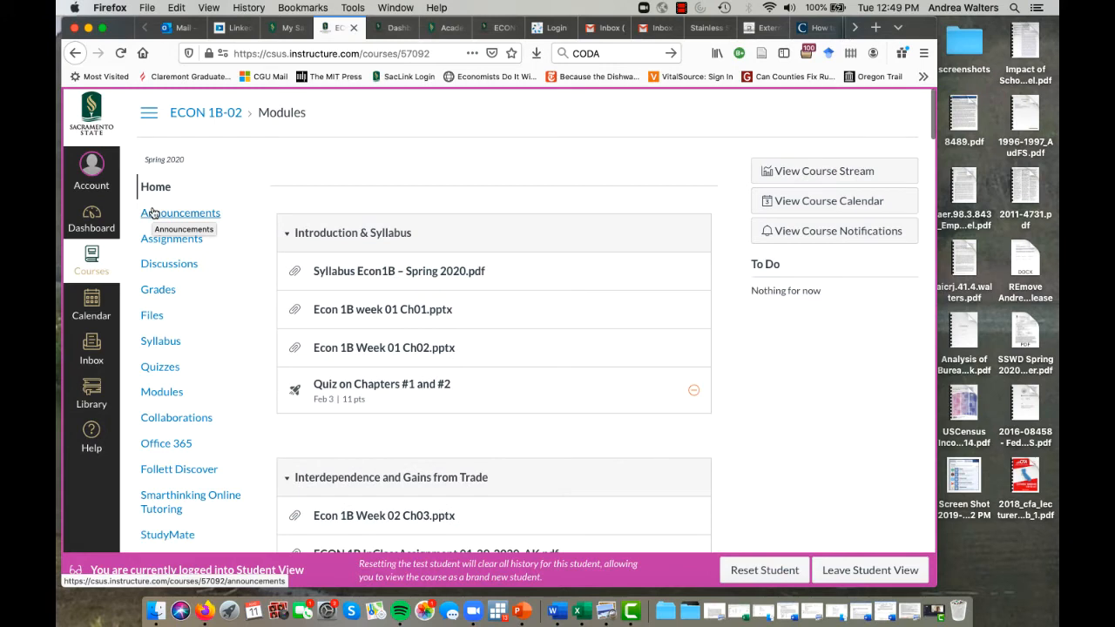
mouse_move(525, 279)
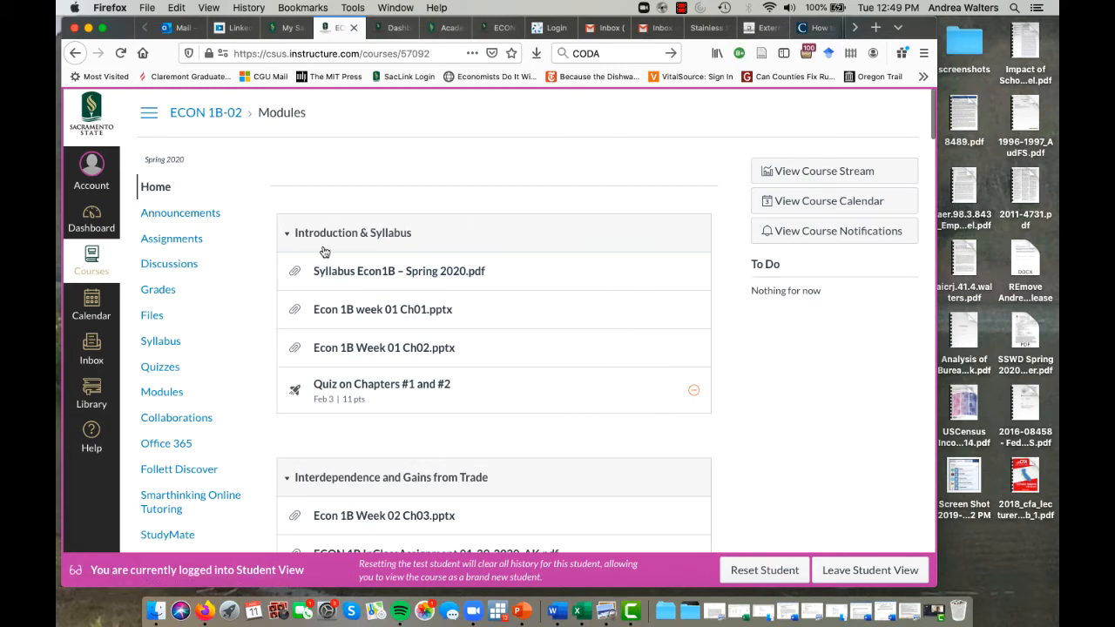
Step: Scroll the ECON 1B-02 modules list down through its units to Elasticity & Government Intervention and back
scroll("down", 3)
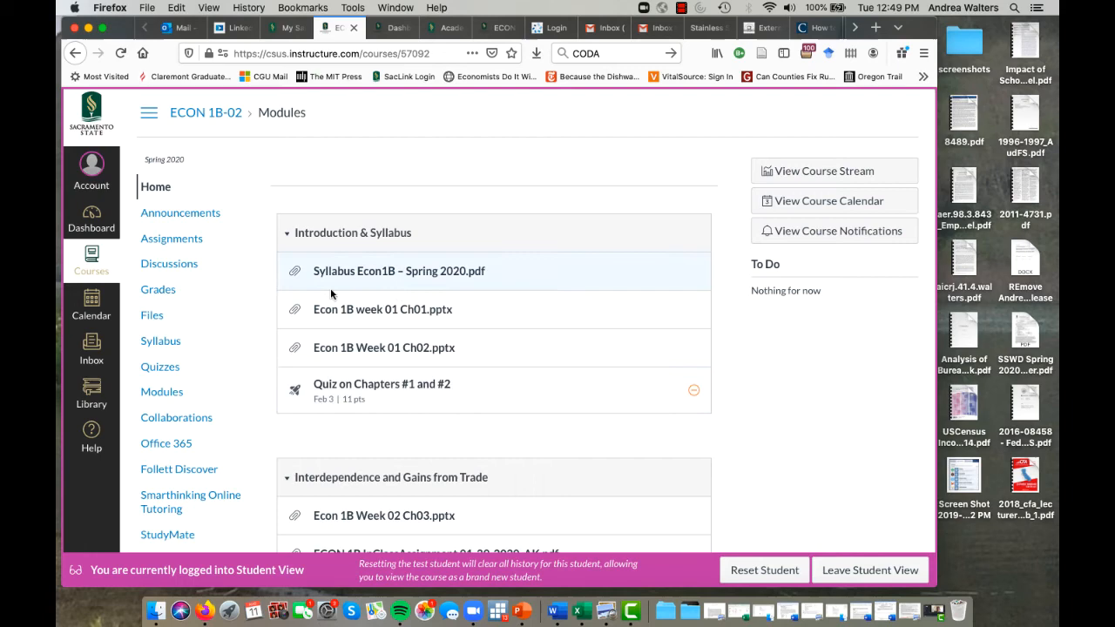
scroll("down", 3)
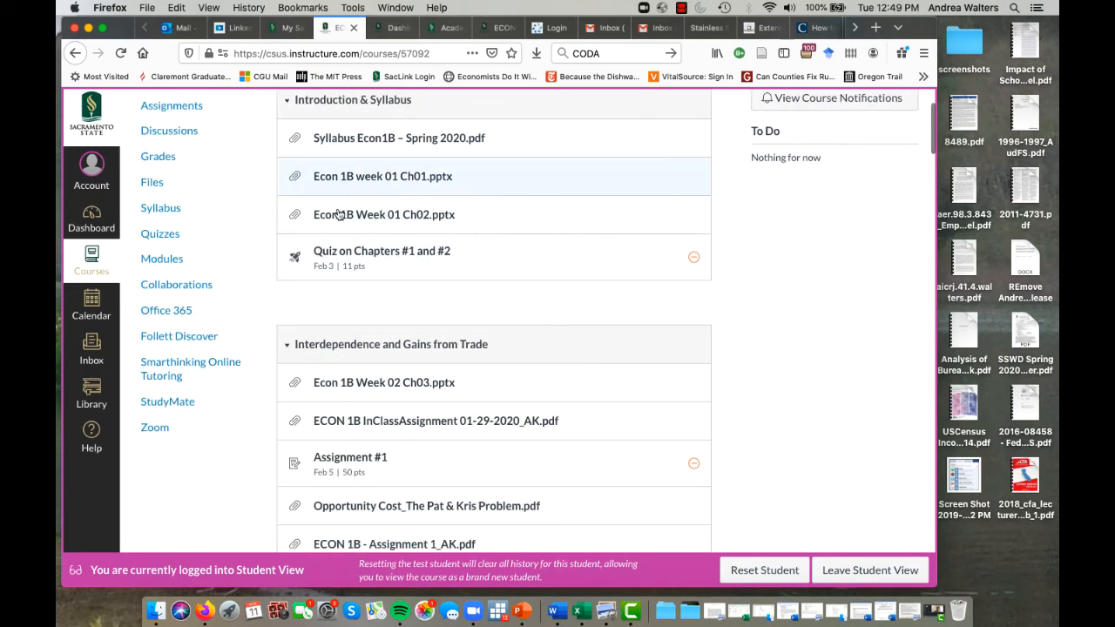
scroll("down", 3)
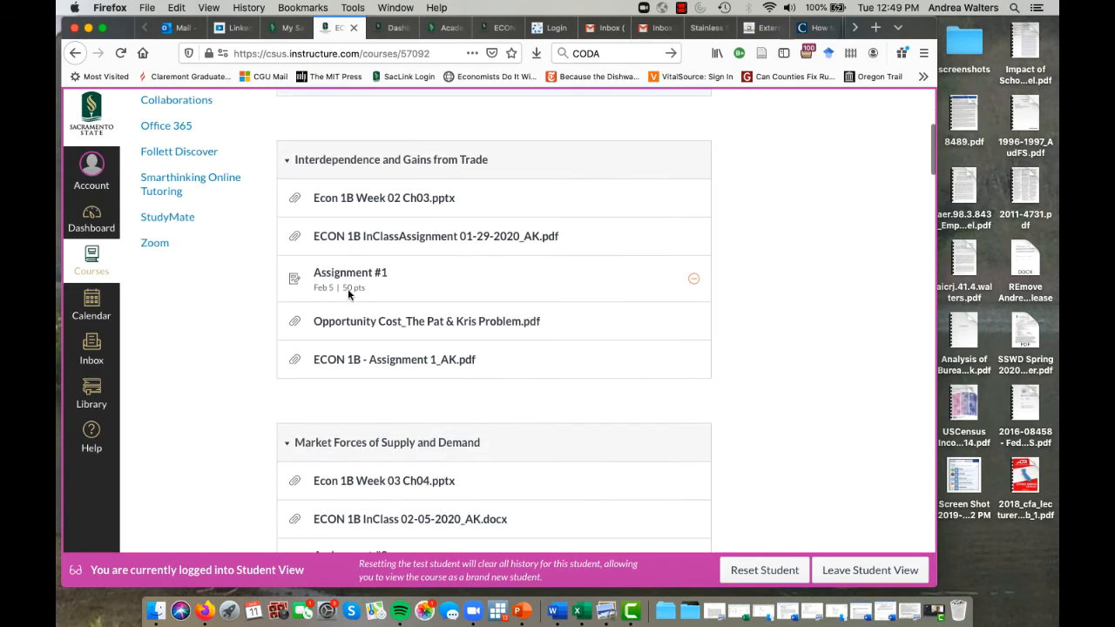
scroll("down", 3)
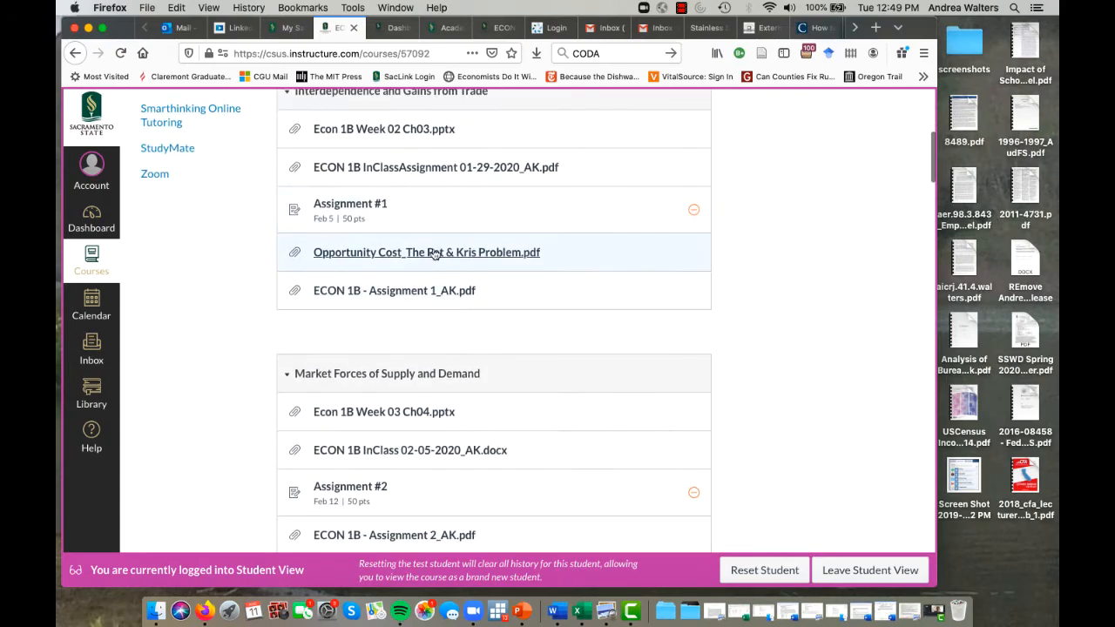
scroll("down", 3)
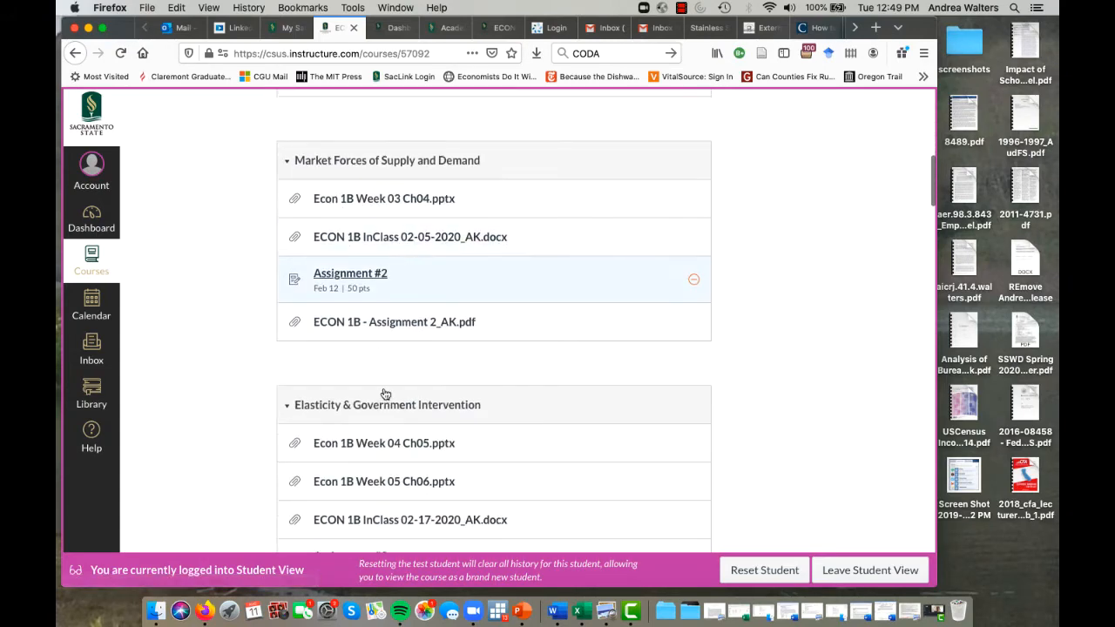
scroll("down", 3)
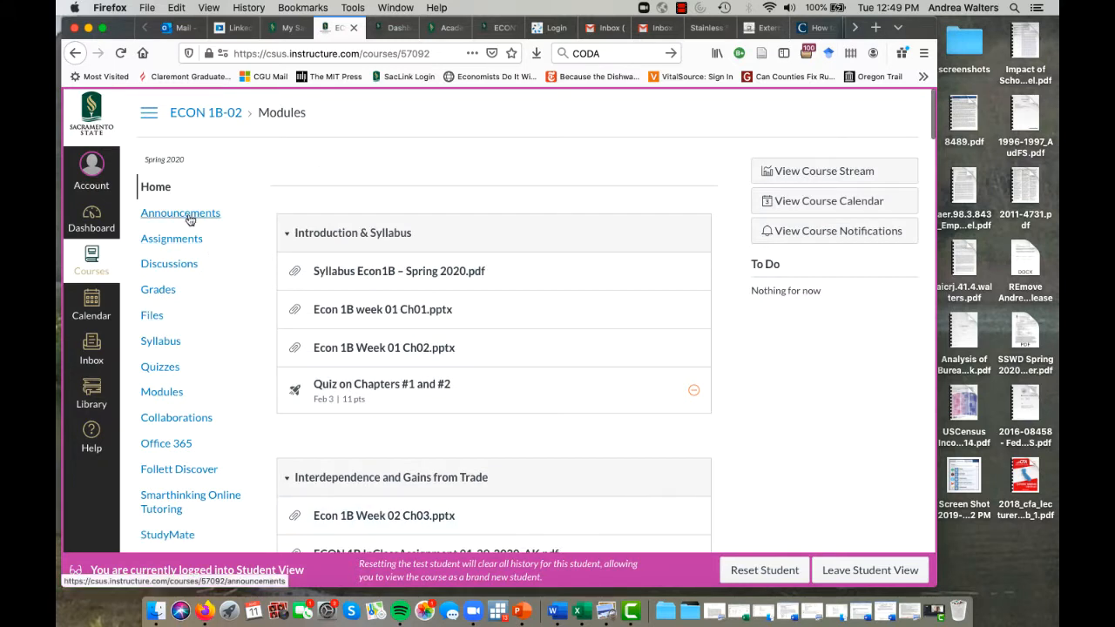
Step: View the course Announcements page and scroll through its posts
left_click(180, 213)
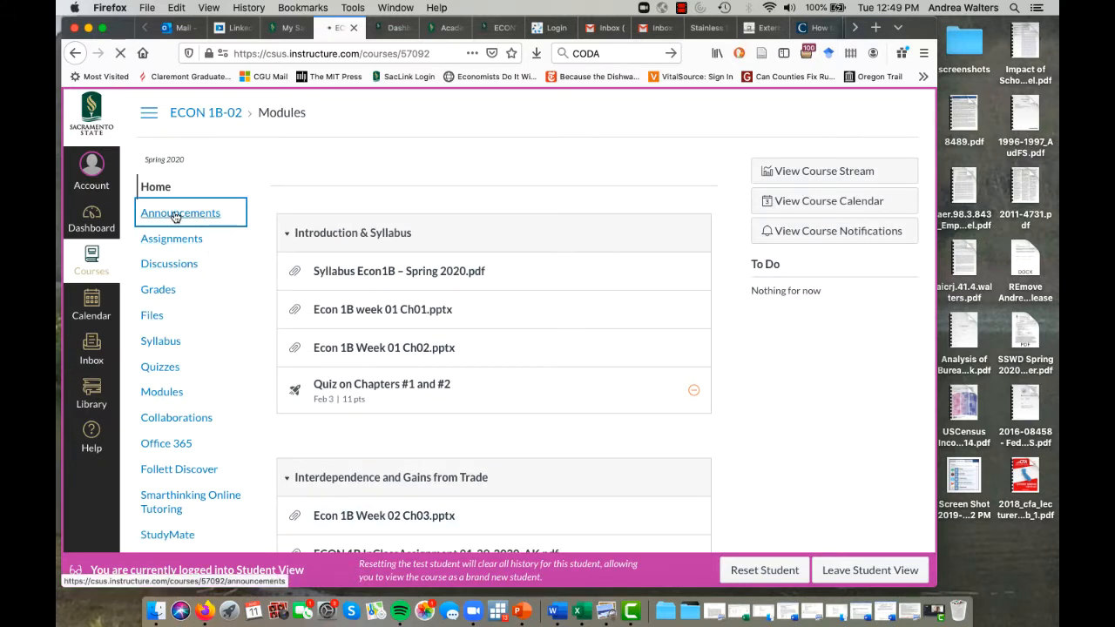
left_click(181, 213)
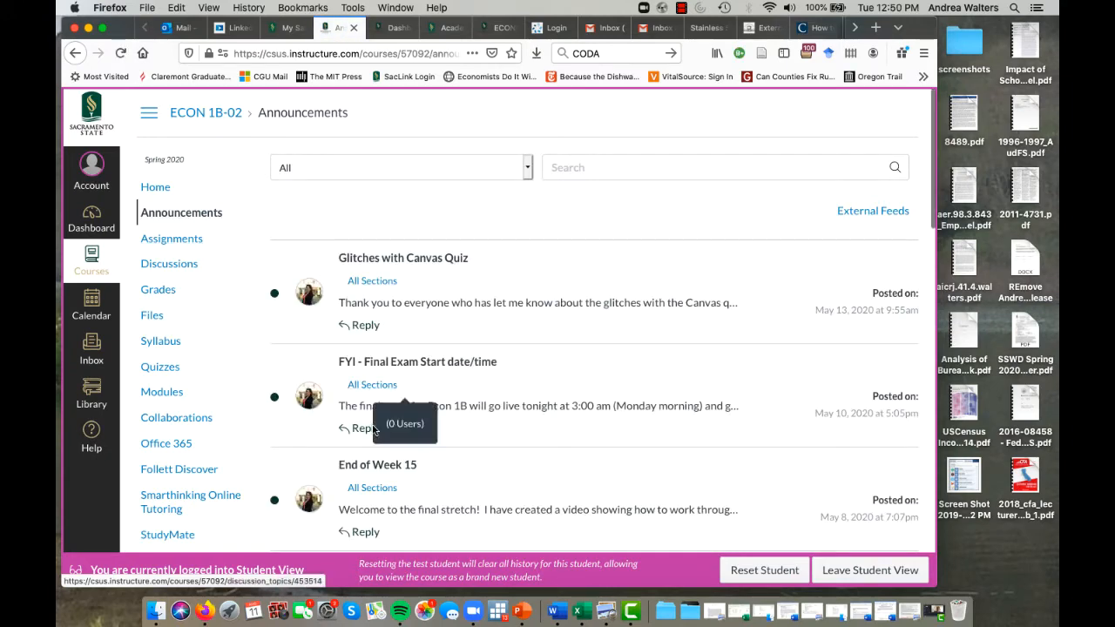
scroll("down", 3)
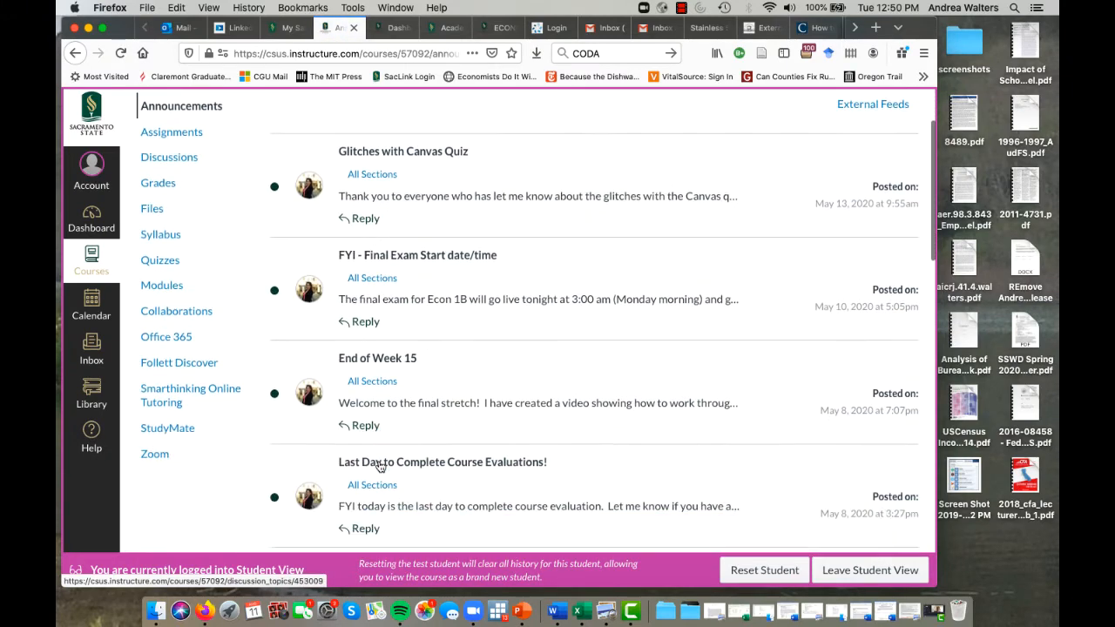
scroll("down", 3)
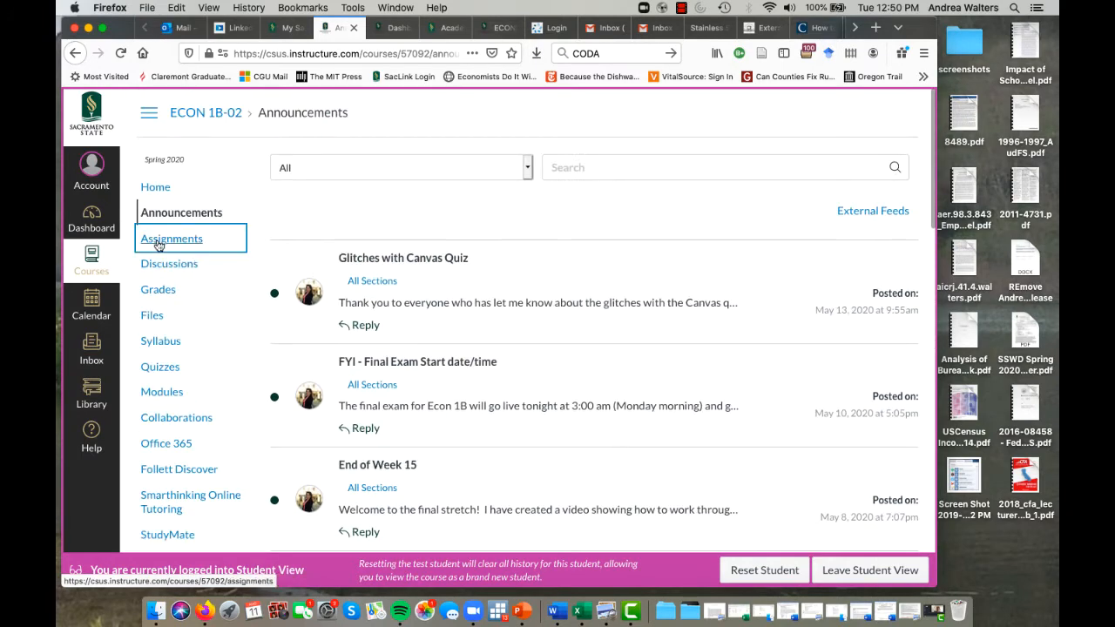
Step: View the course Assignments page, then the Discussions page with its pinned and recent discussions
left_click(172, 238)
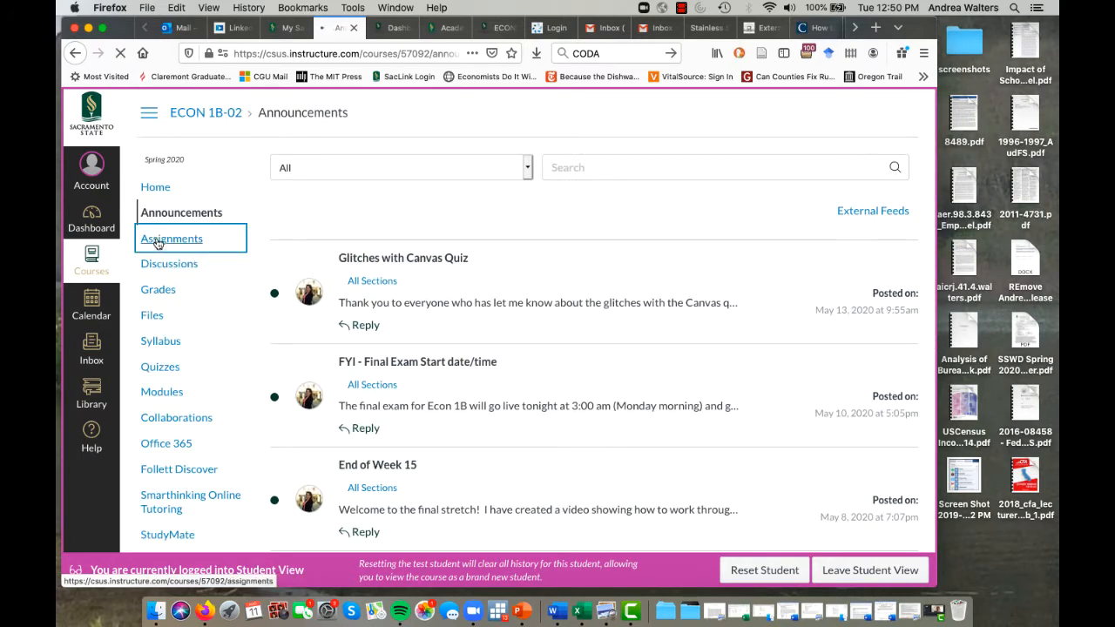
left_click(171, 238)
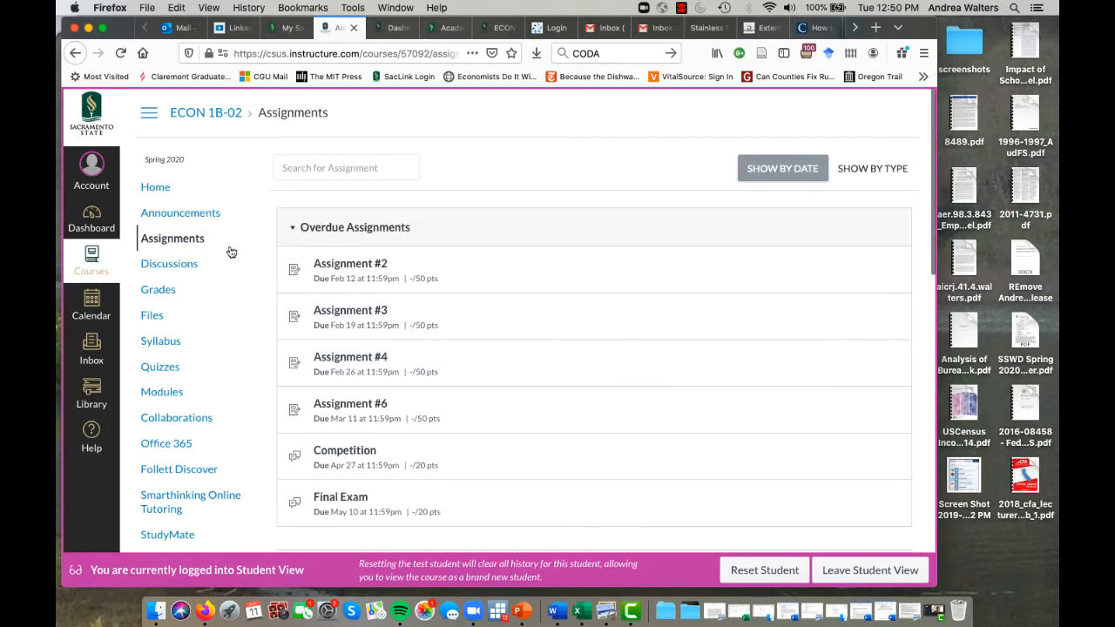
left_click(169, 263)
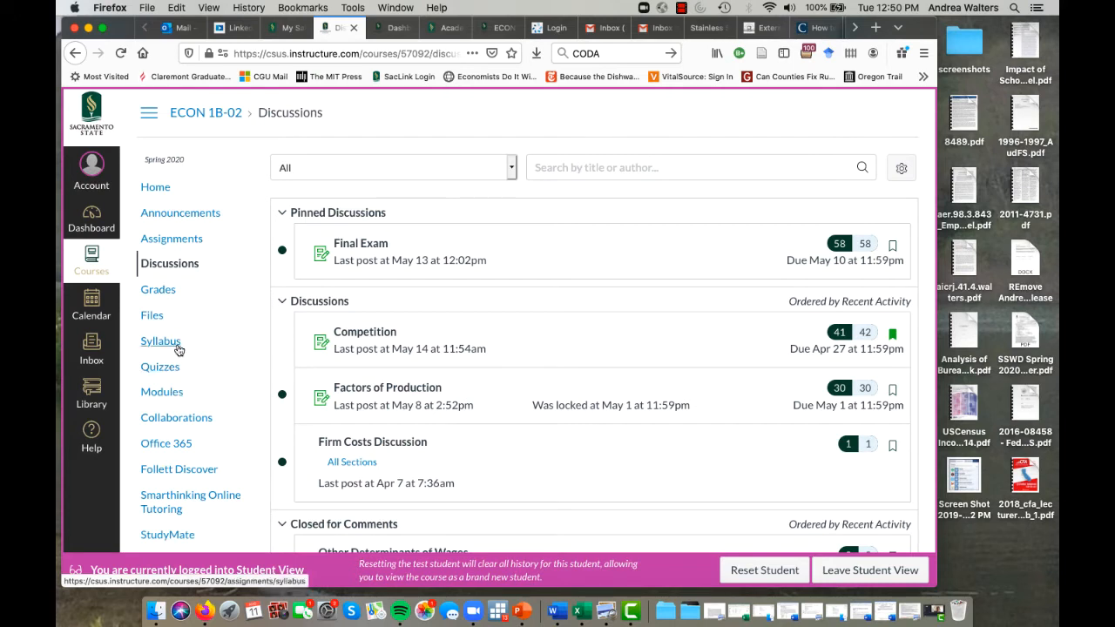
mouse_move(160, 428)
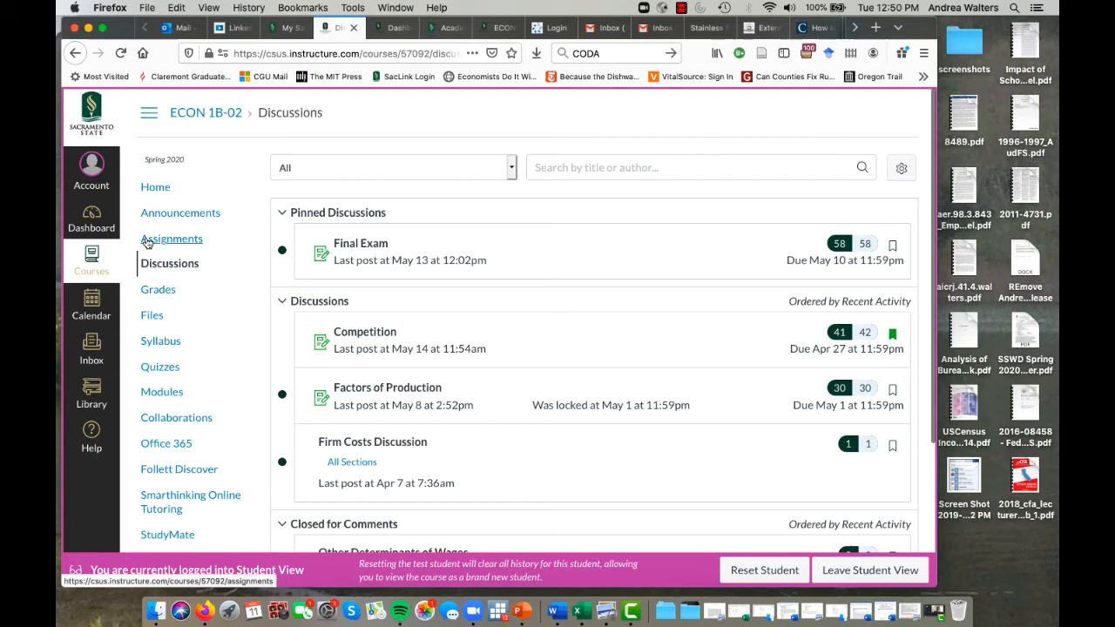
Step: Bring up the Edit Discussion Settings dialog from the gear and cancel it without changes
scroll("down", 3)
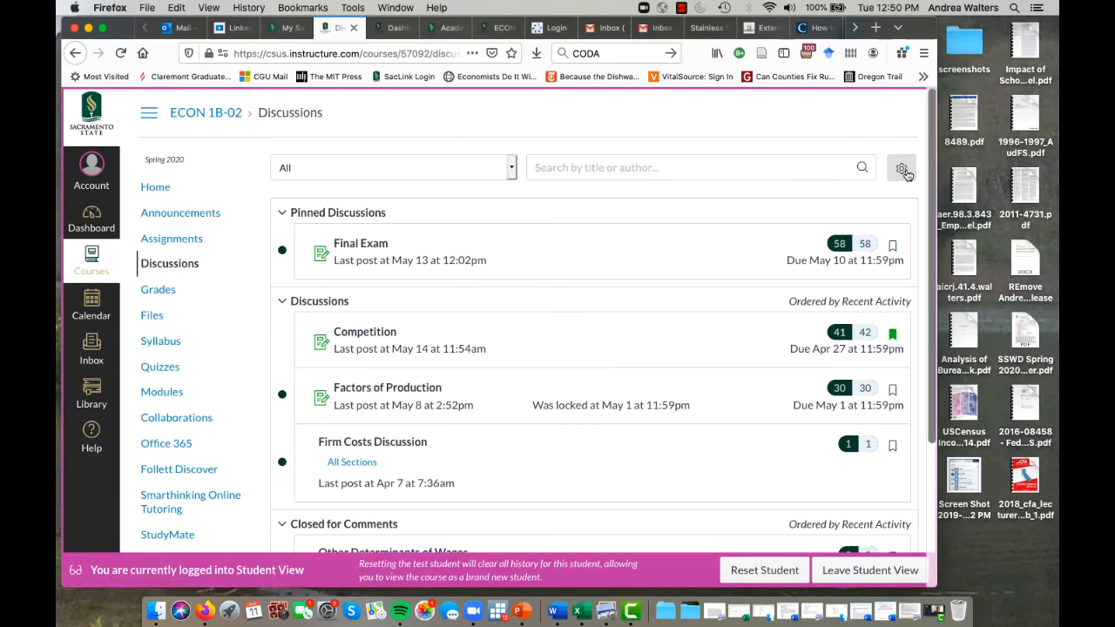
left_click(901, 168)
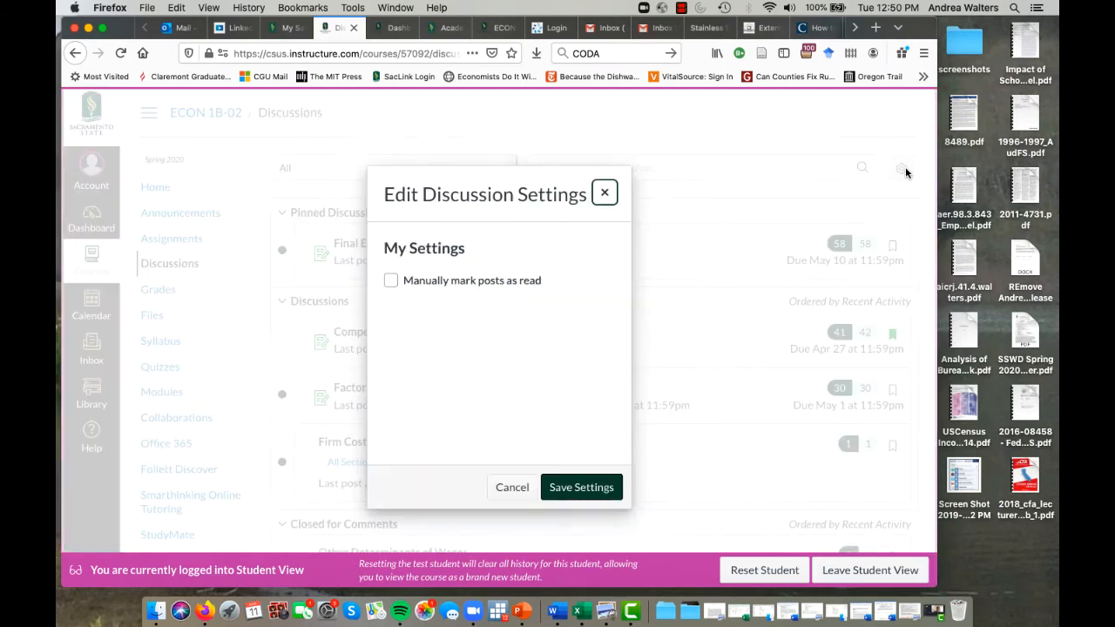
mouse_move(539, 501)
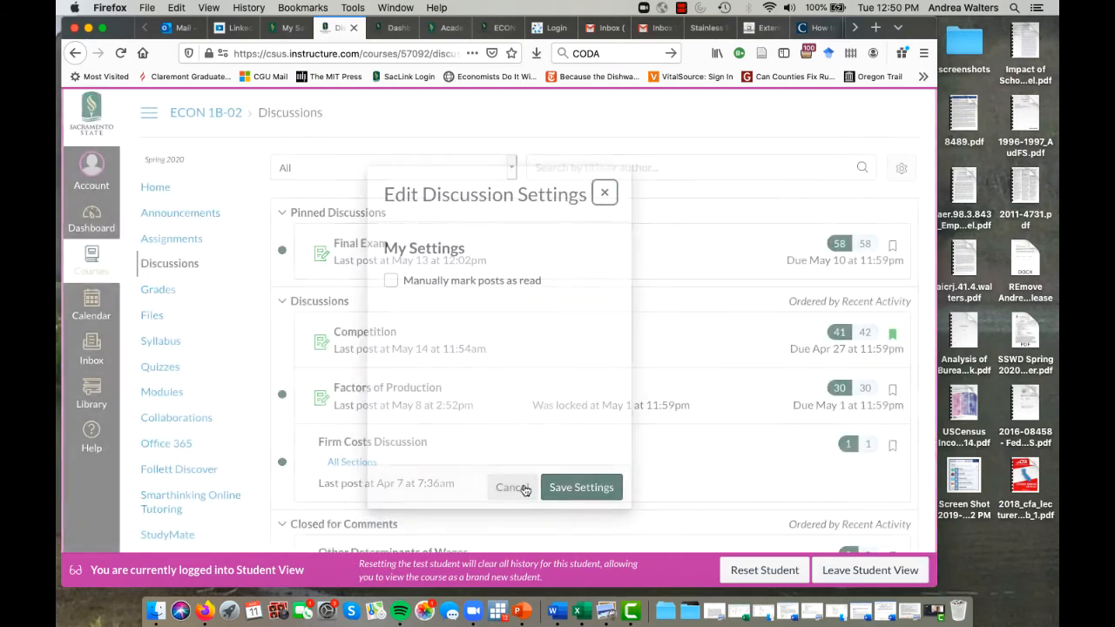
left_click(511, 487)
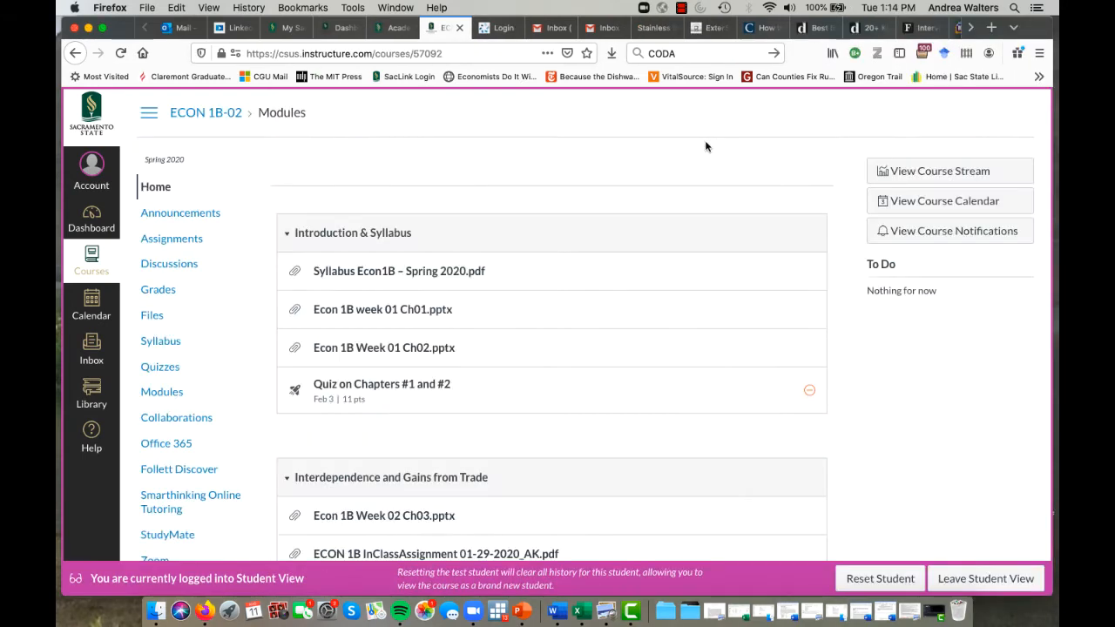
mouse_move(113, 262)
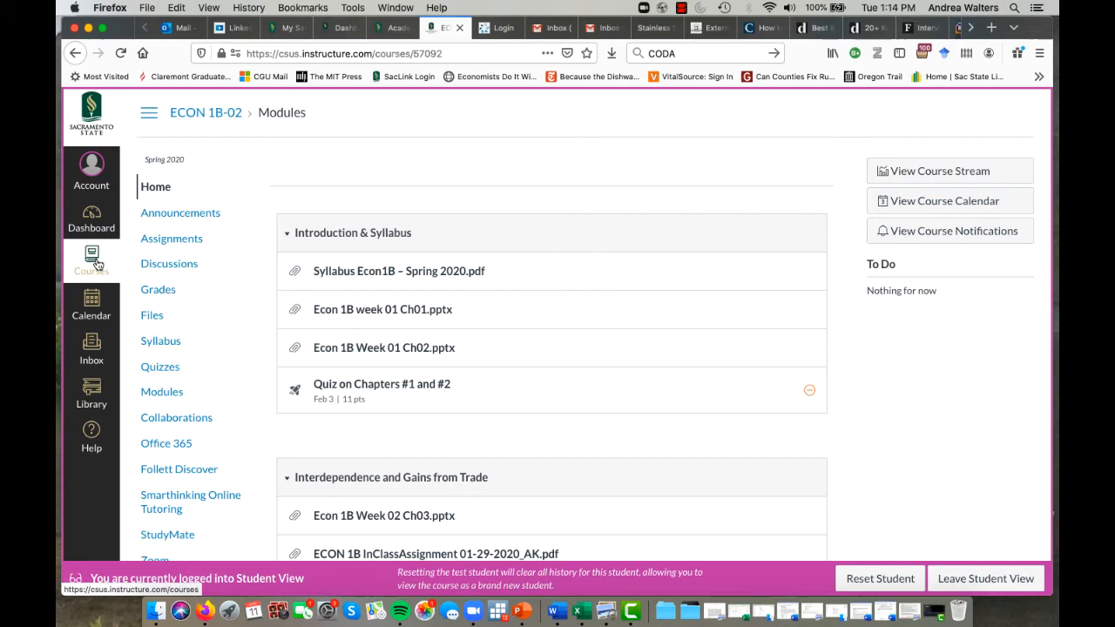
Step: Peek at the Courses tray, then leave Student View to return to the teacher view
left_click(91, 259)
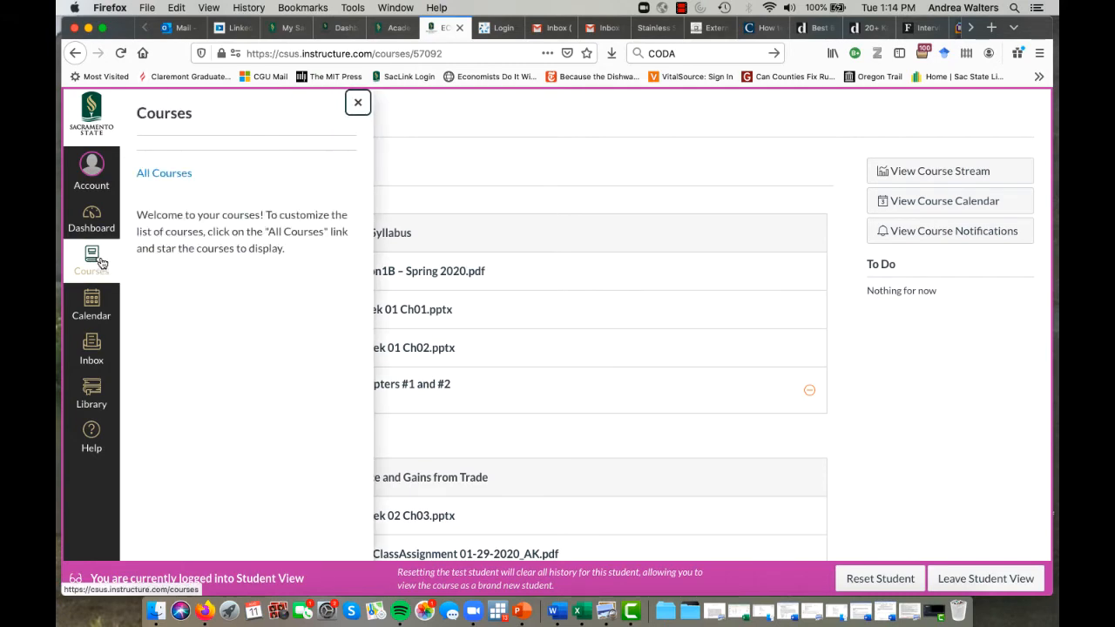
left_click(357, 102)
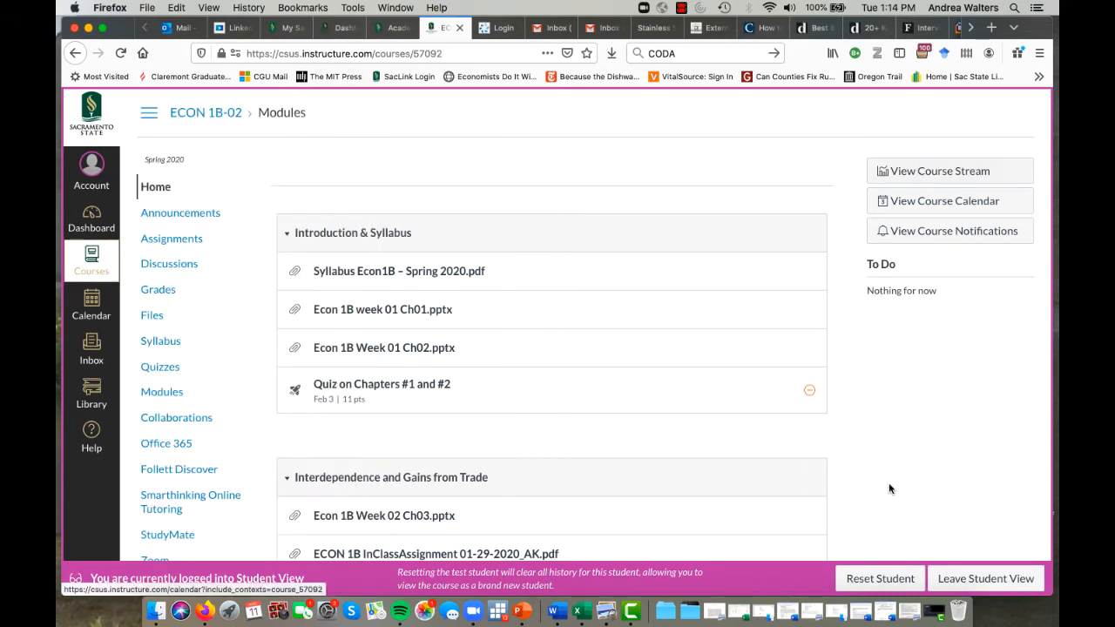
left_click(986, 579)
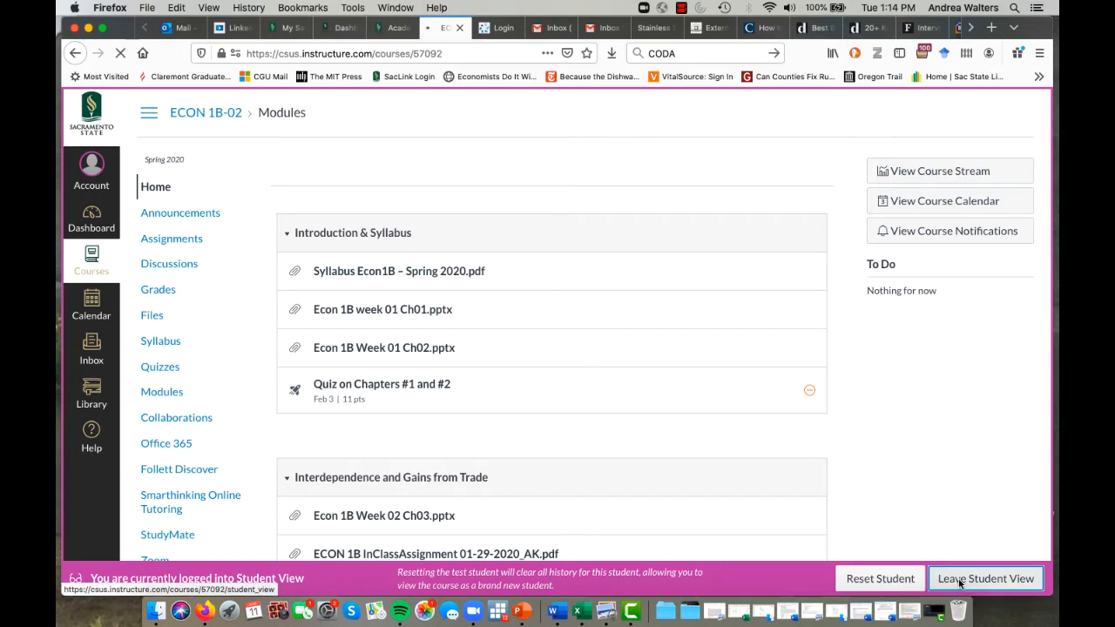
left_click(986, 578)
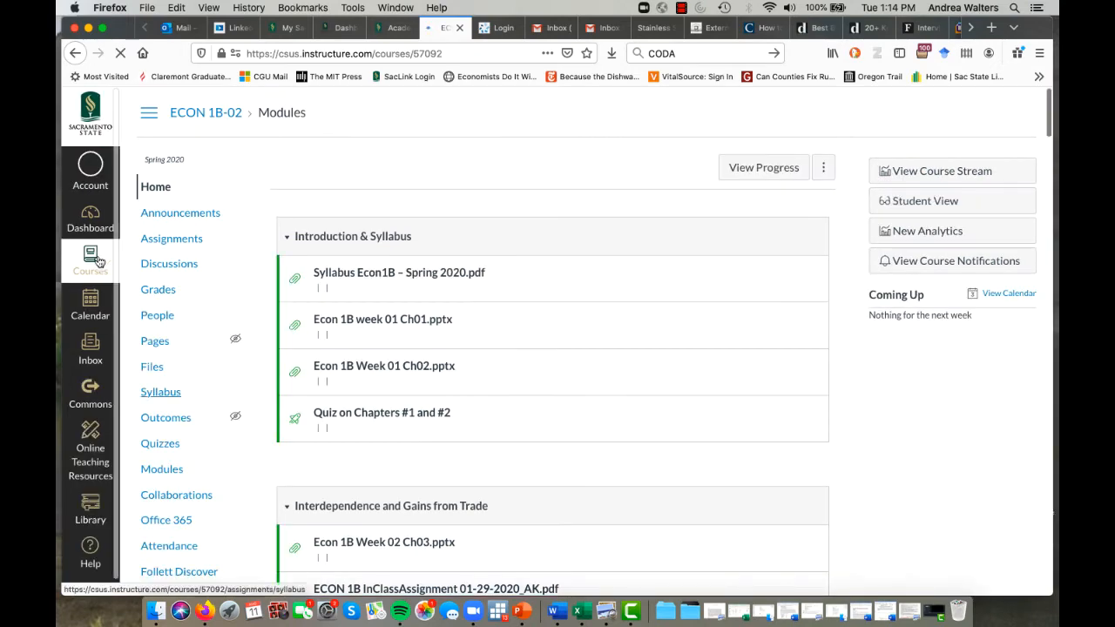
Step: From the Courses tray, go to Canvas Development Course 001's home page
left_click(90, 258)
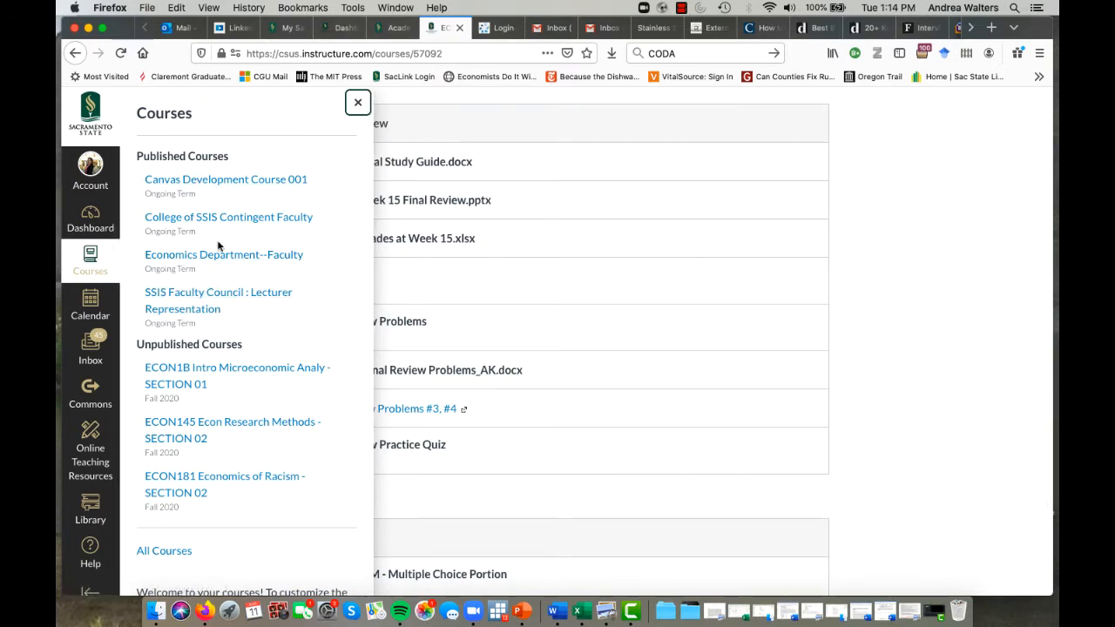
left_click(225, 179)
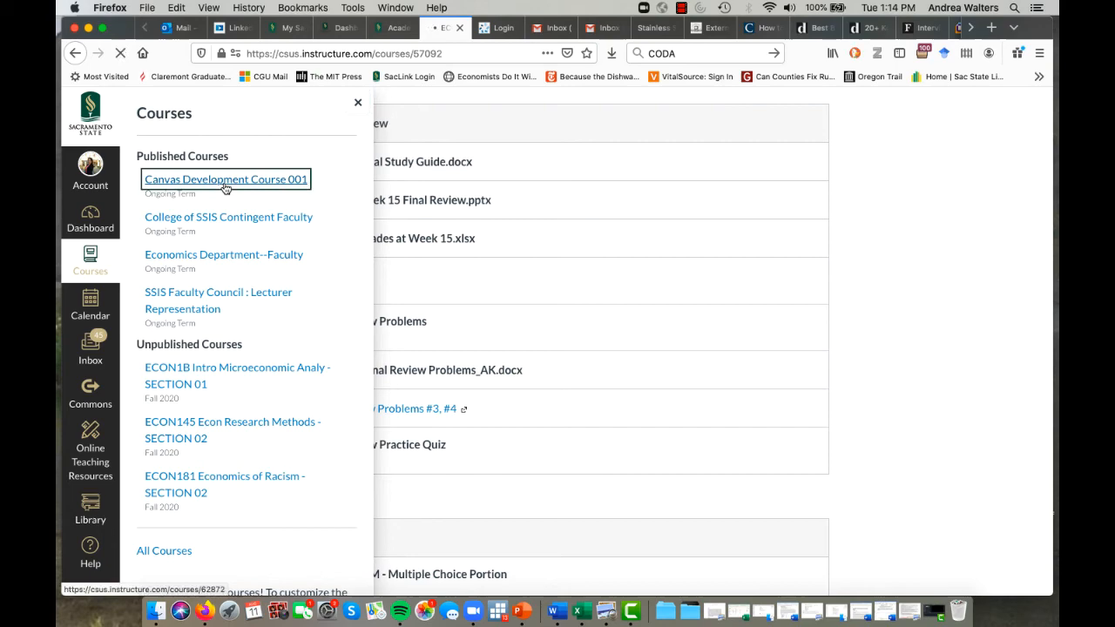
left_click(225, 179)
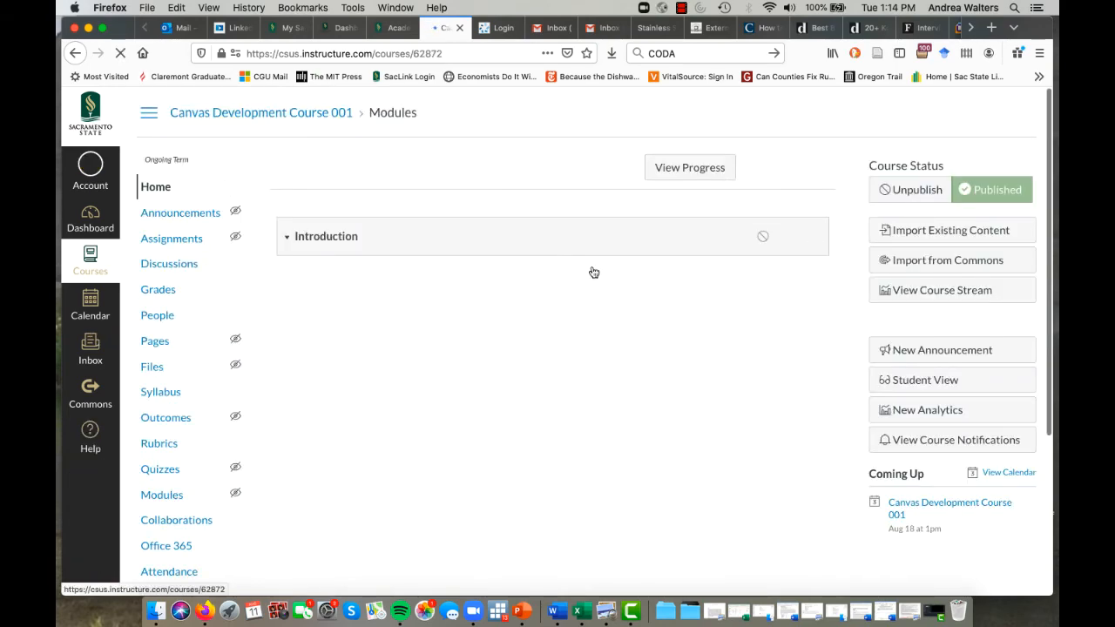
Step: Browse the course Zoom page's Previous Meetings, Personal Meeting Room and Cloud Recordings tabs
scroll("down", 3)
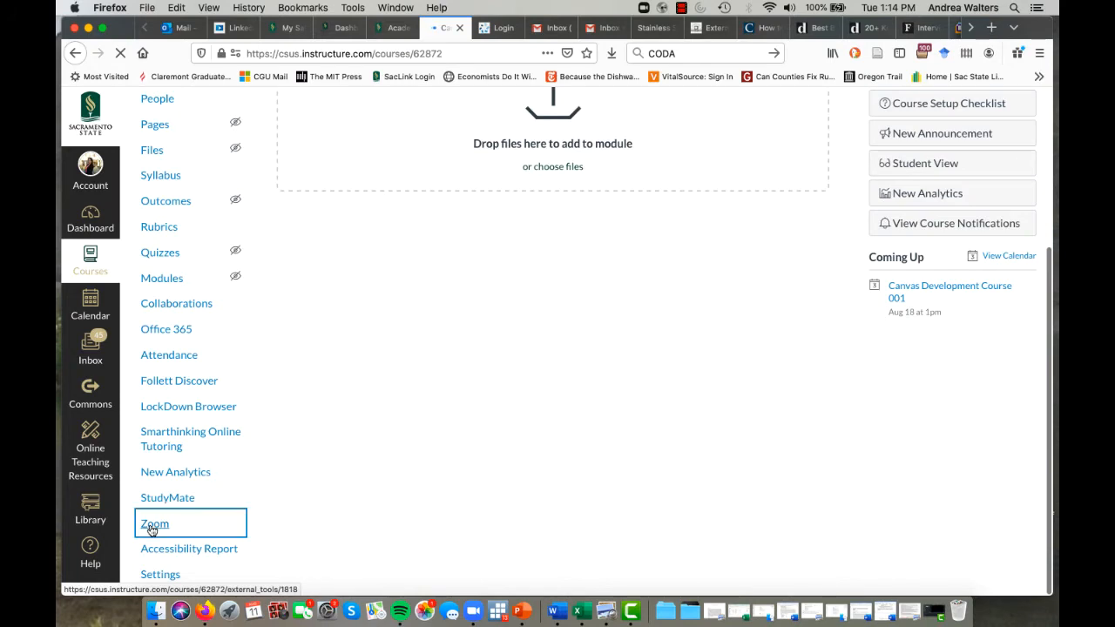
left_click(155, 523)
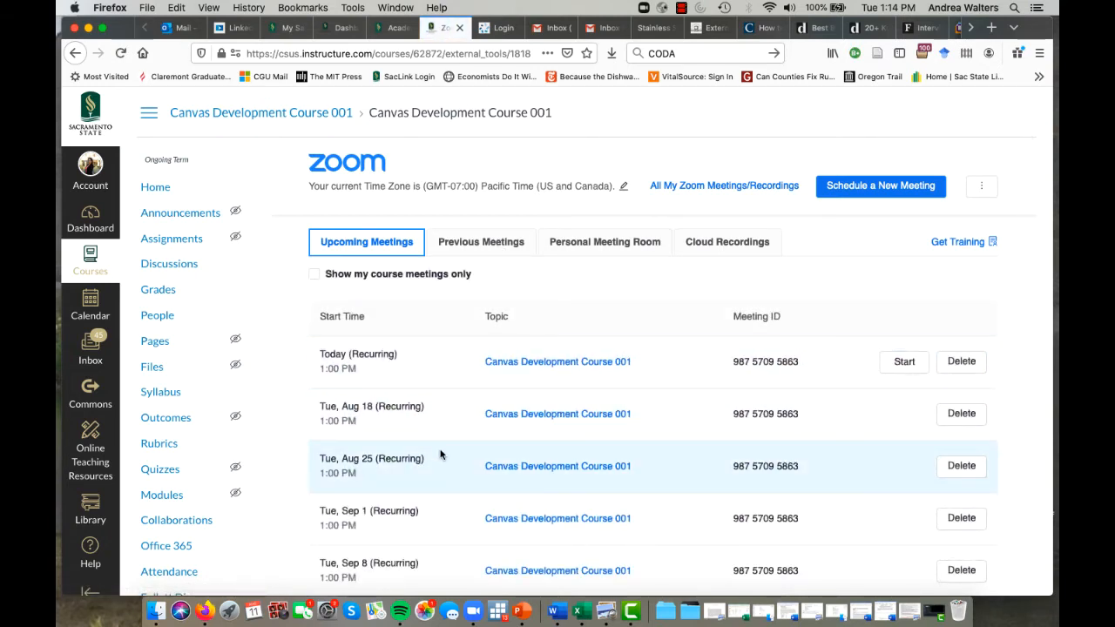
mouse_move(583, 344)
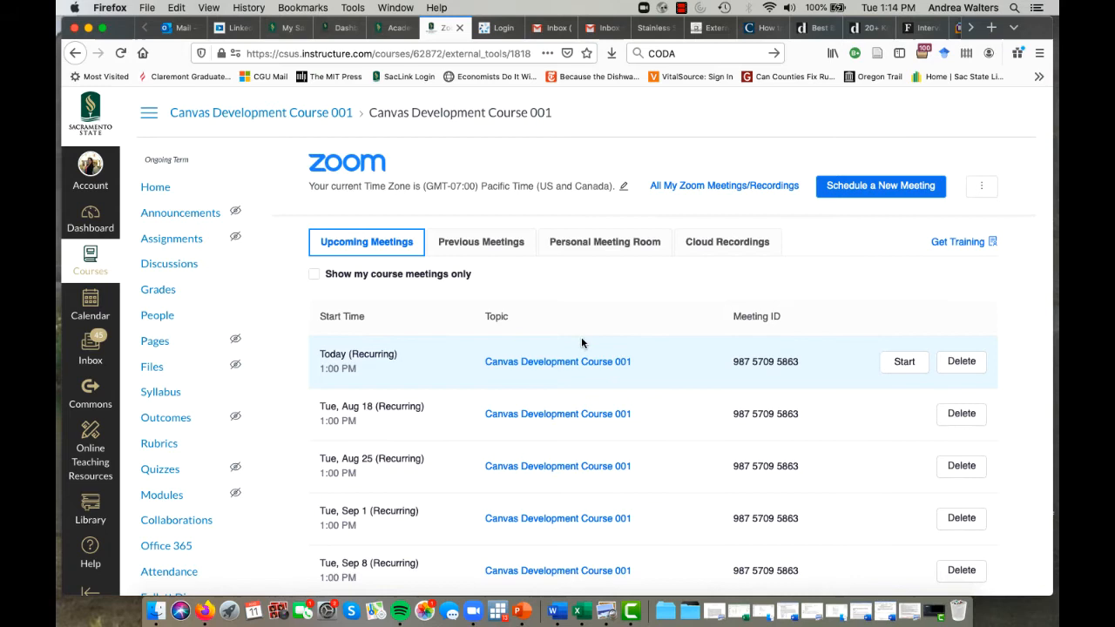
left_click(481, 242)
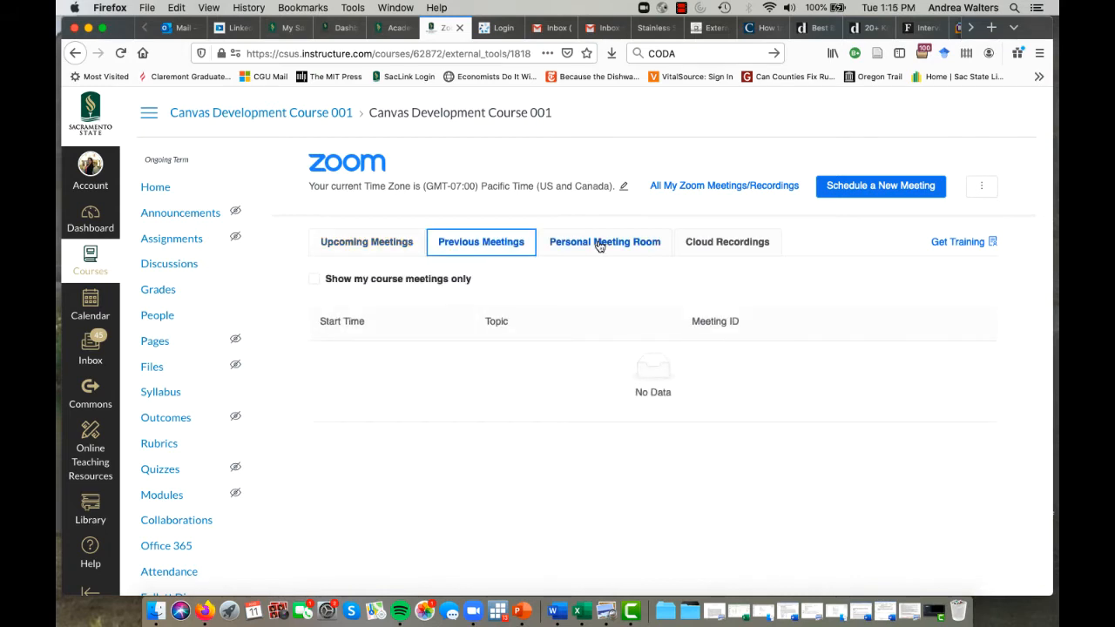
left_click(604, 241)
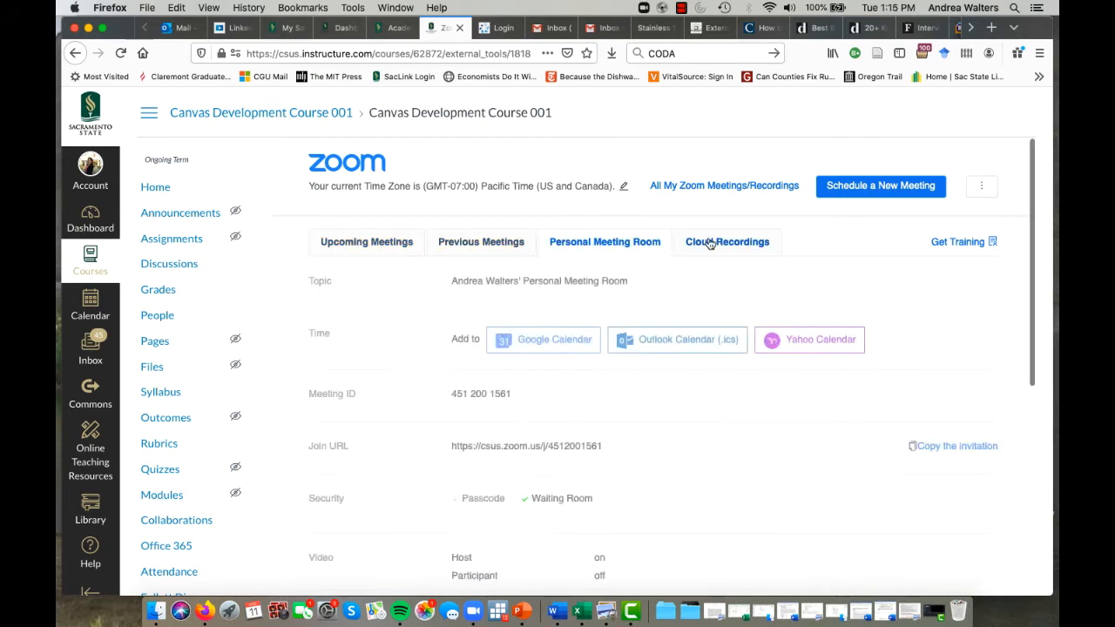
left_click(365, 242)
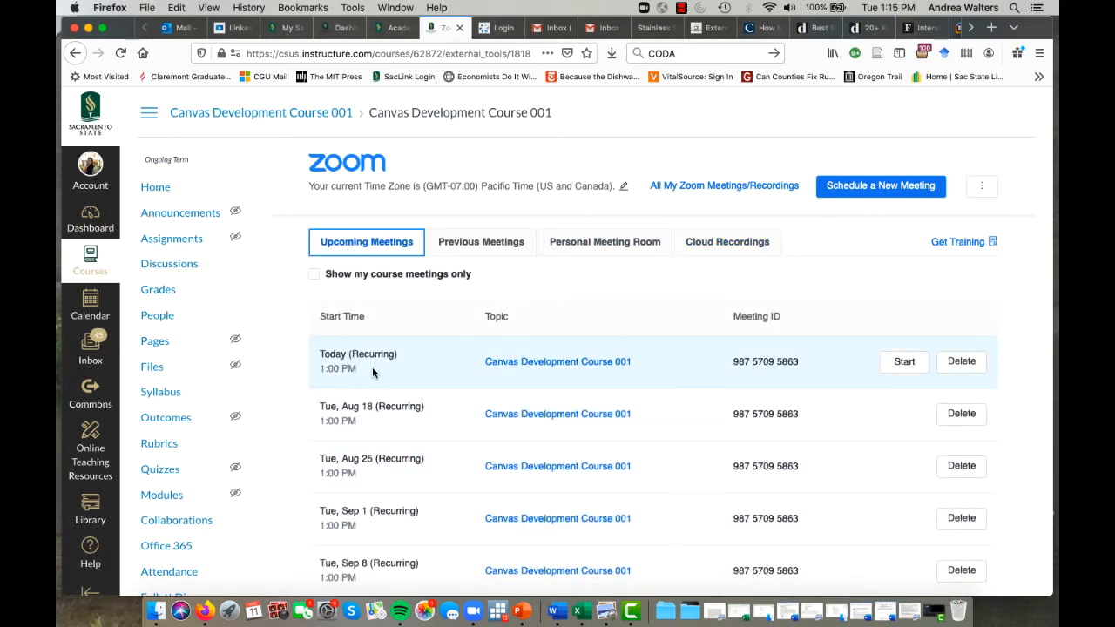
mouse_move(885, 383)
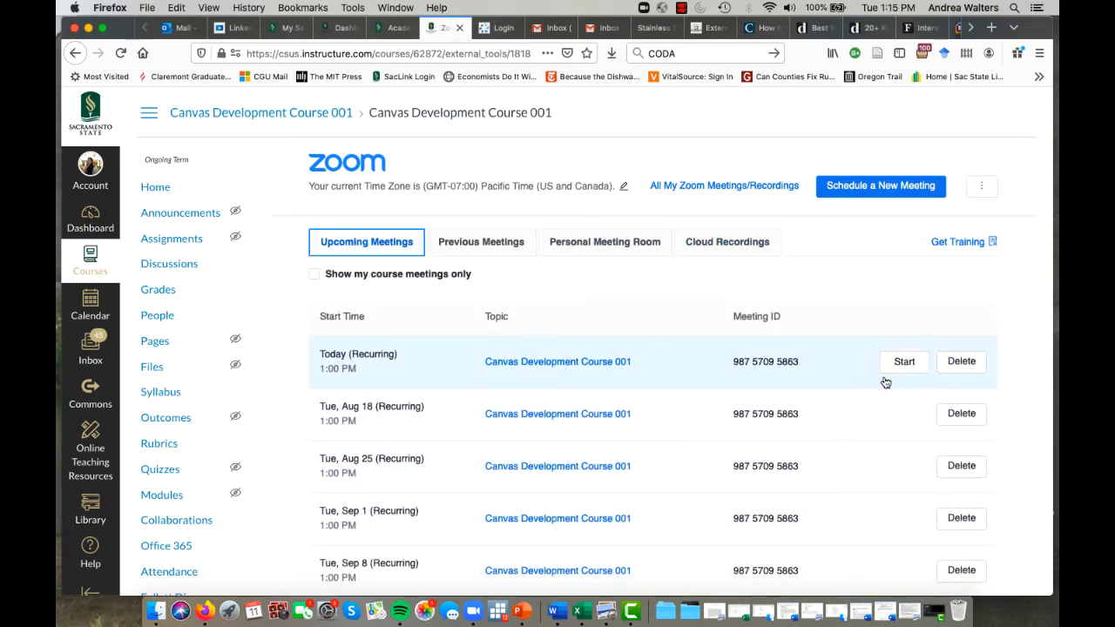
Step: Start today's 1:00 PM recurring Development Course meeting from Canvas
left_click(903, 362)
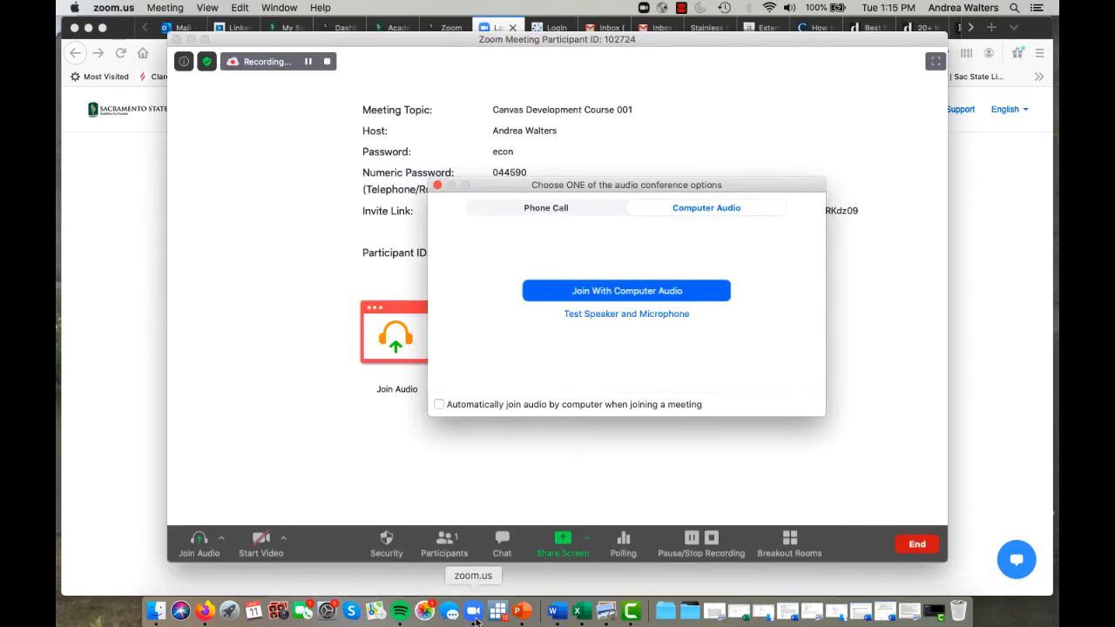
mouse_move(444, 611)
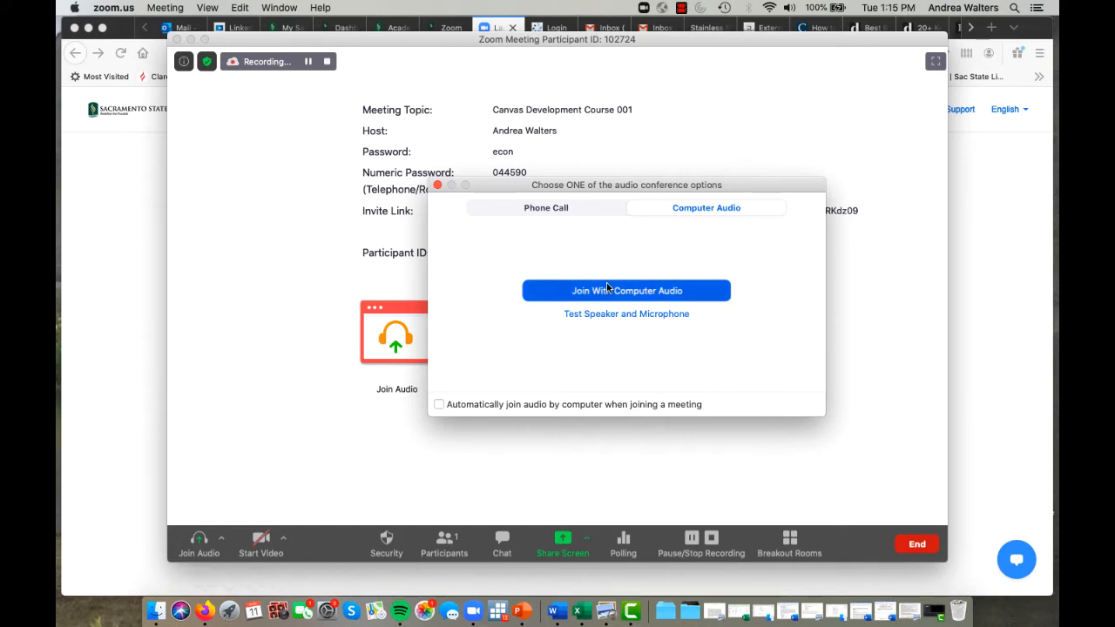
mouse_move(602, 252)
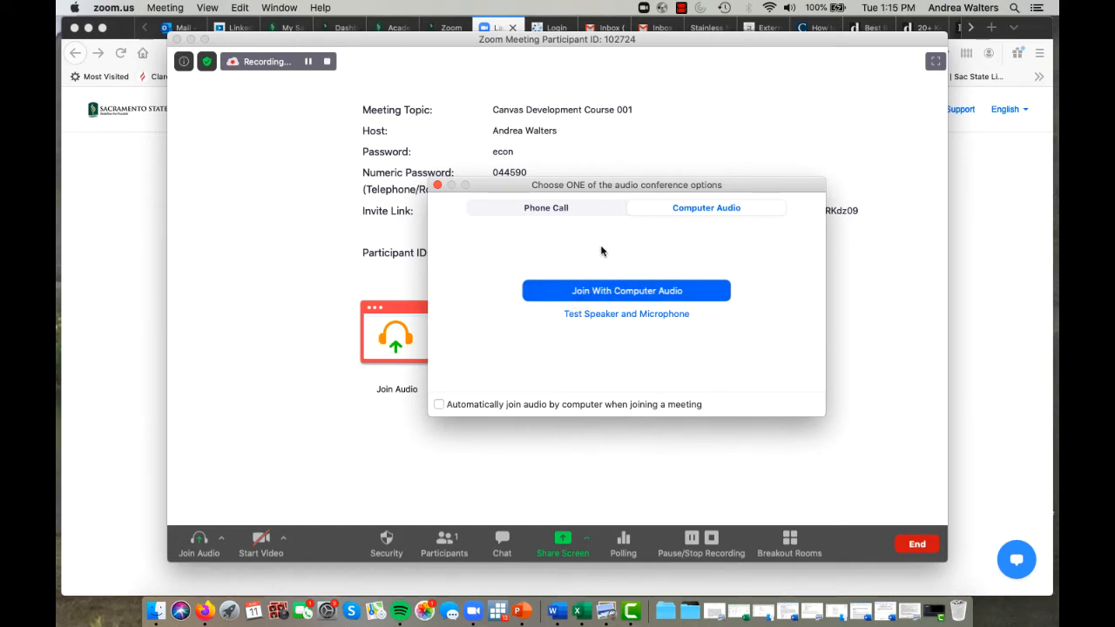
mouse_move(656, 332)
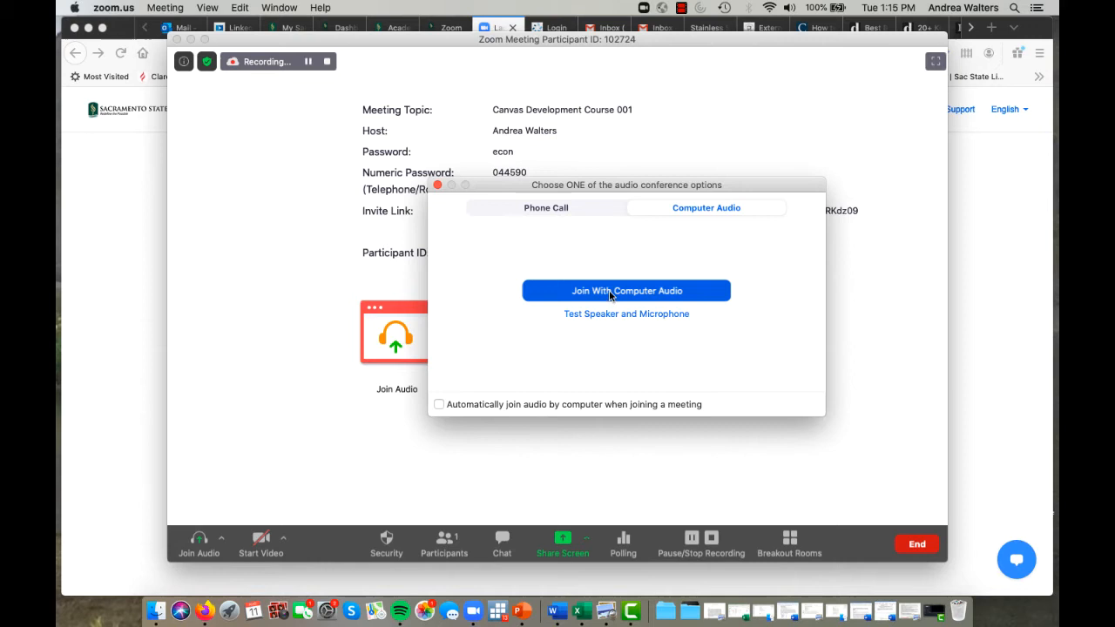
Step: Join the meeting with computer audio
left_click(625, 290)
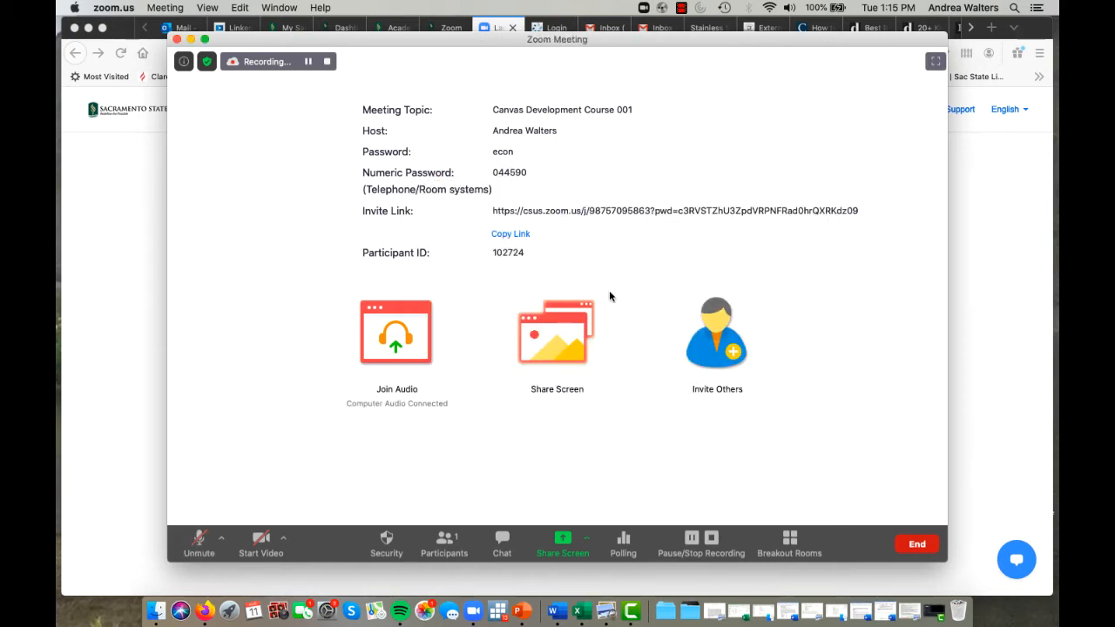
mouse_move(260, 537)
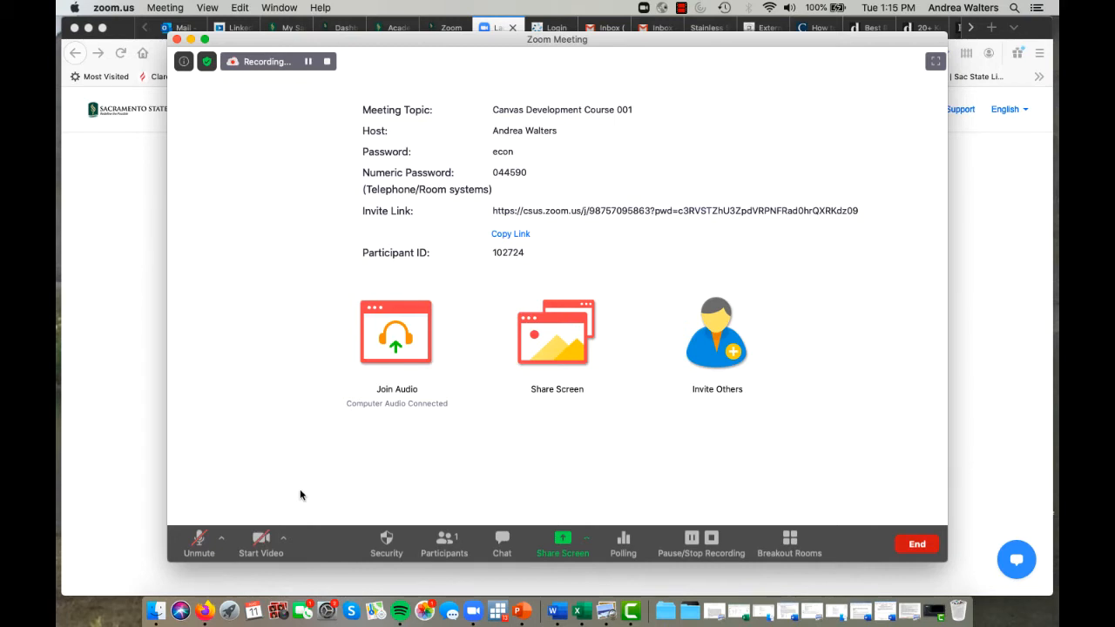
mouse_move(307, 488)
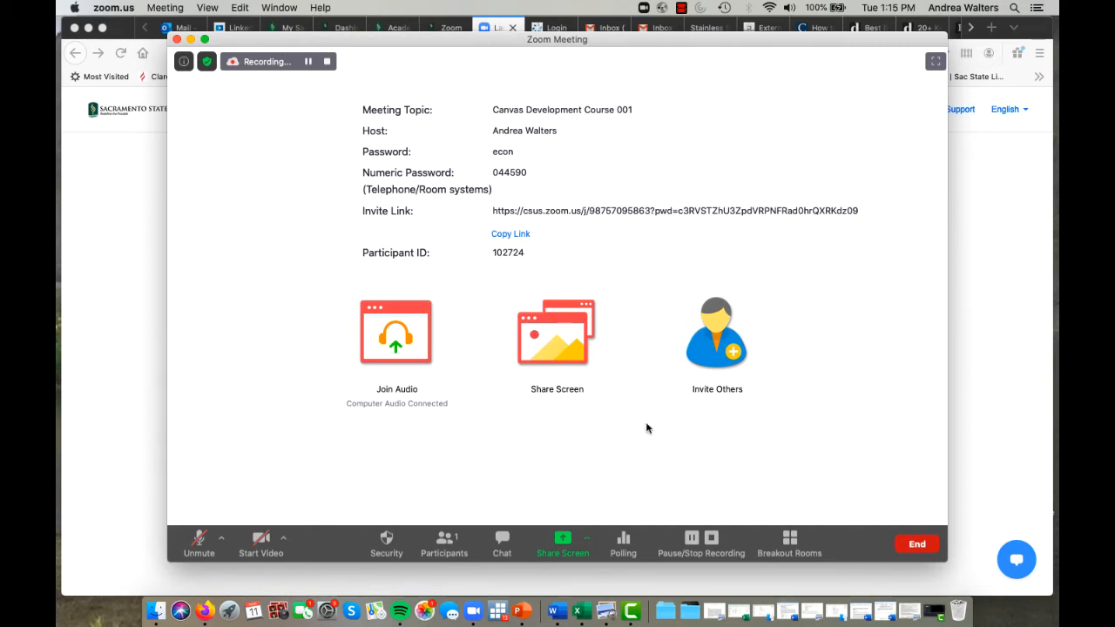
mouse_move(552, 414)
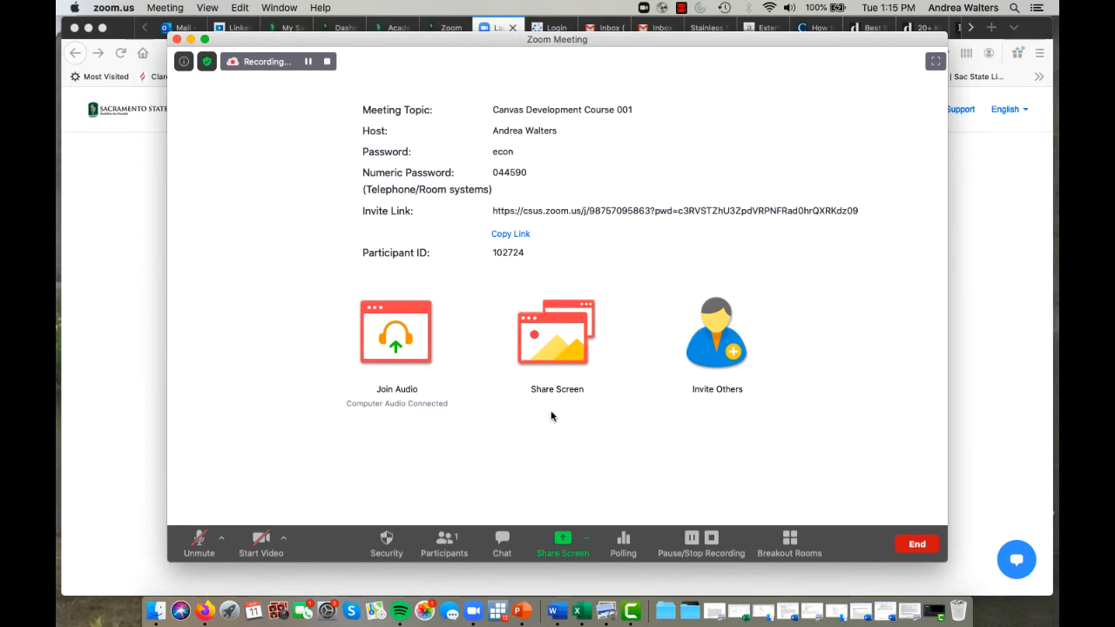
mouse_move(486, 203)
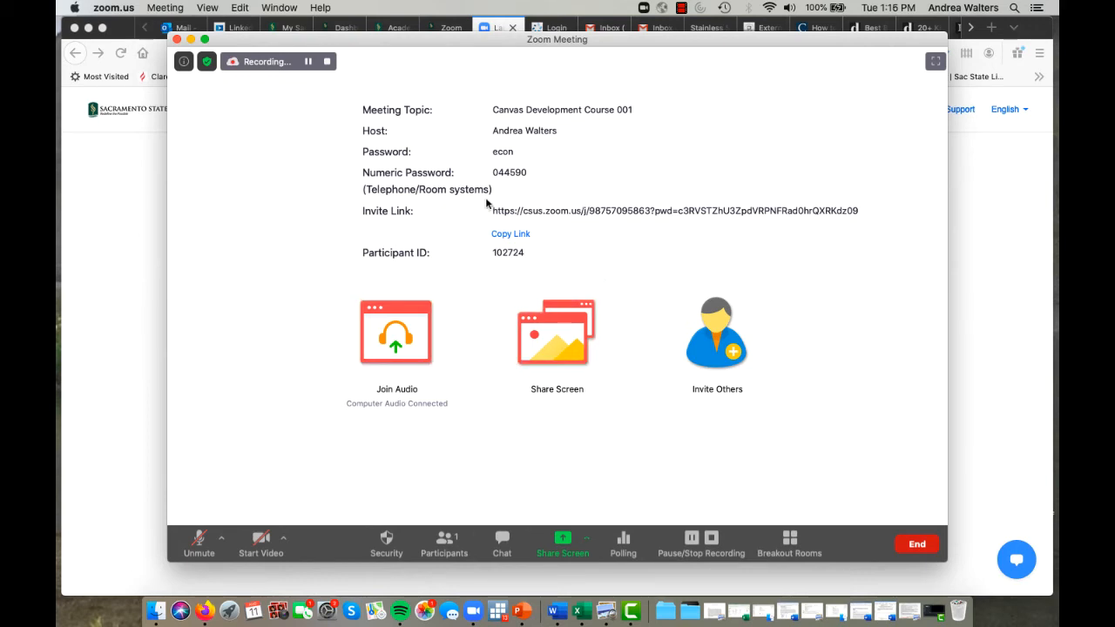
mouse_move(873, 211)
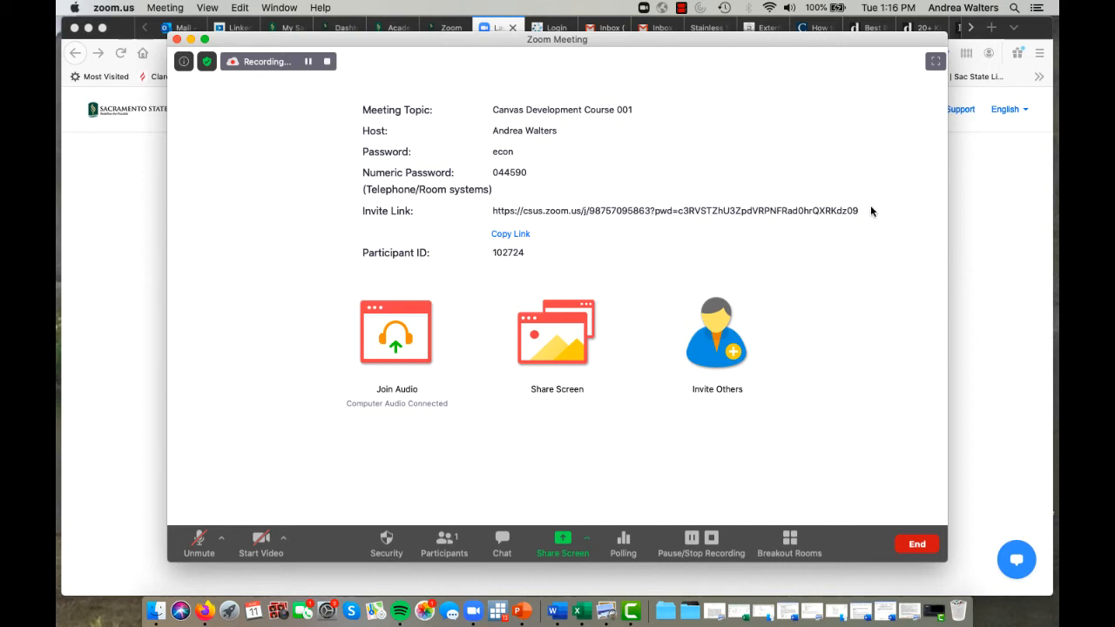
mouse_move(419, 264)
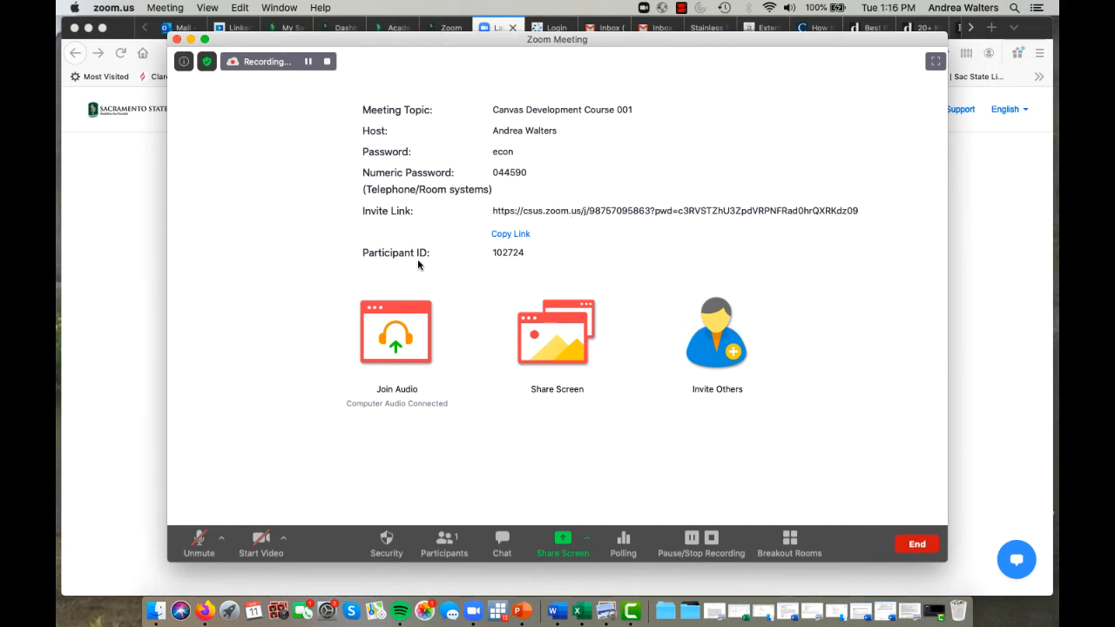
mouse_move(347, 588)
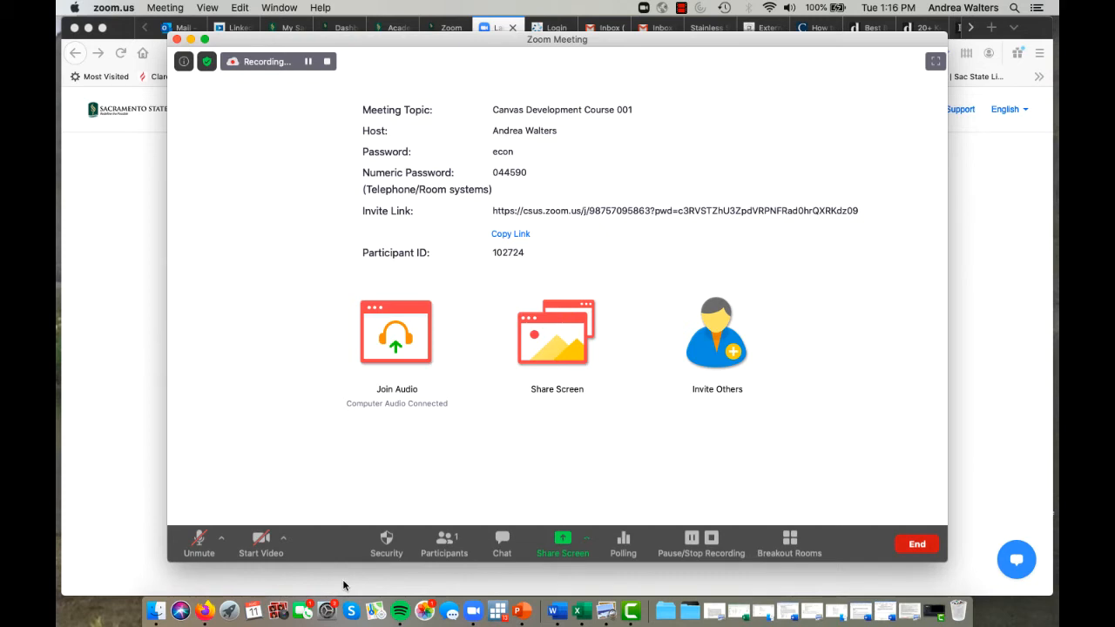
mouse_move(232, 583)
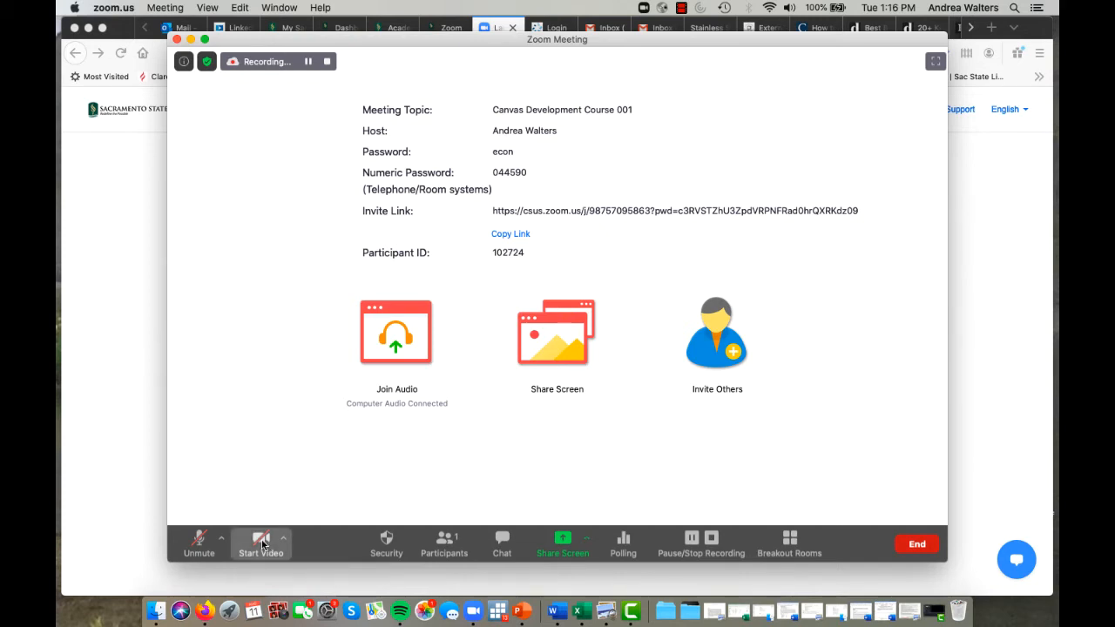
left_click(260, 542)
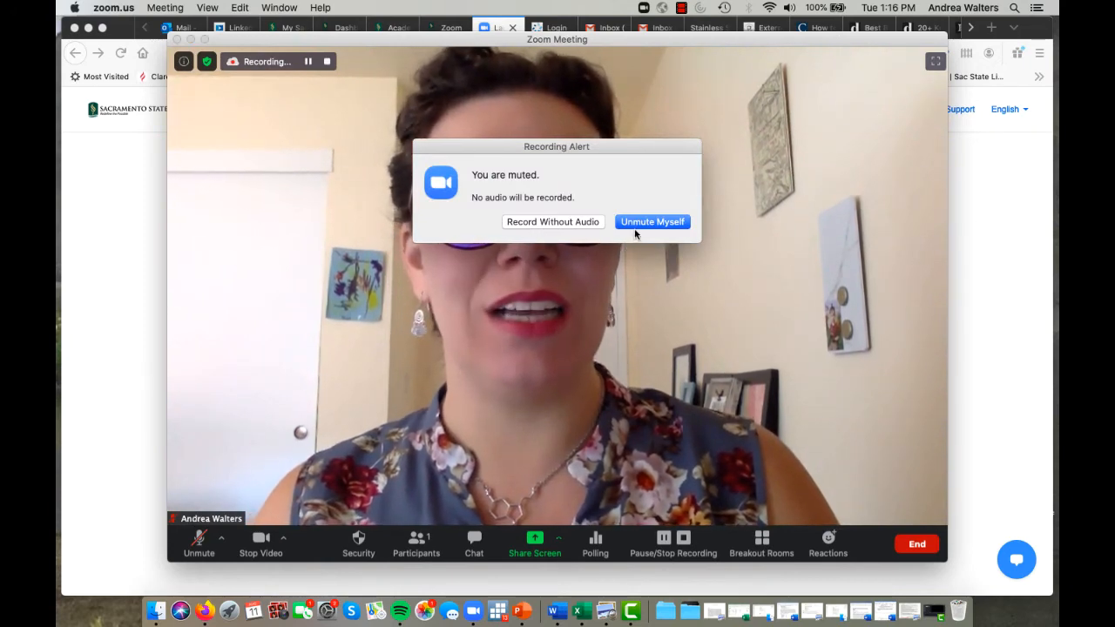
Step: Dismiss the 'You are muted' recording alert and bring up the participants panel
left_click(554, 221)
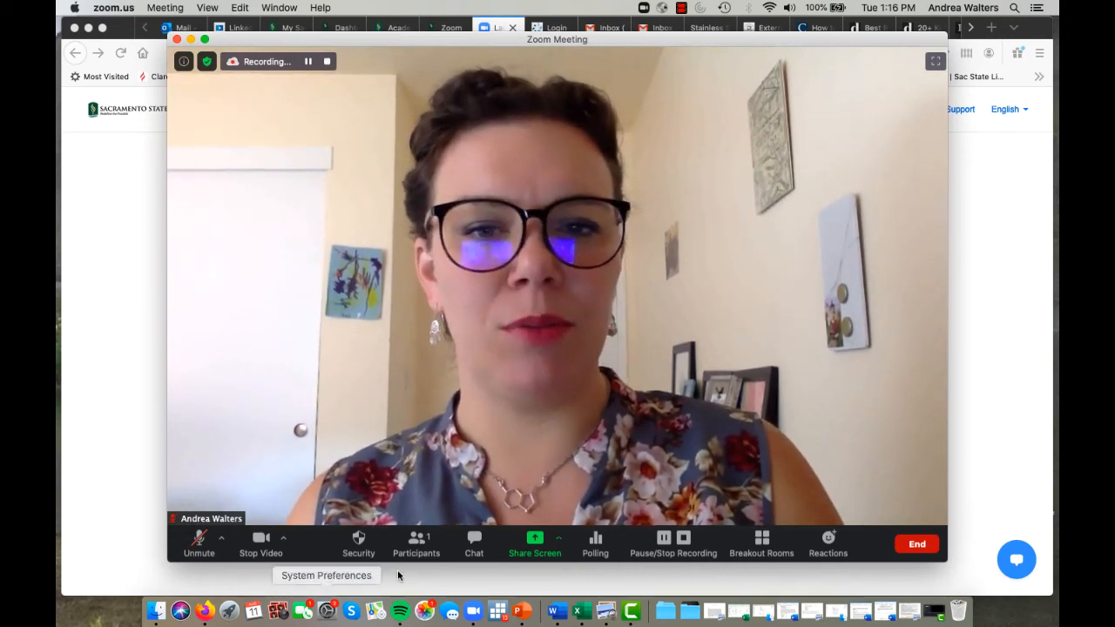
left_click(415, 538)
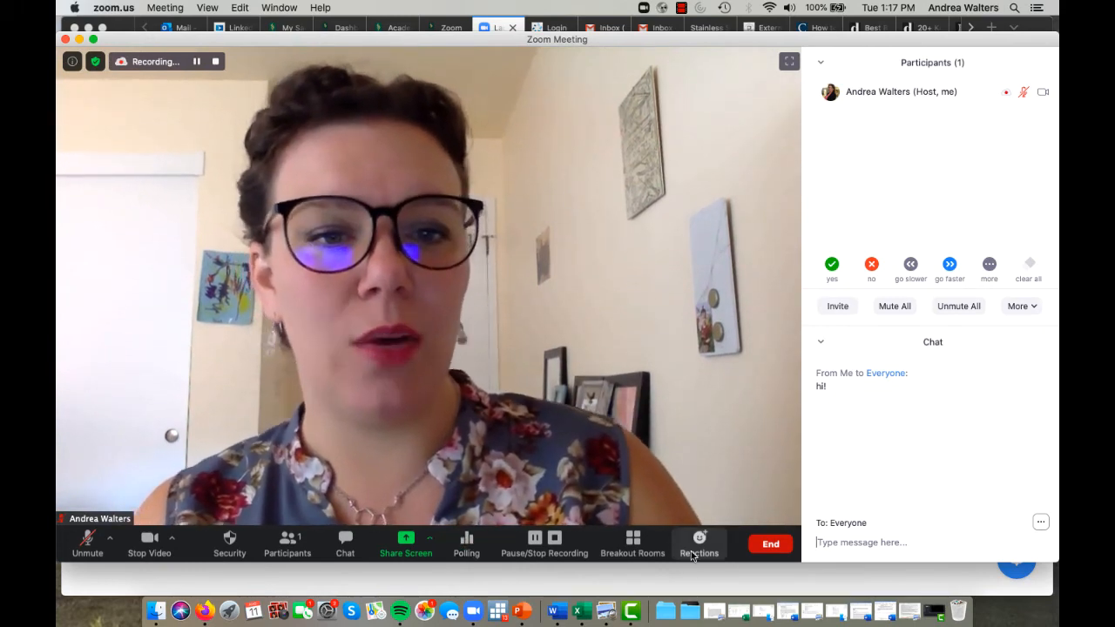
mouse_move(657, 431)
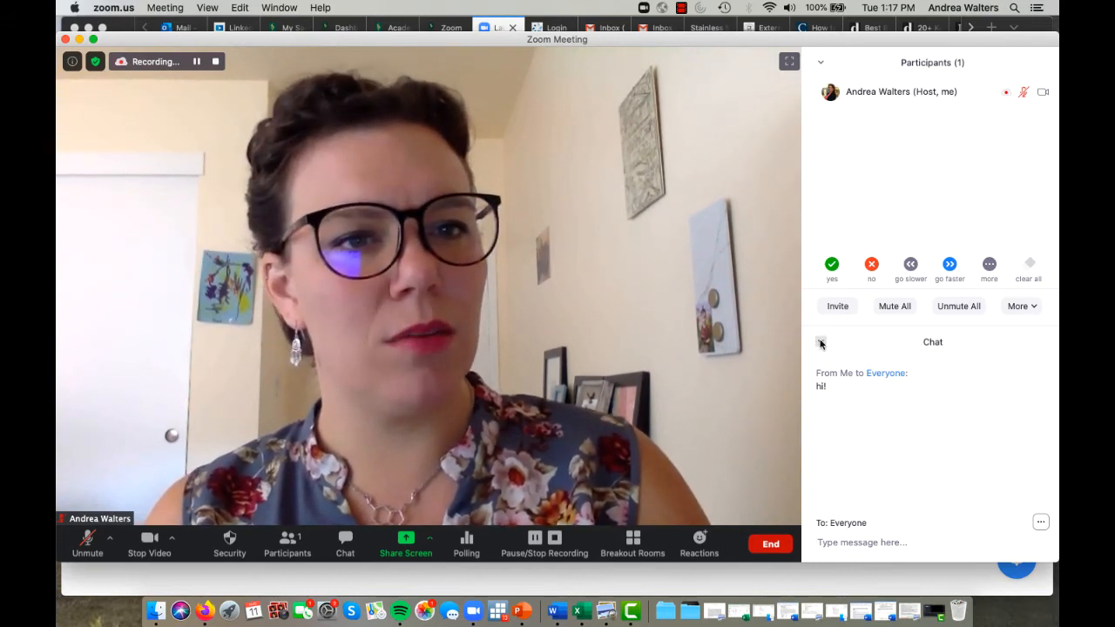
Step: Close the chat panel from its options dropdown, leaving the camera video filling the window
left_click(820, 342)
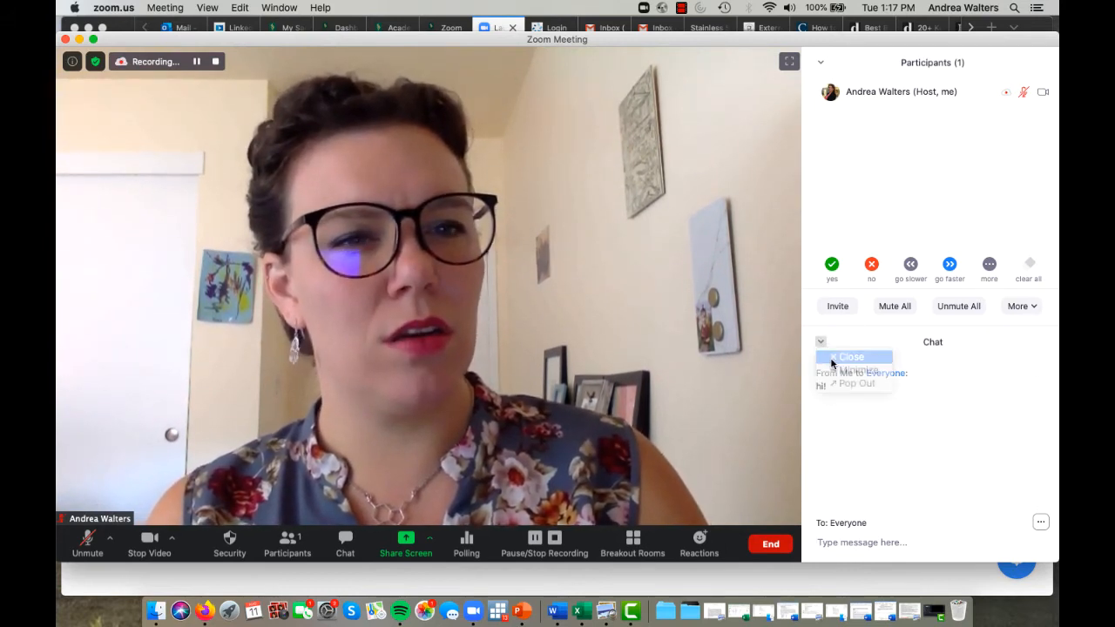
left_click(852, 357)
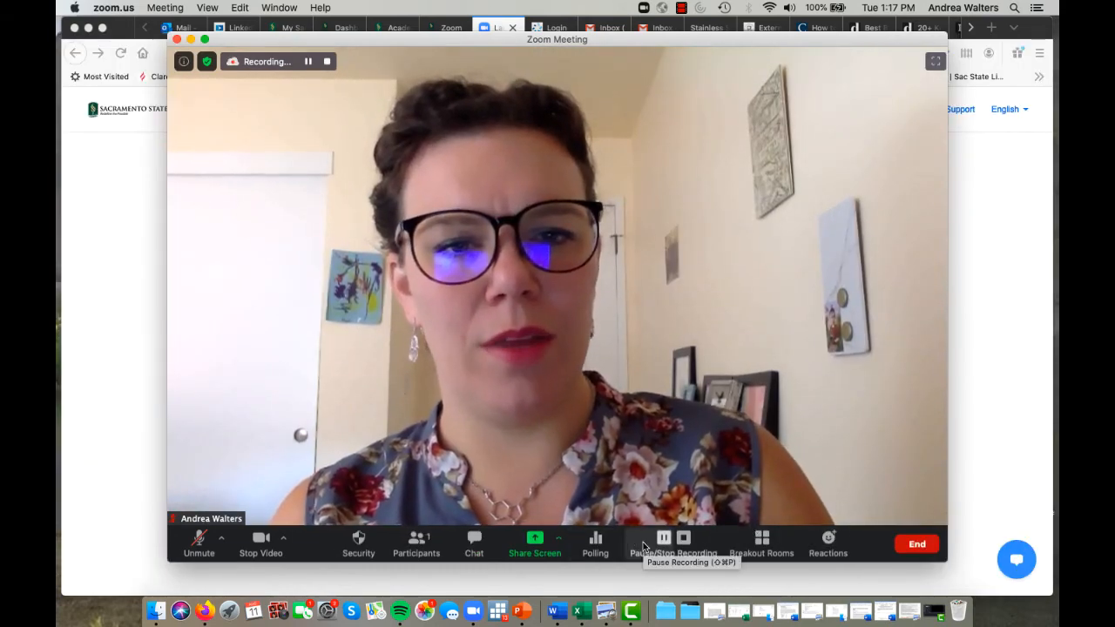
left_click(595, 542)
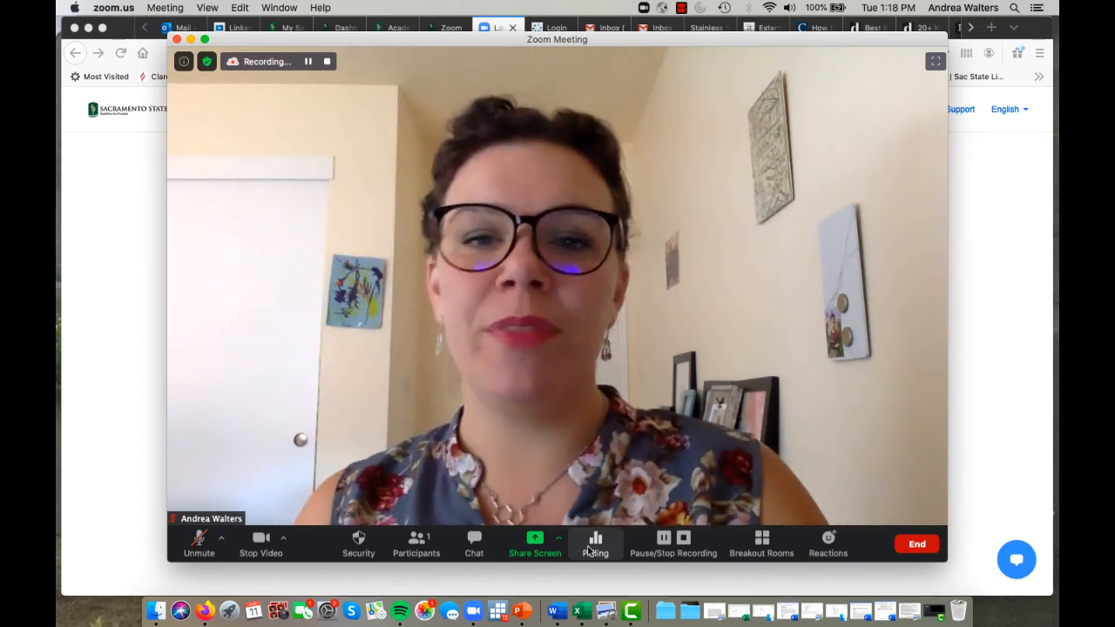
left_click(199, 540)
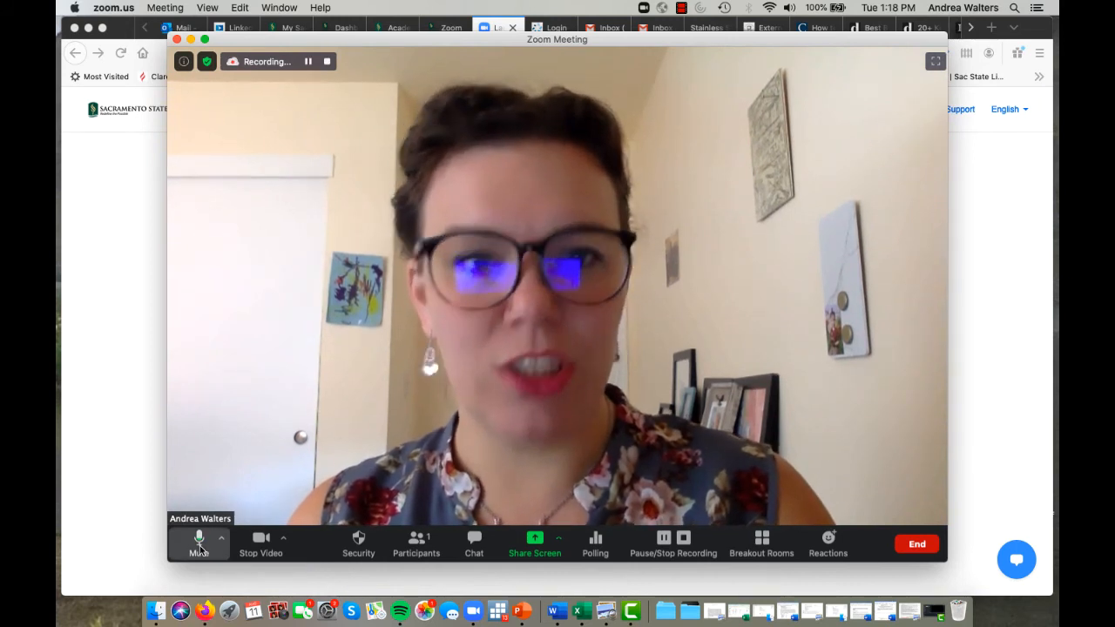
Step: Mute the microphone and send a thumbs-up reaction on the video
left_click(199, 539)
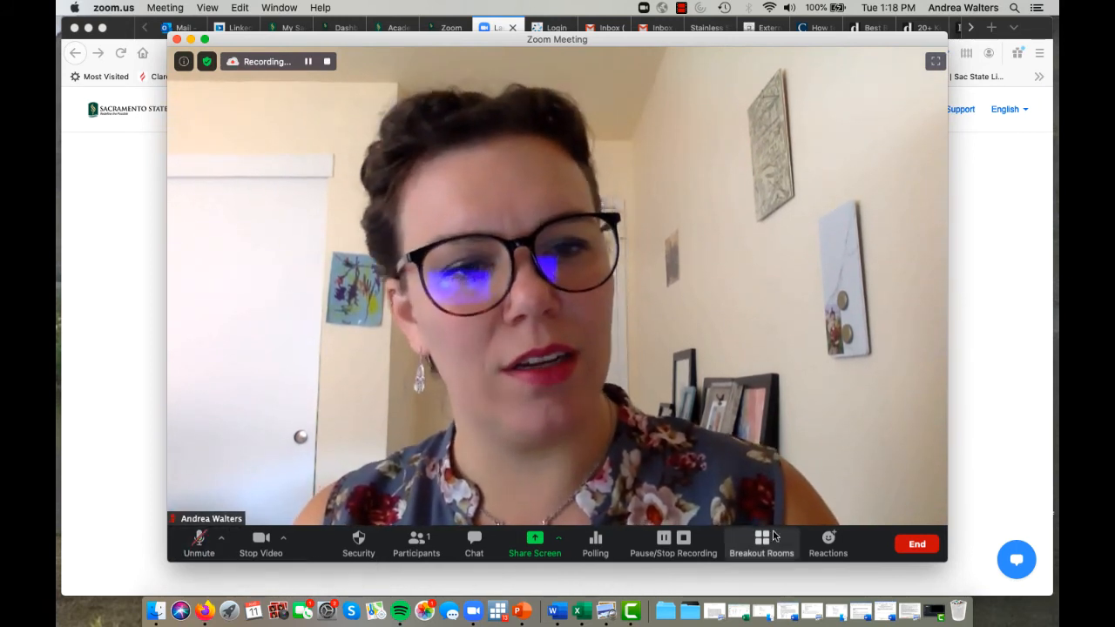
mouse_move(818, 547)
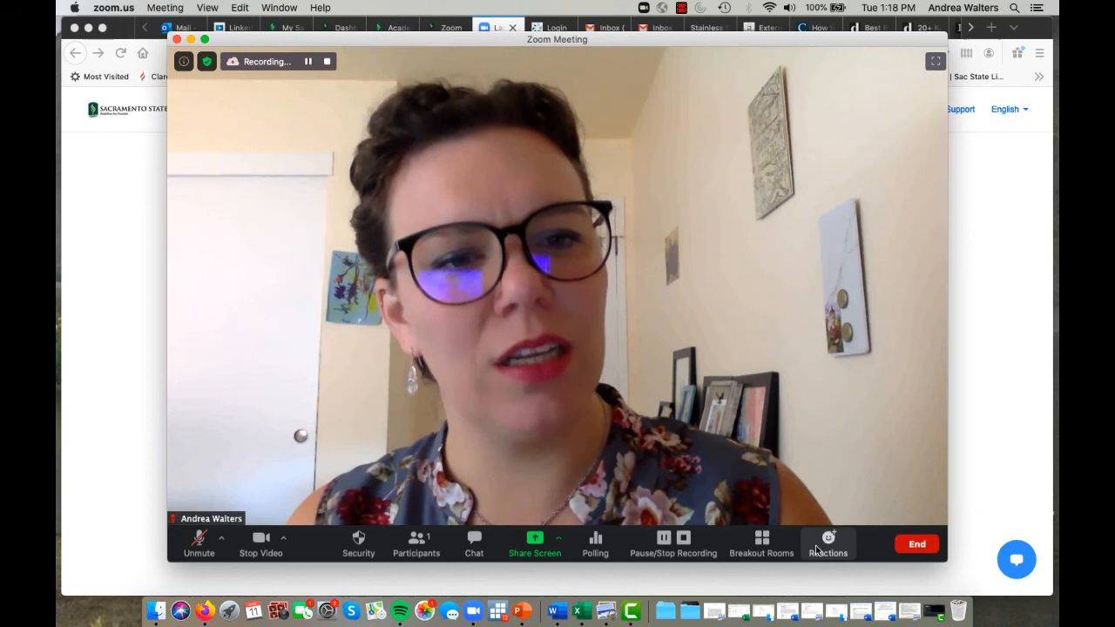
left_click(828, 543)
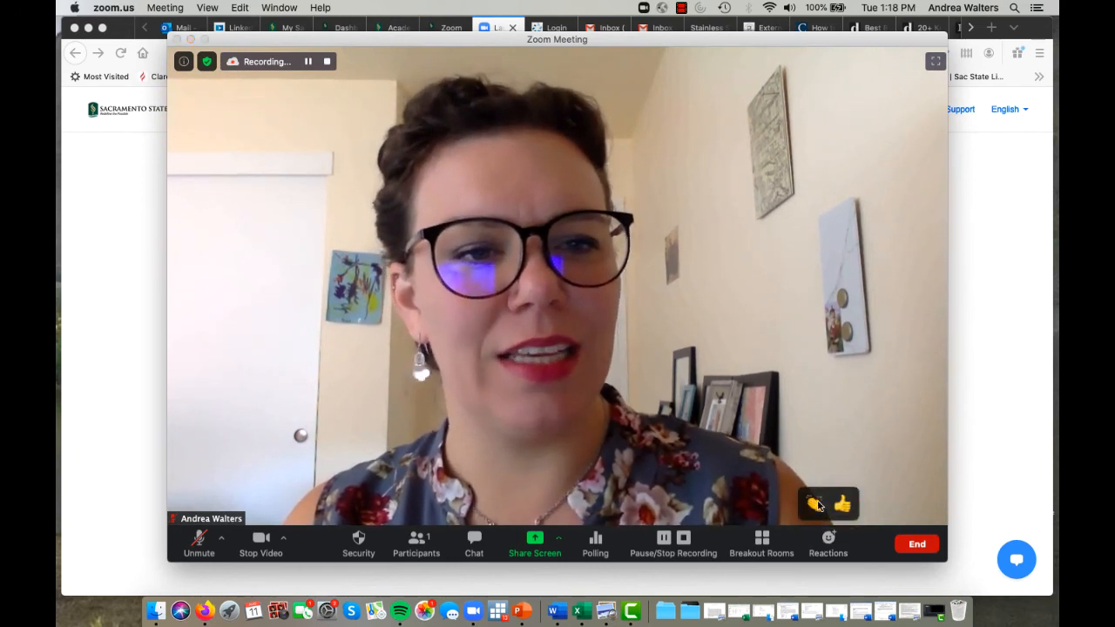
left_click(845, 503)
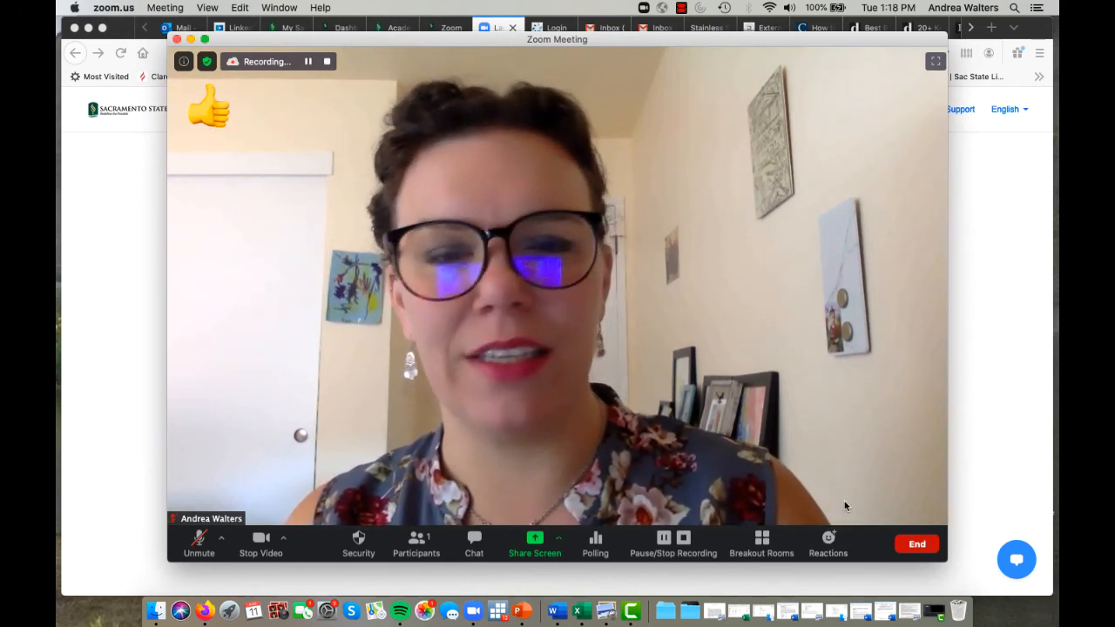
mouse_move(832, 522)
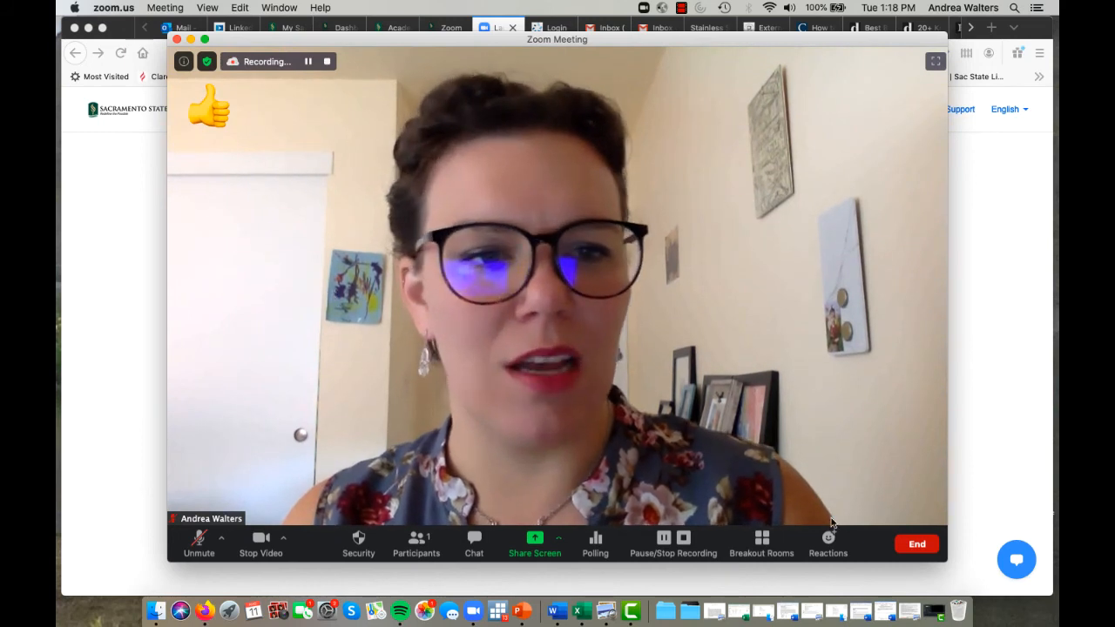
left_click(827, 537)
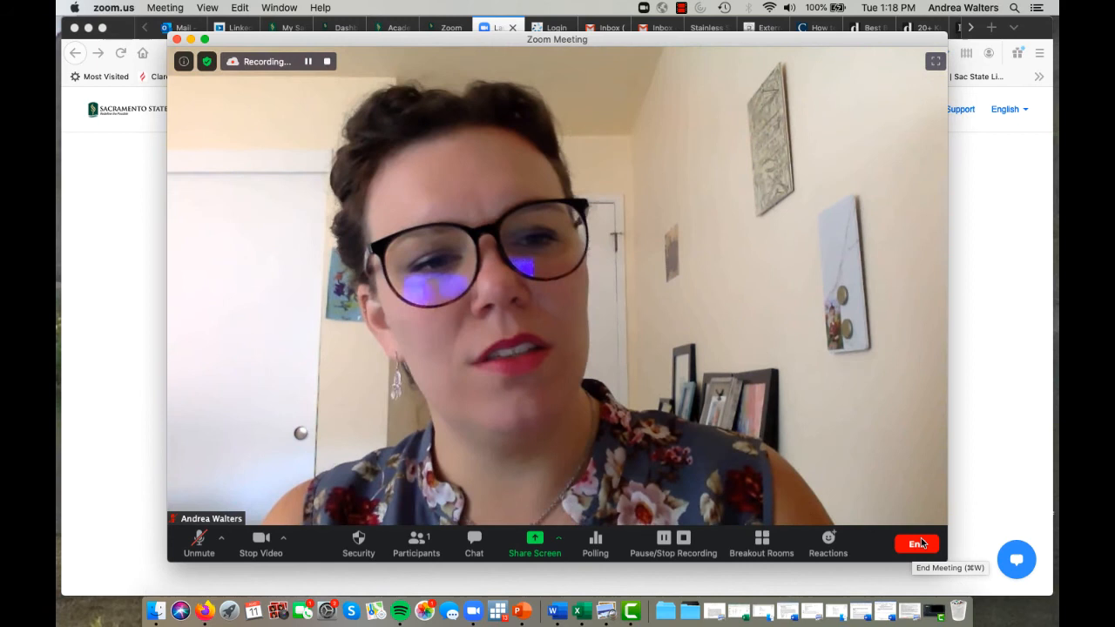
Step: Bring up the End Meeting for All / Leave Meeting choices
left_click(917, 542)
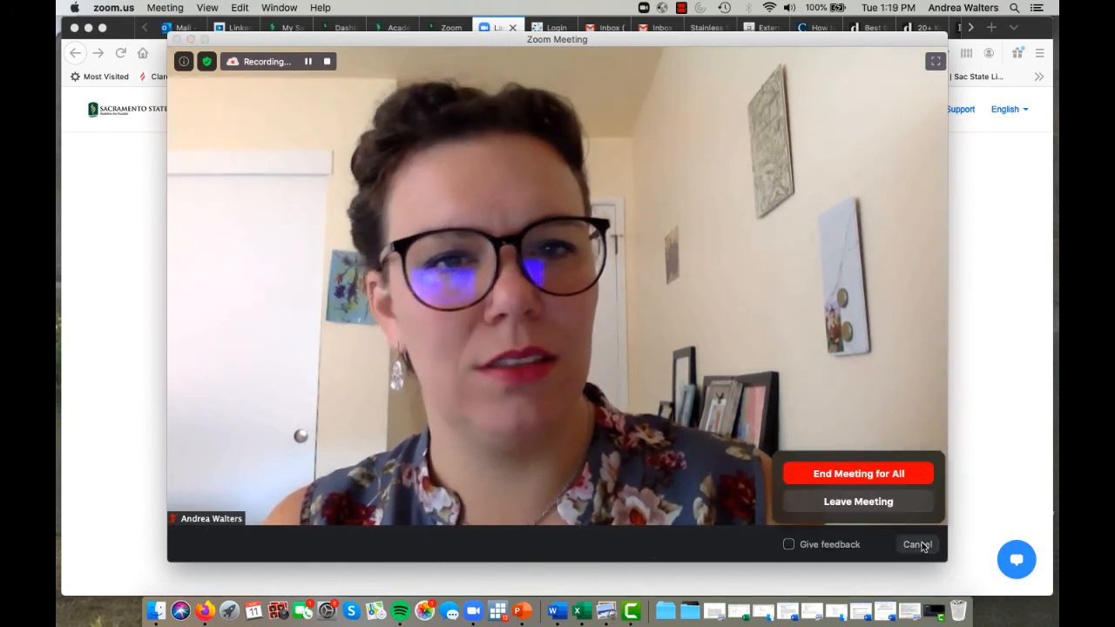